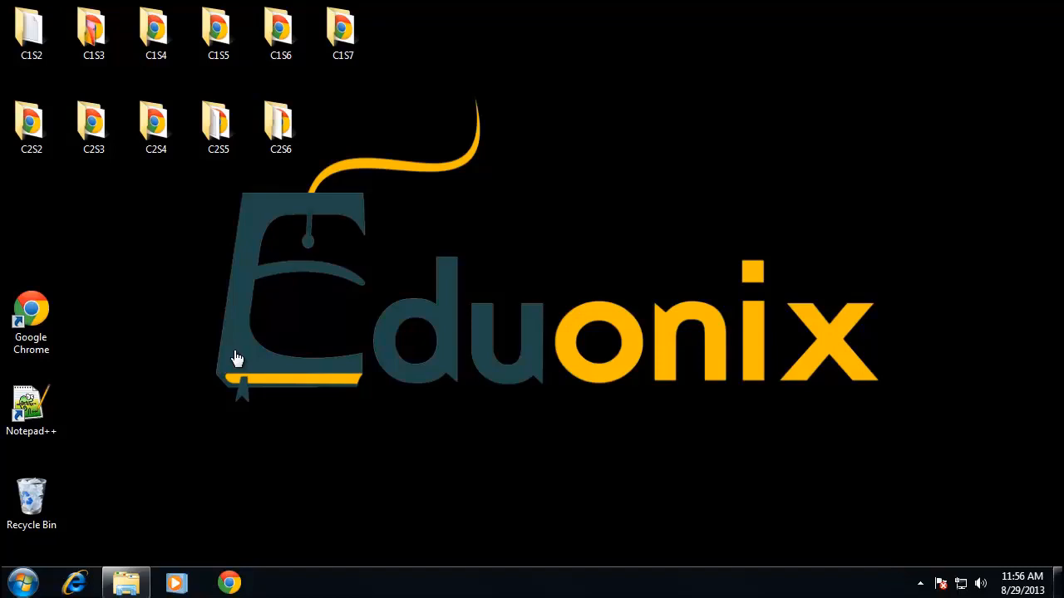
{"action": "mouse_move", "coordinate": [166, 274]}
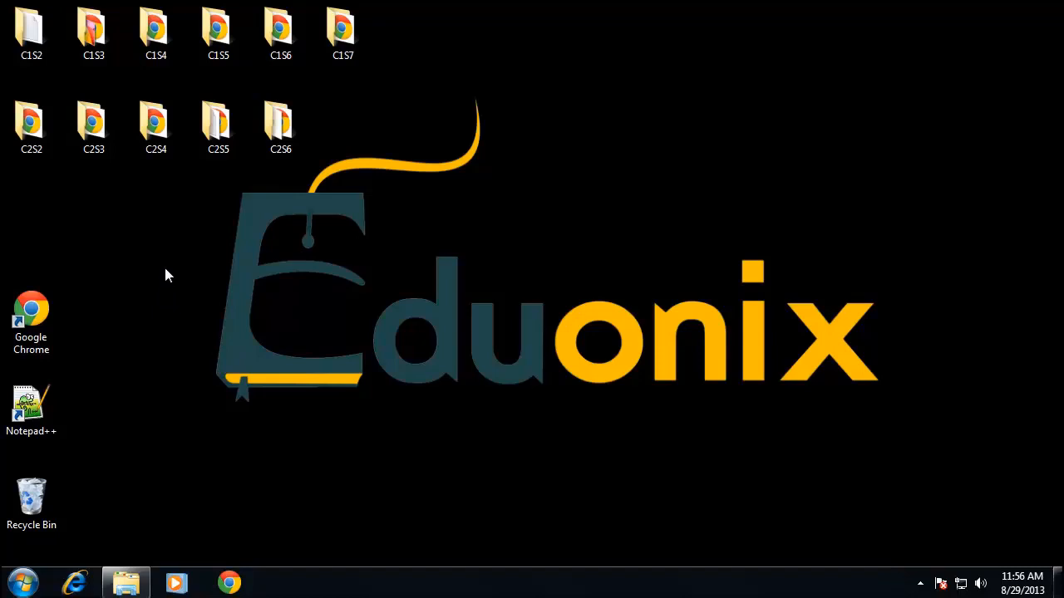
Create a new desktop folder and name it C3S2.
{"action": "right_click", "coordinate": [167, 276]}
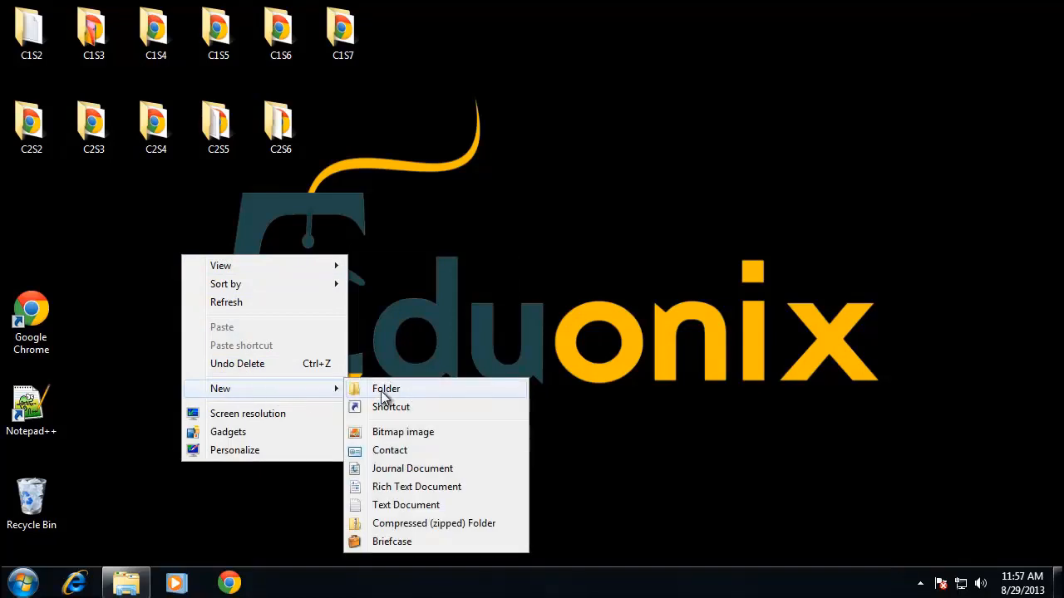
{"action": "left_click", "coordinate": [386, 389]}
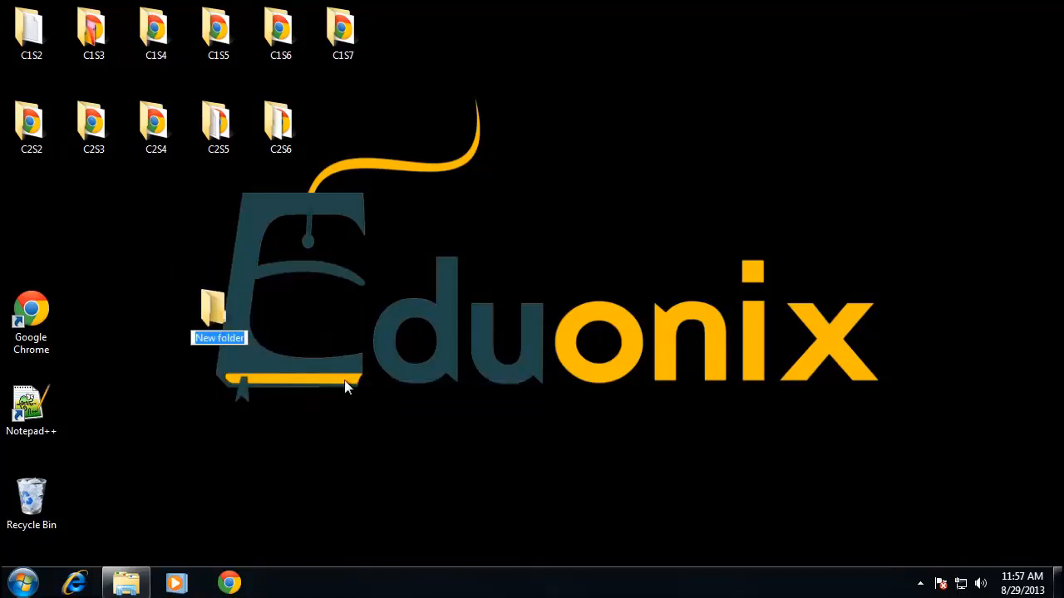
{"action": "type", "text": "C3S2"}
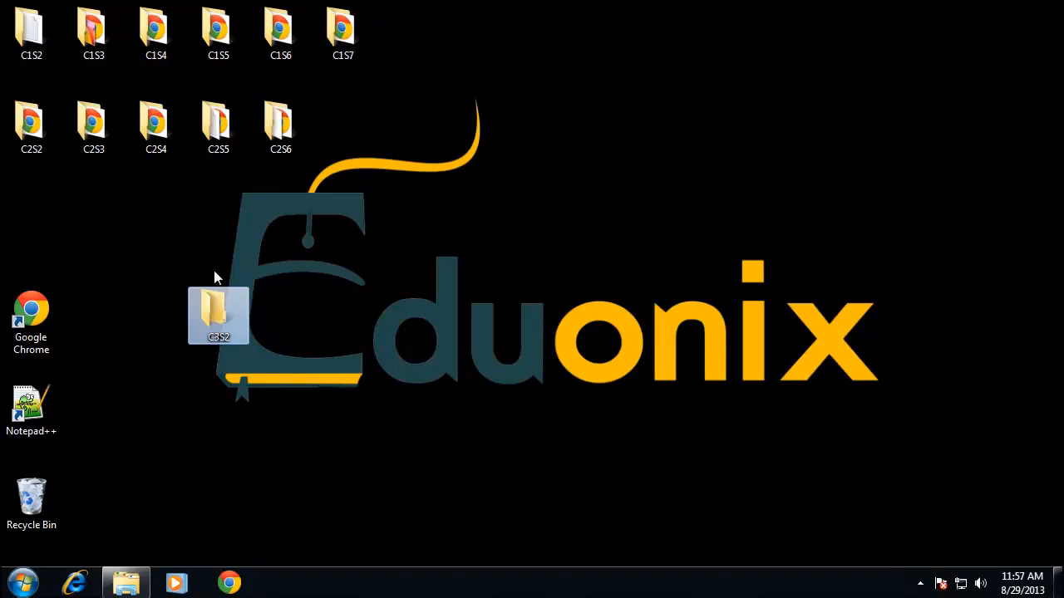
Inside C3S2, create a text document renamed movies.xml, confirming the extension change.
{"action": "double_click", "coordinate": [218, 314]}
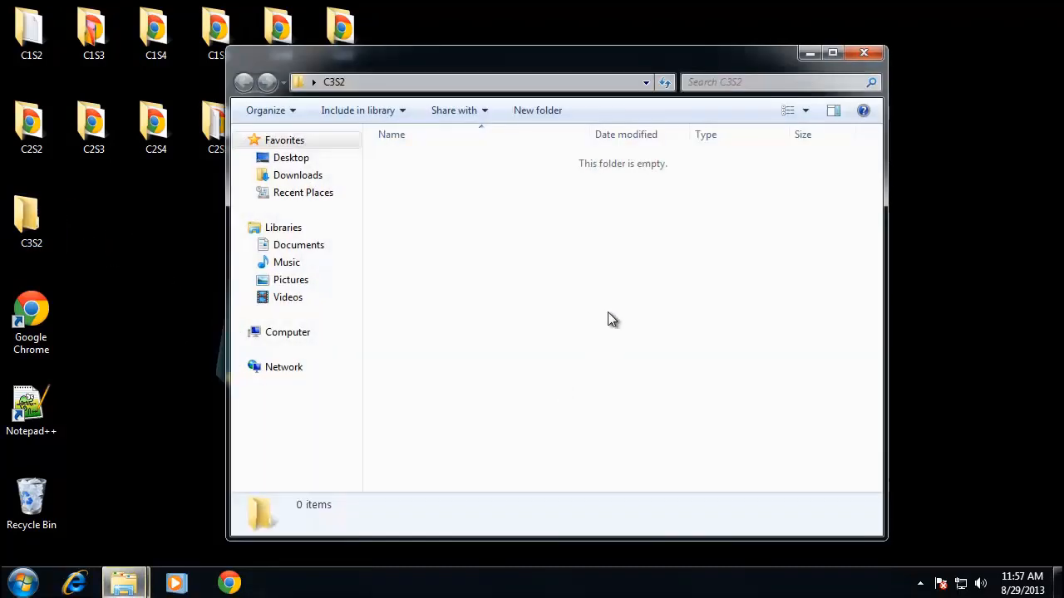
{"action": "right_click", "coordinate": [612, 320]}
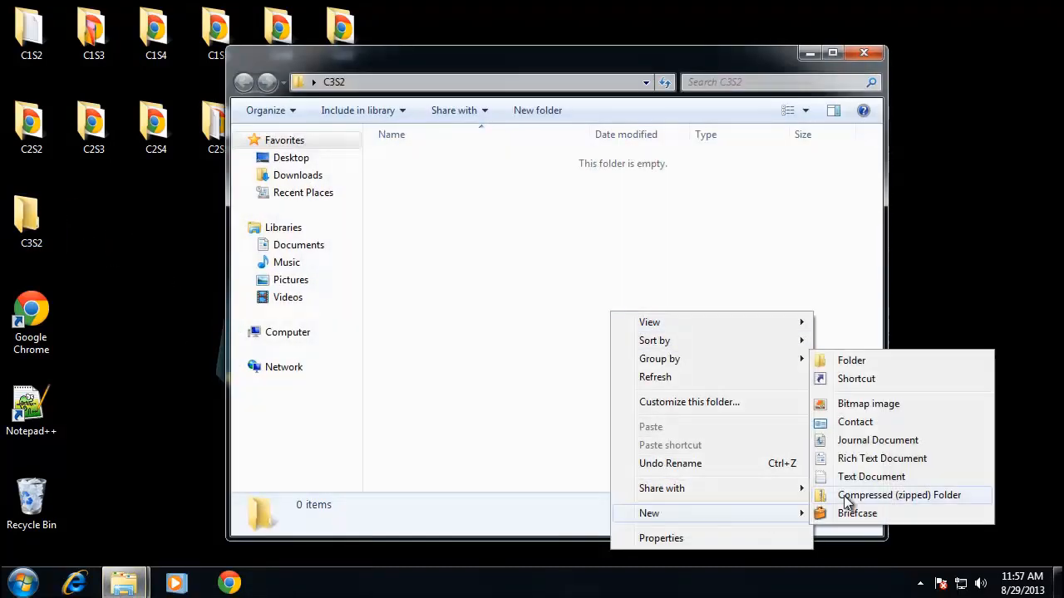
{"action": "left_click", "coordinate": [871, 476]}
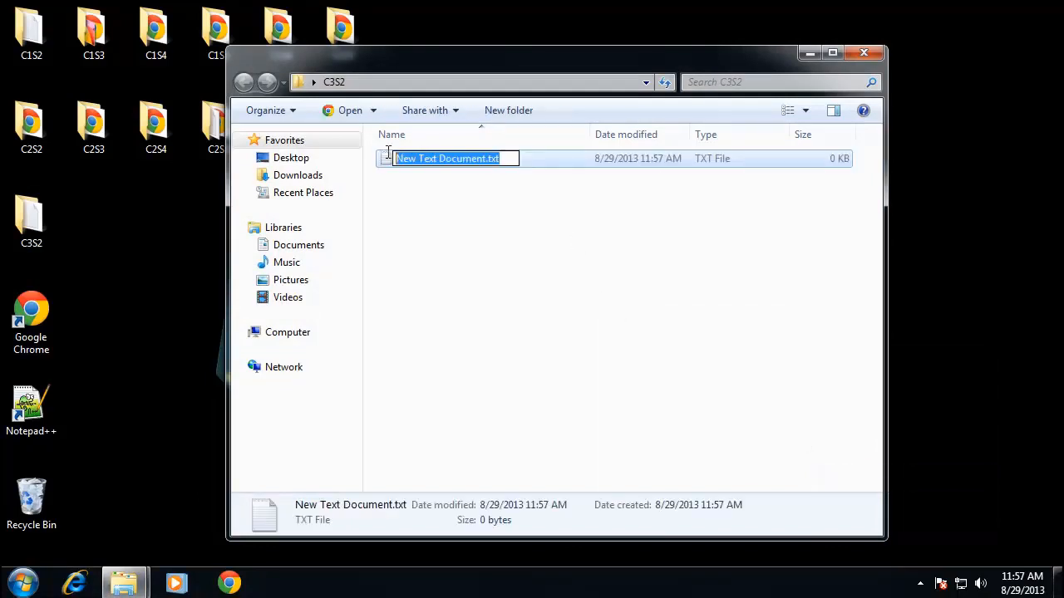
{"action": "type", "text": "movies.xml"}
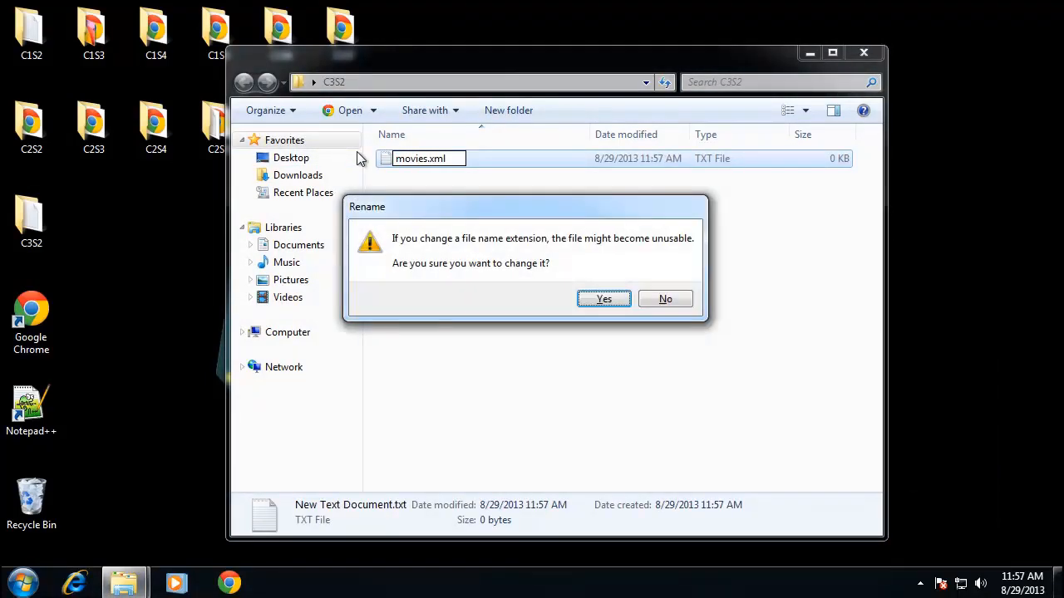
{"action": "left_click", "coordinate": [605, 299]}
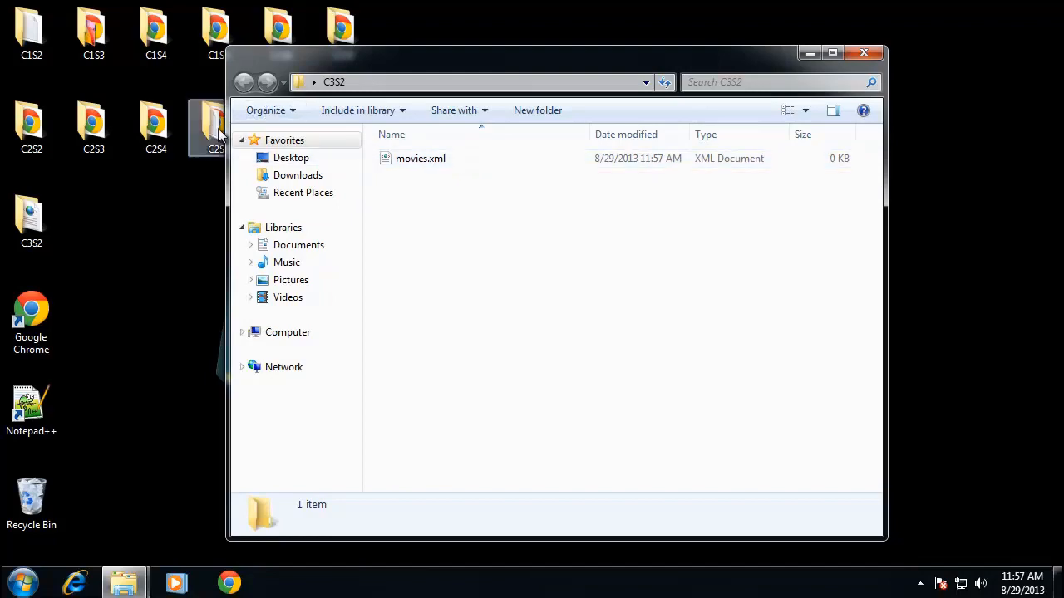
Open movies.xml with Notepad++ and close the extra empty document.
{"action": "right_click", "coordinate": [419, 158]}
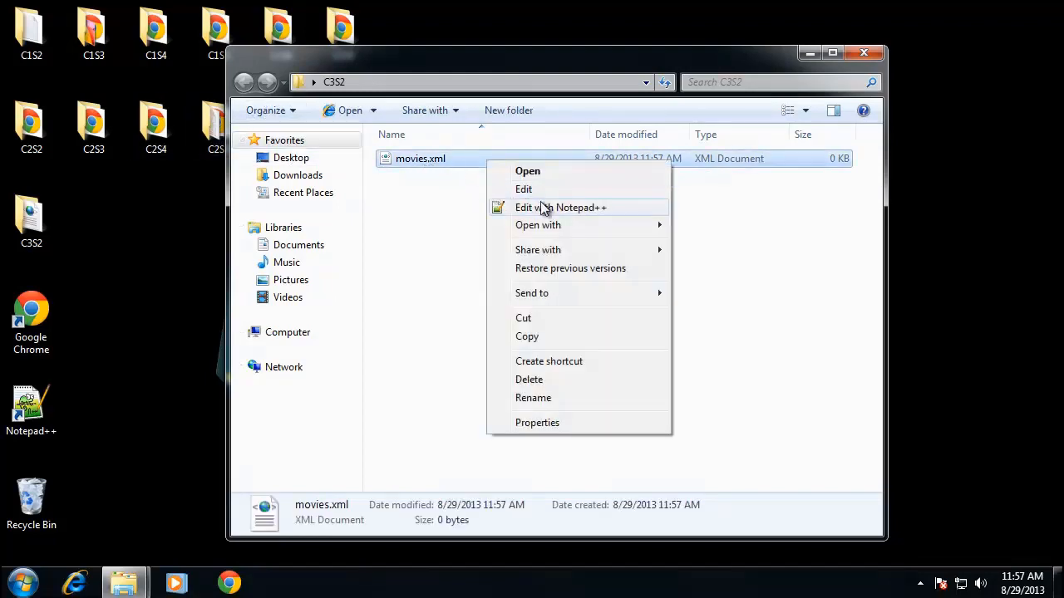
{"action": "left_click", "coordinate": [561, 206]}
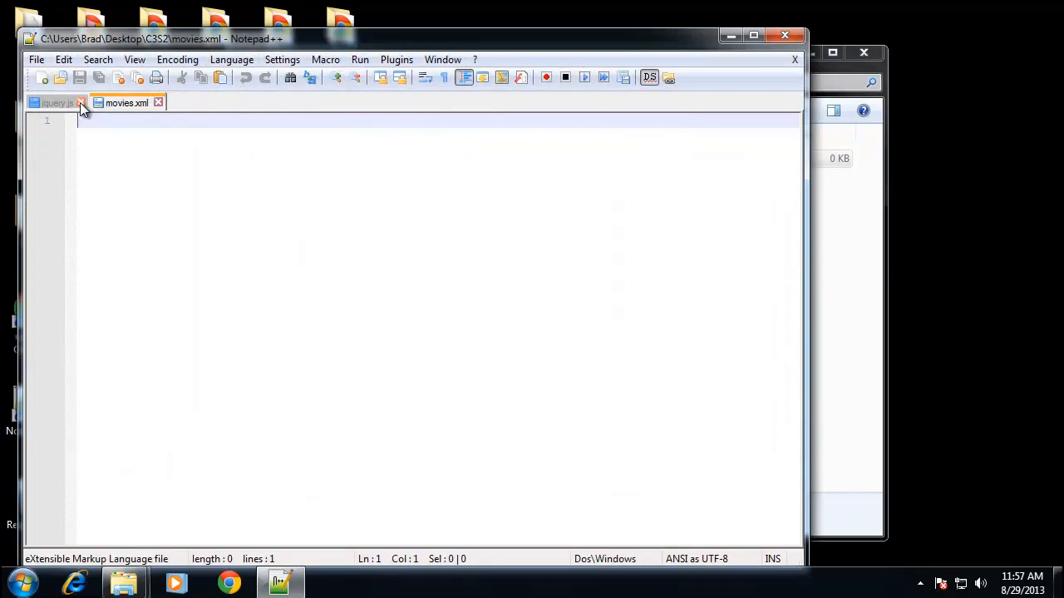
{"action": "left_click", "coordinate": [81, 103]}
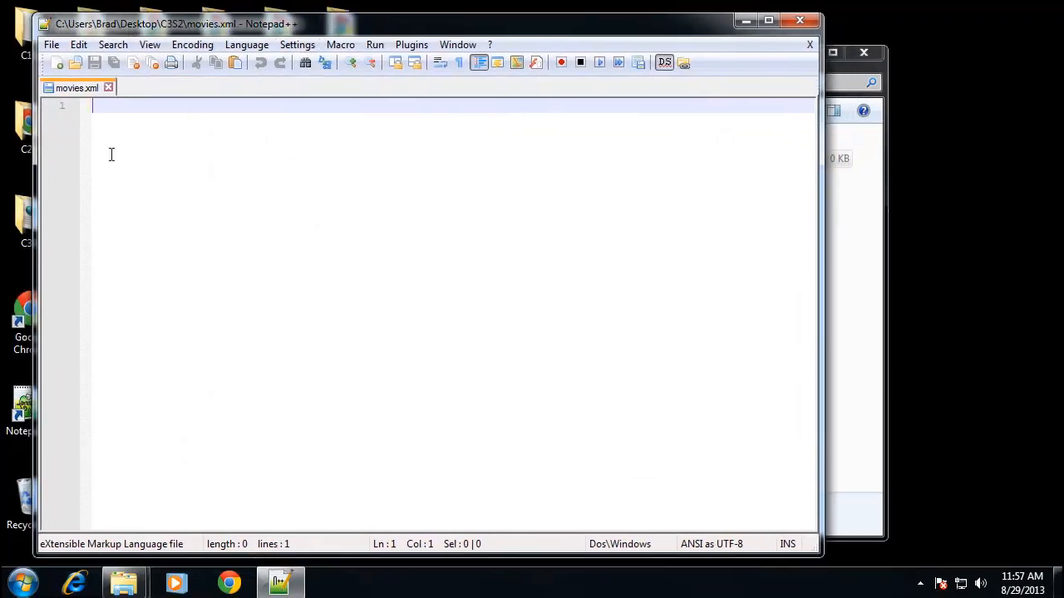
{"action": "type", "text": ","}
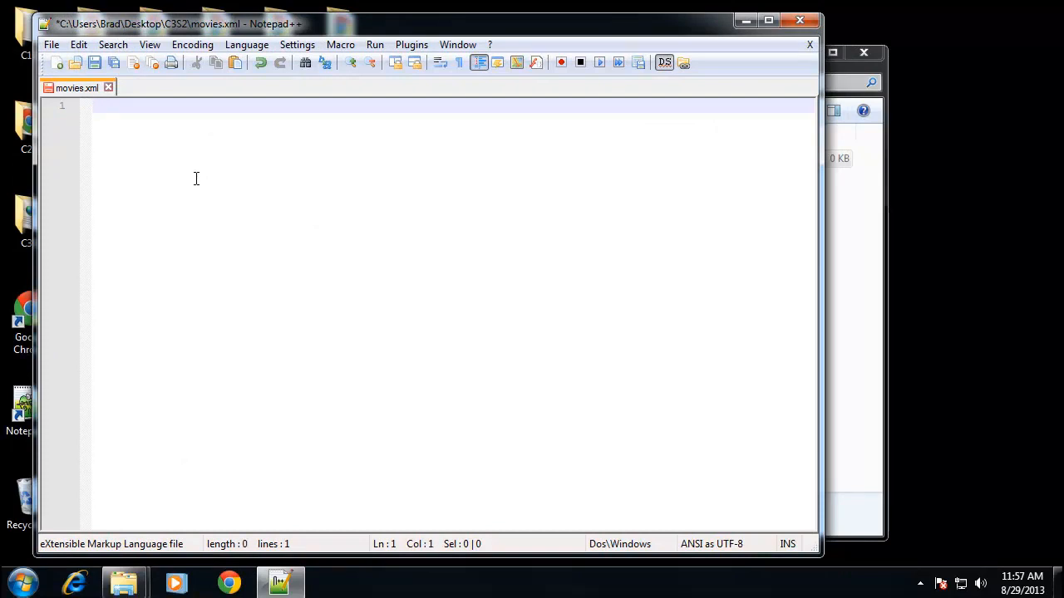
Write the declaration <?xml version="1.0" ?> on line 1 and start a new line.
{"action": "type", "text": "<?"}
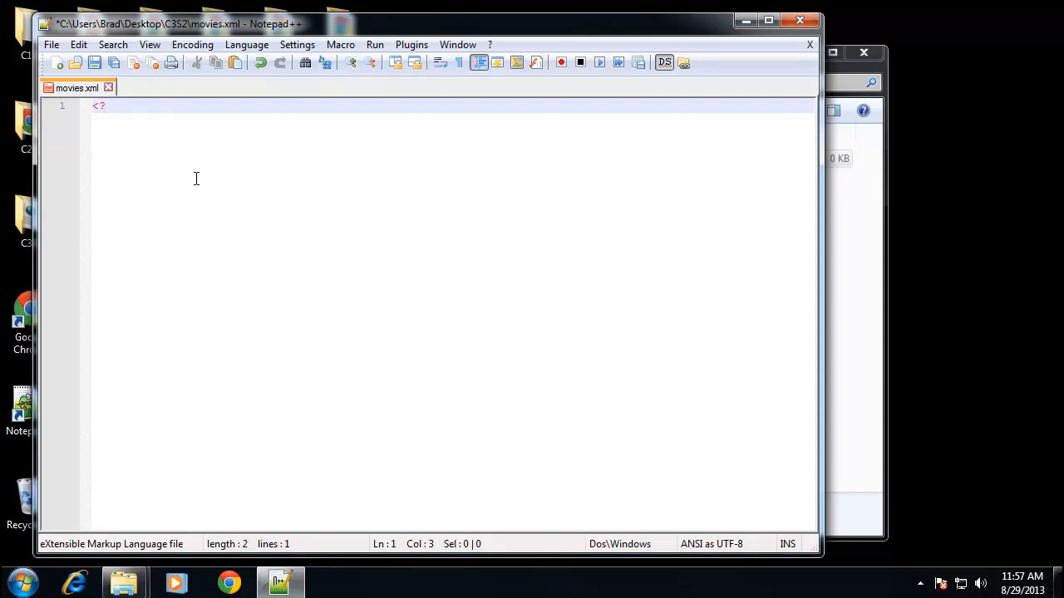
{"action": "type", "text": "xml"}
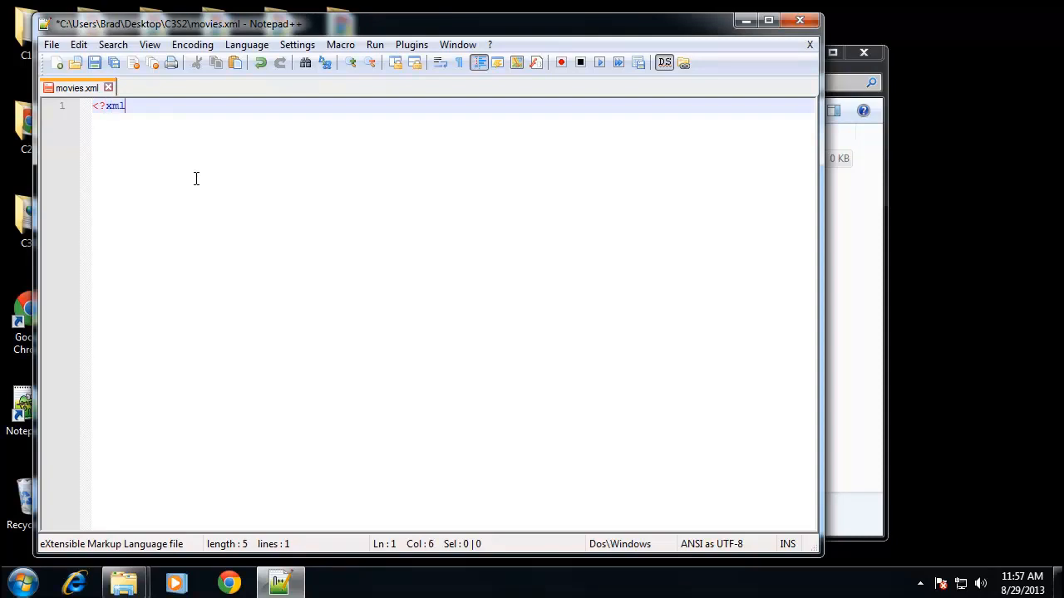
{"action": "type", "text": "\" \""}
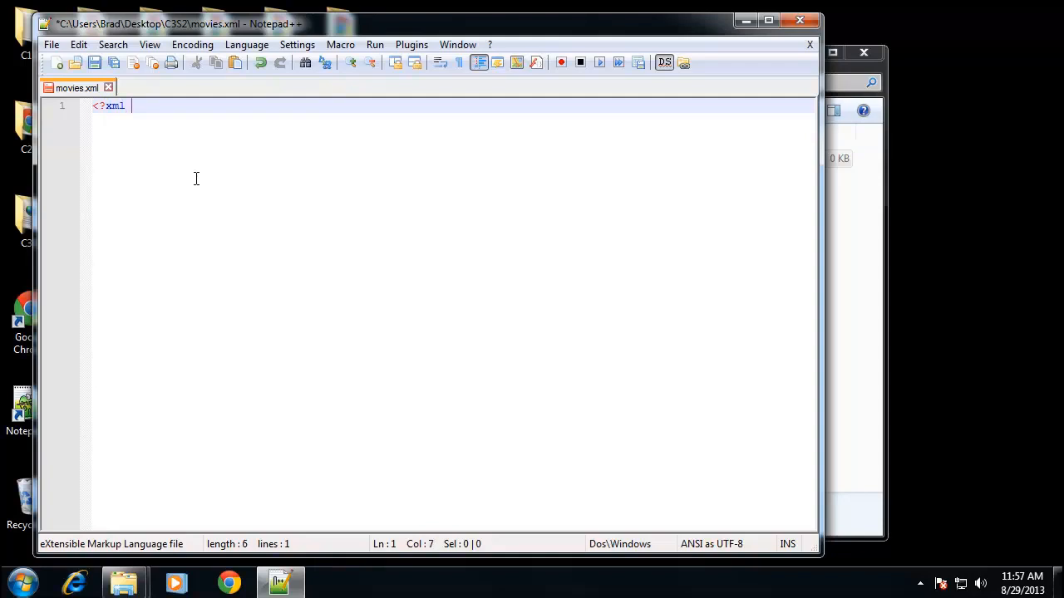
{"action": "type", "text": "?"}
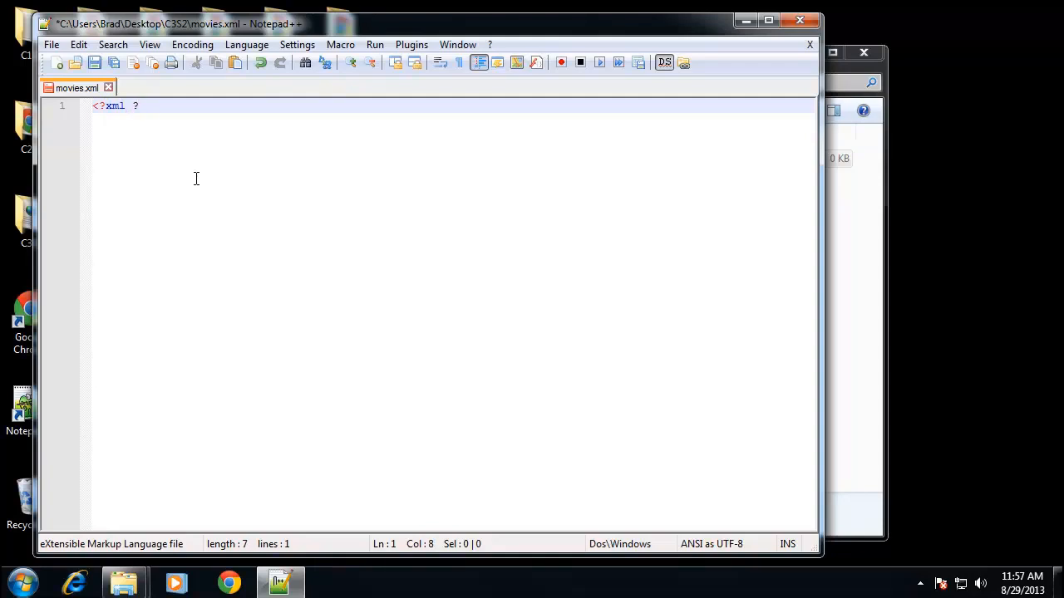
{"action": "type", "text": ">"}
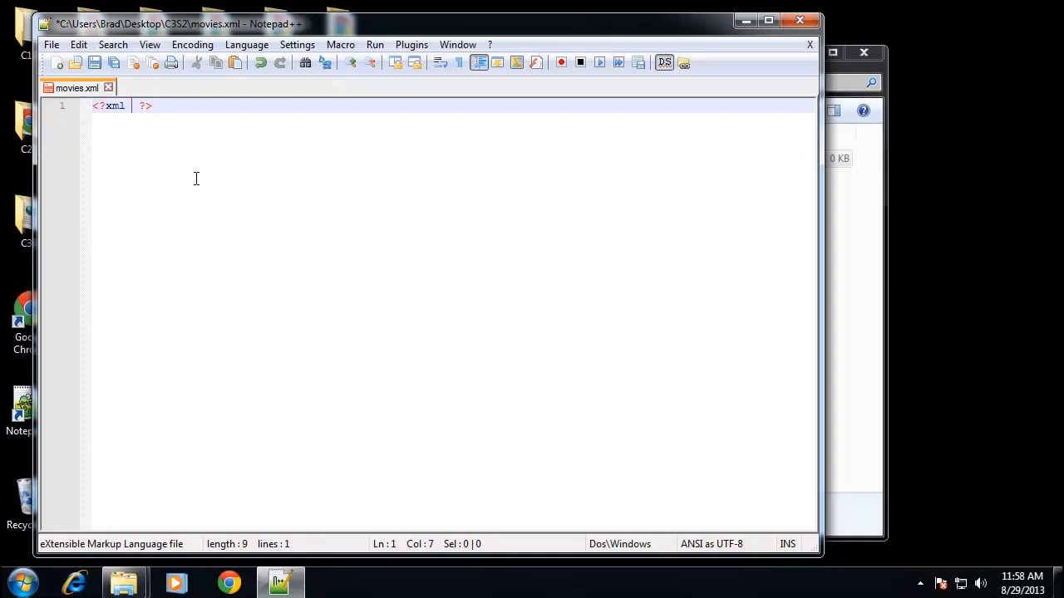
{"action": "type", "text": "version"}
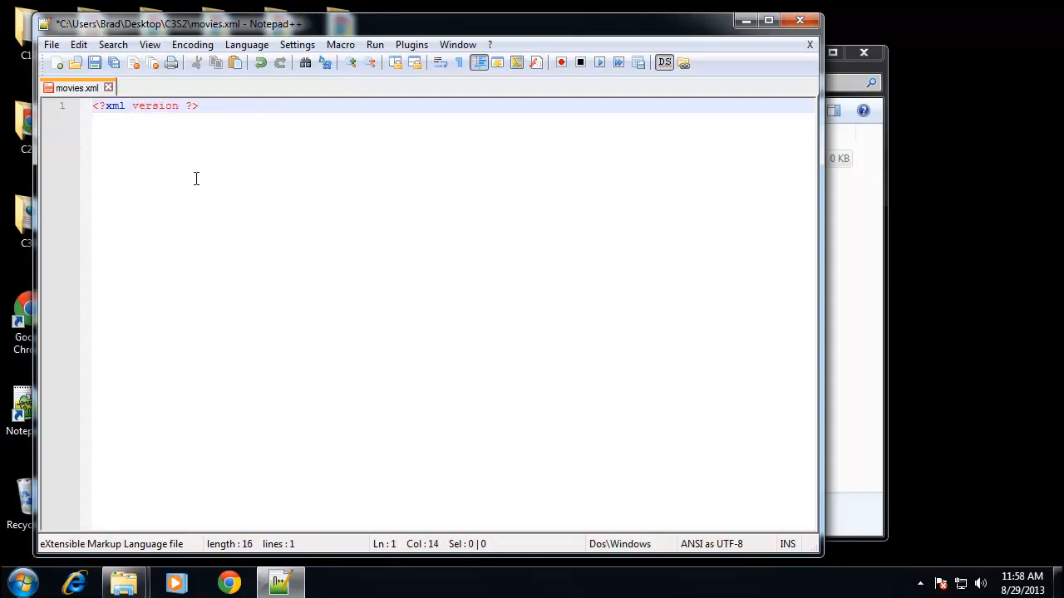
{"action": "type", "text": "=\"\""}
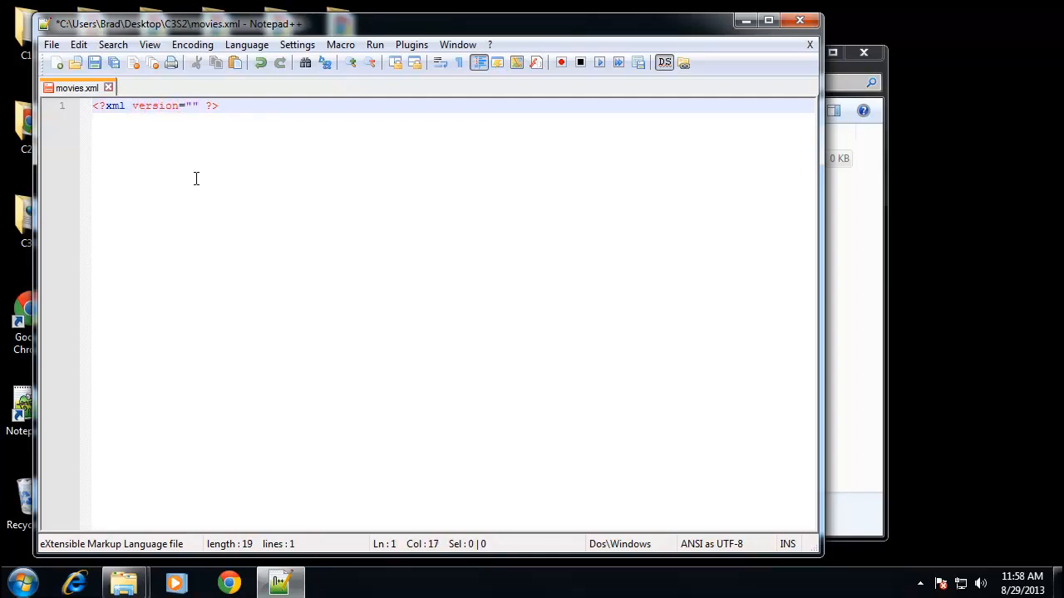
{"action": "type", "text": "1.0"}
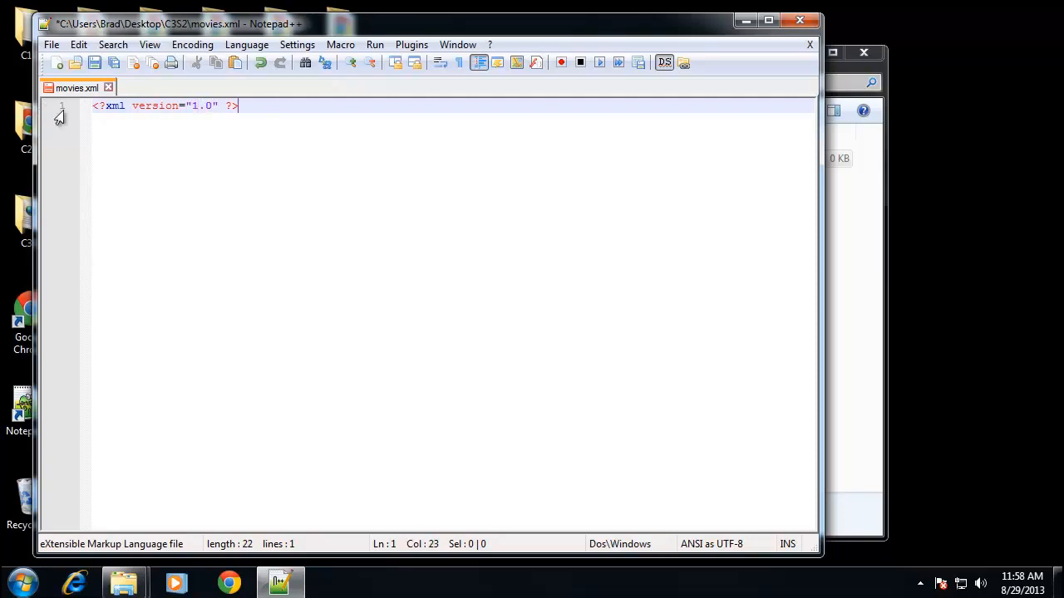
{"action": "mouse_move", "coordinate": [146, 149]}
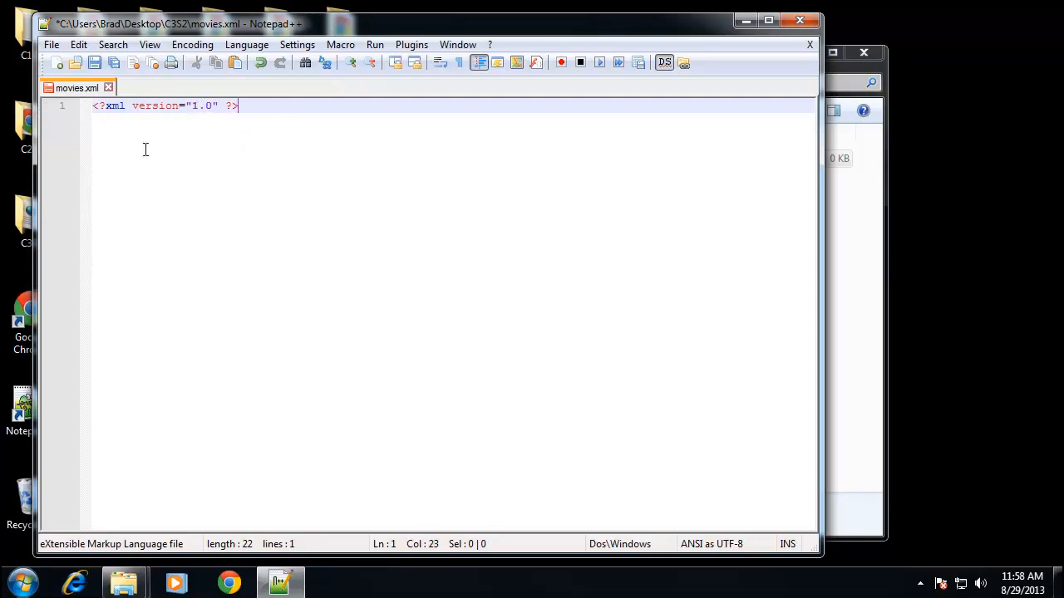
{"action": "key", "text": "Enter"}
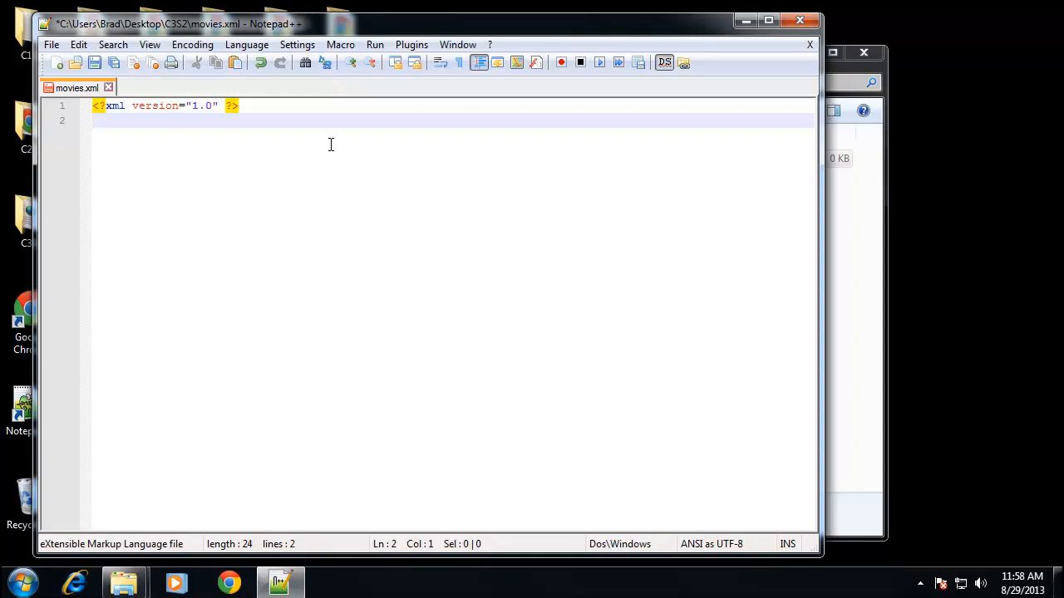
Add the <movies> root element with its closing tag and begin a <movie> element inside it.
{"action": "left_click", "coordinate": [93, 120]}
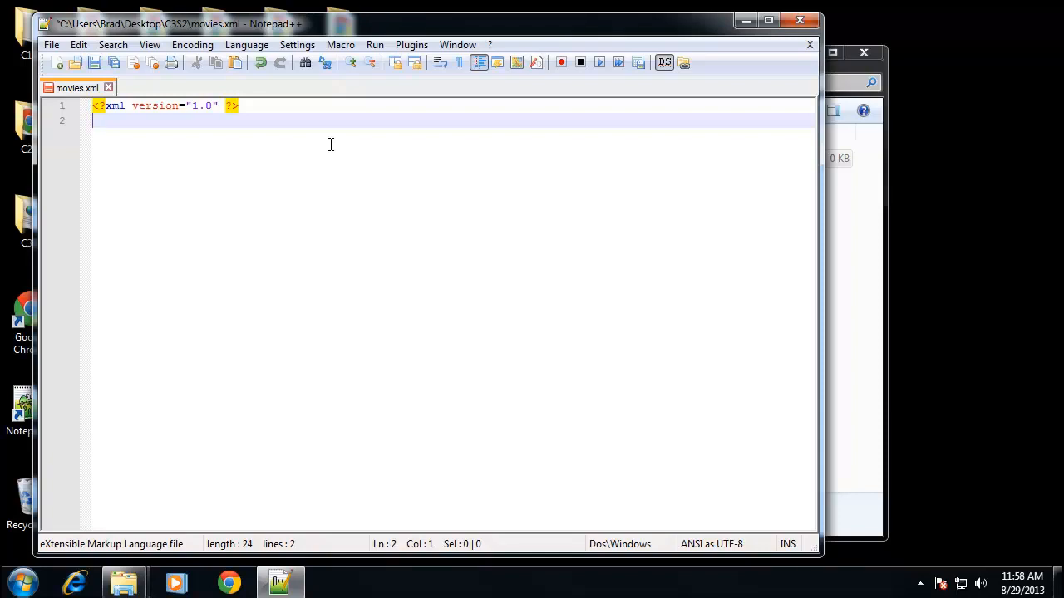
{"action": "type", "text": "<movie>"}
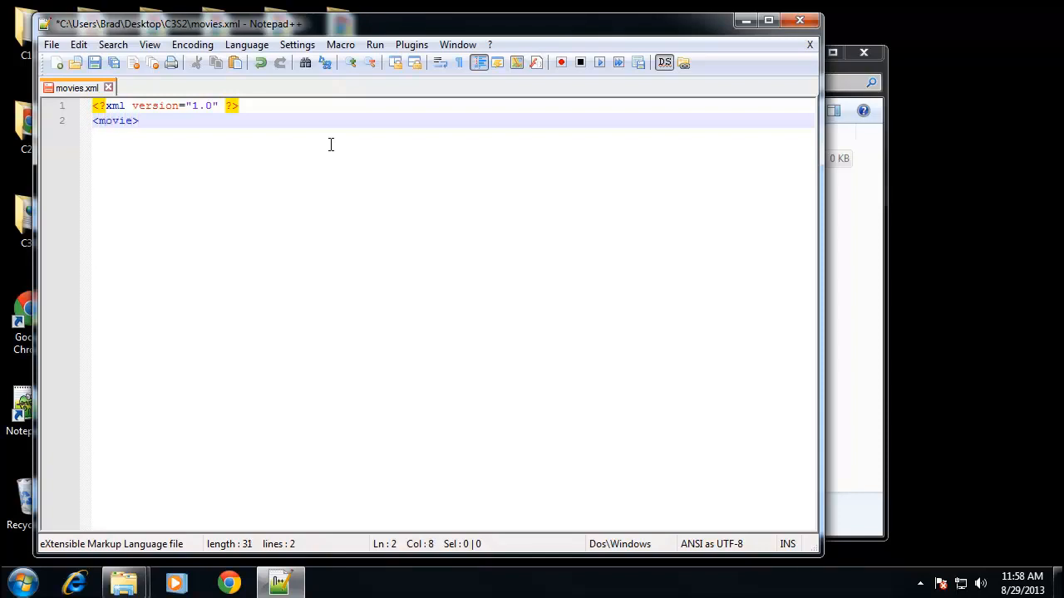
{"action": "key", "text": "Backspace"}
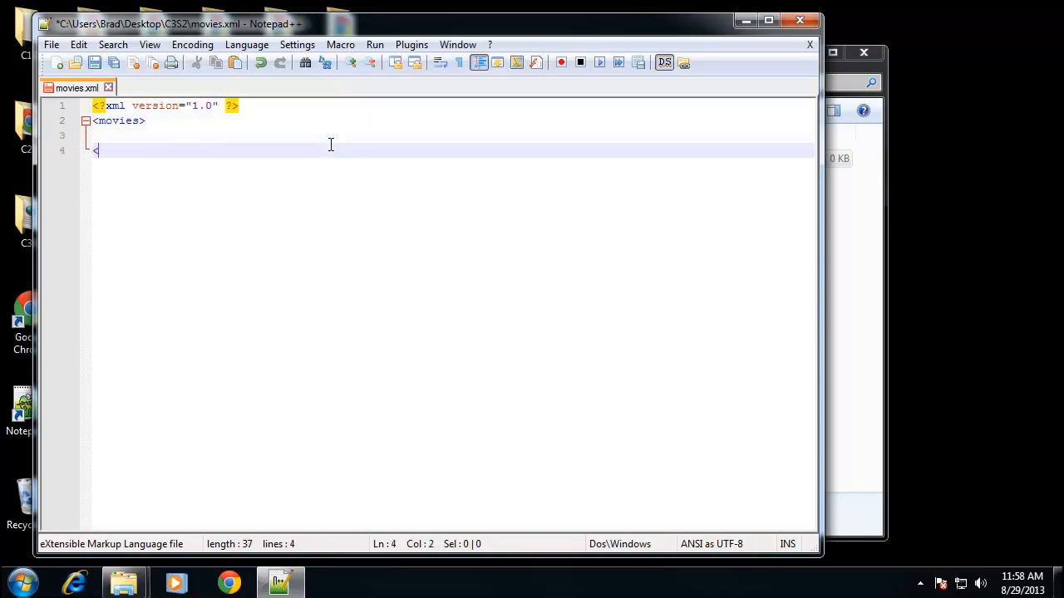
{"action": "type", "text": "/movies>"}
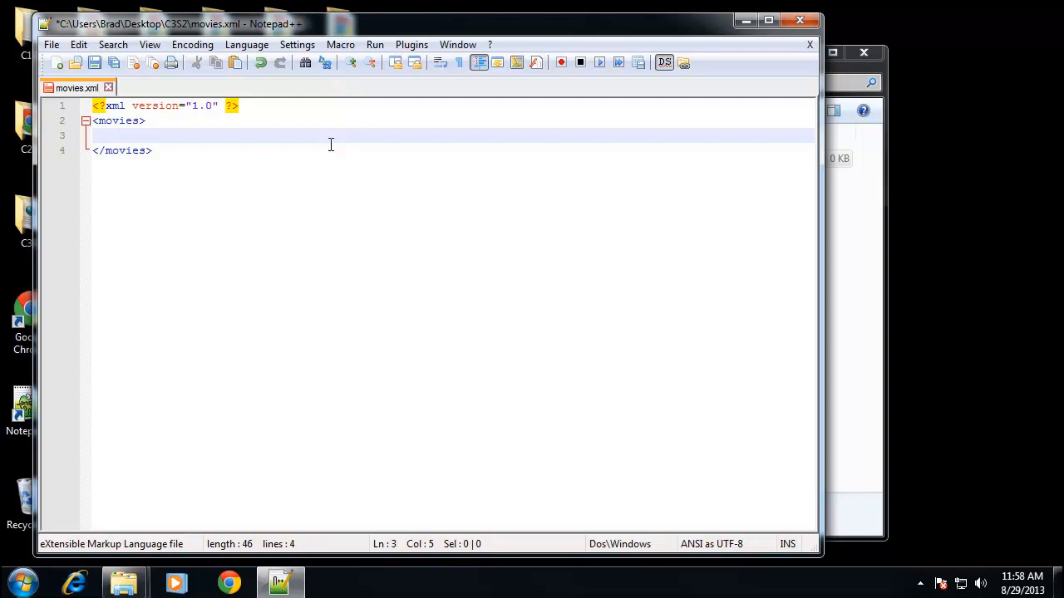
{"action": "type", "text": "<movie>"}
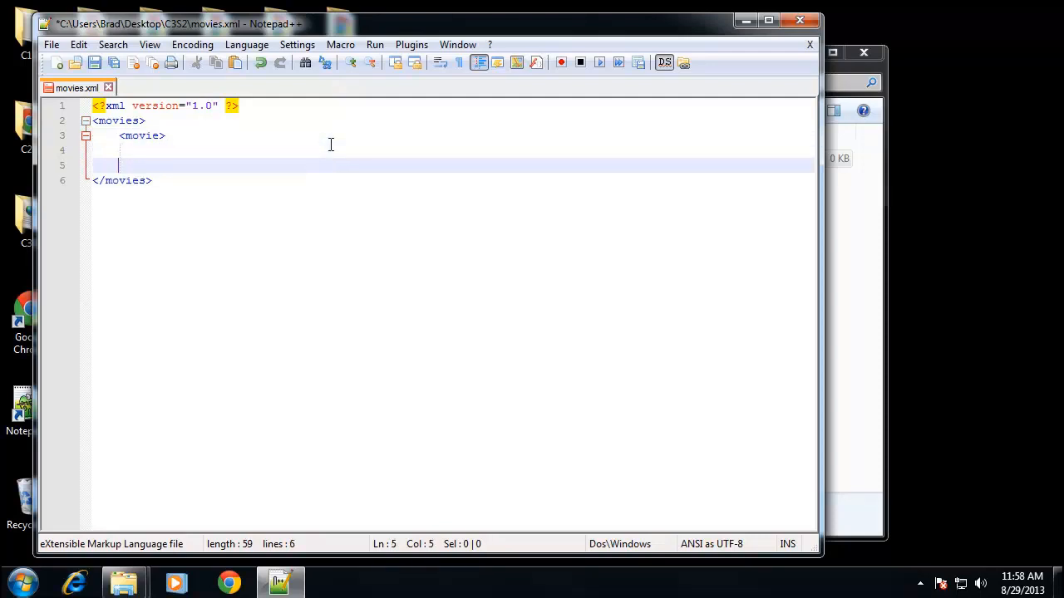
Close the movie element and add empty title and year elements inside it.
{"action": "type", "text": "</movie>"}
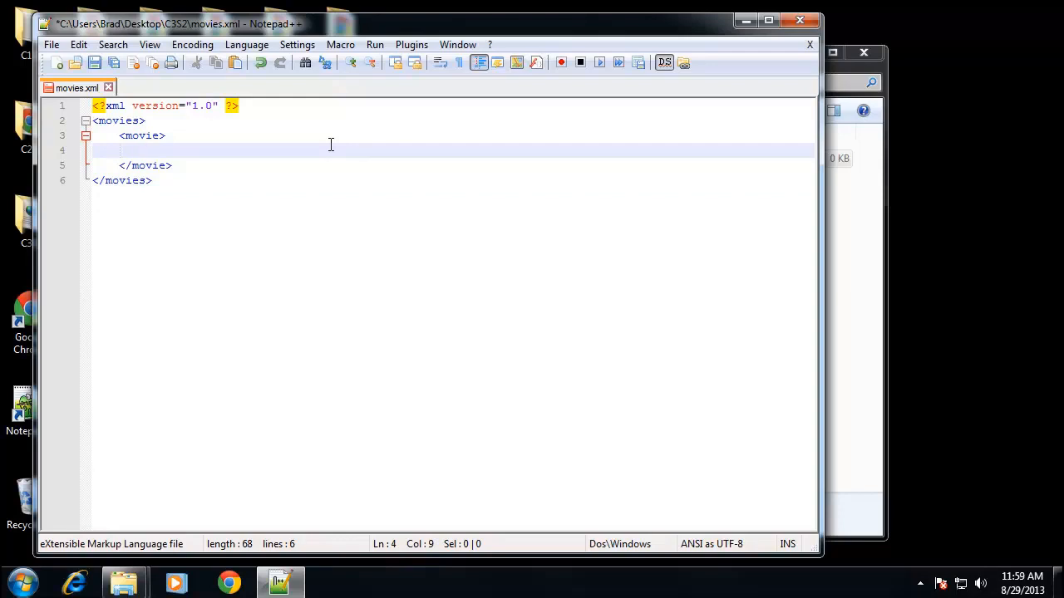
{"action": "type", "text": "<"}
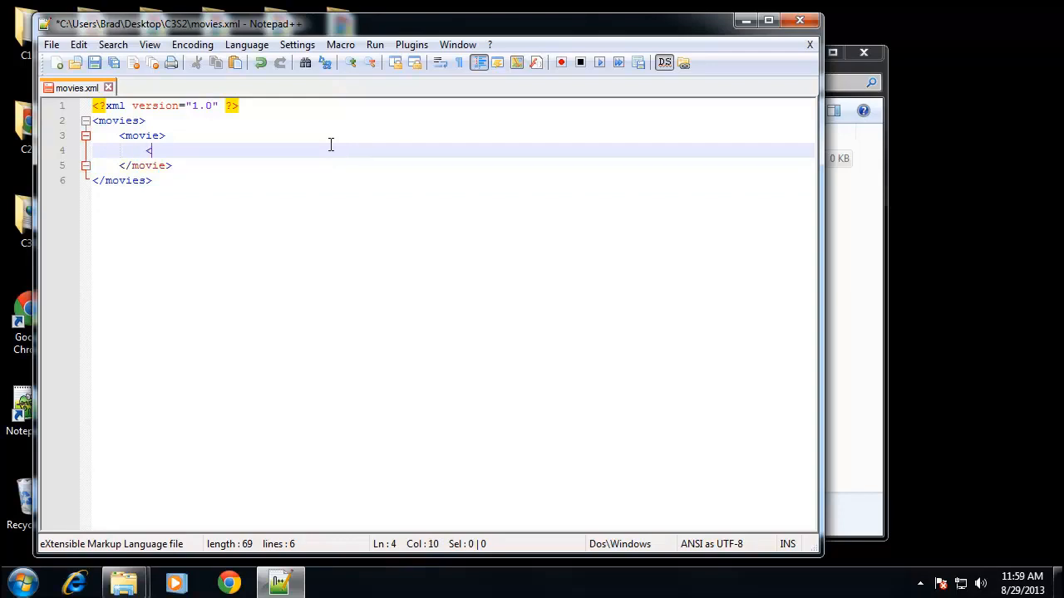
{"action": "type", "text": "title>"}
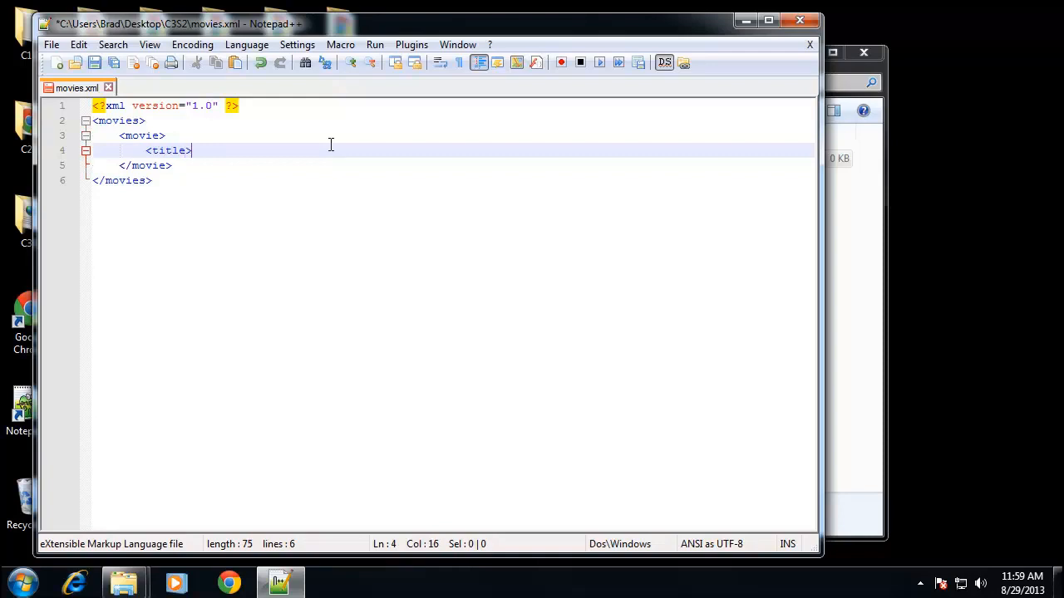
{"action": "type", "text": "</title>"}
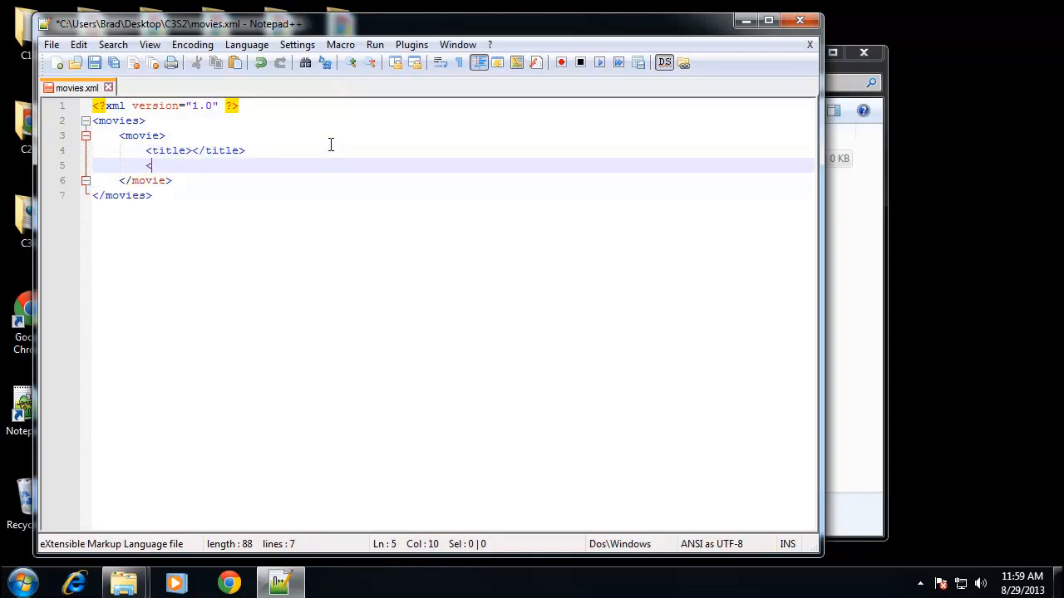
{"action": "type", "text": "year></year>"}
{"action": "type", "text": "<genre>"}
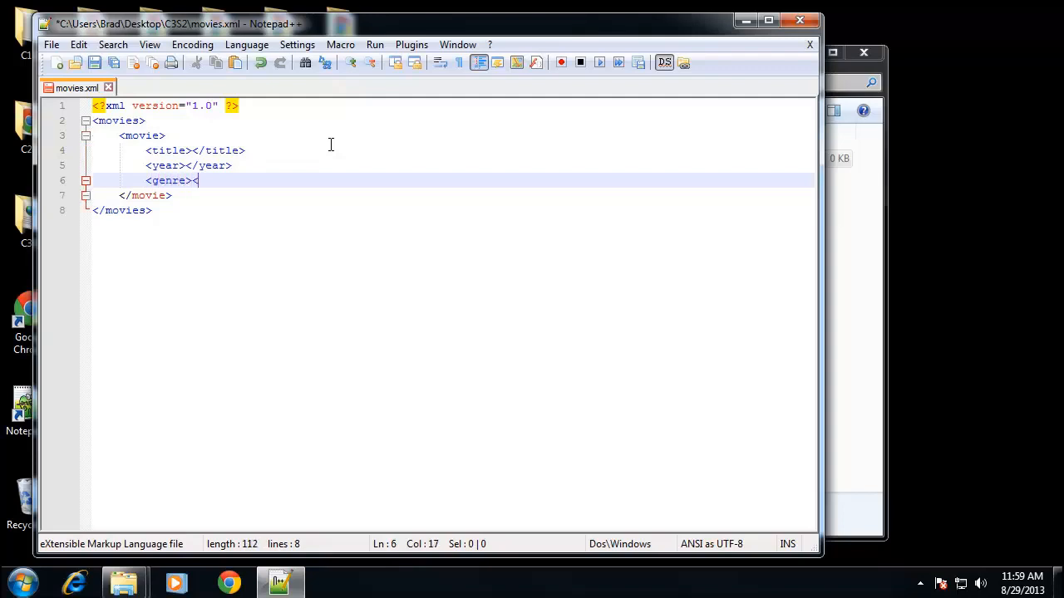
Add empty genre and director elements, fixing the mistyped director closing tag.
{"action": "type", "text": "</genre>"}
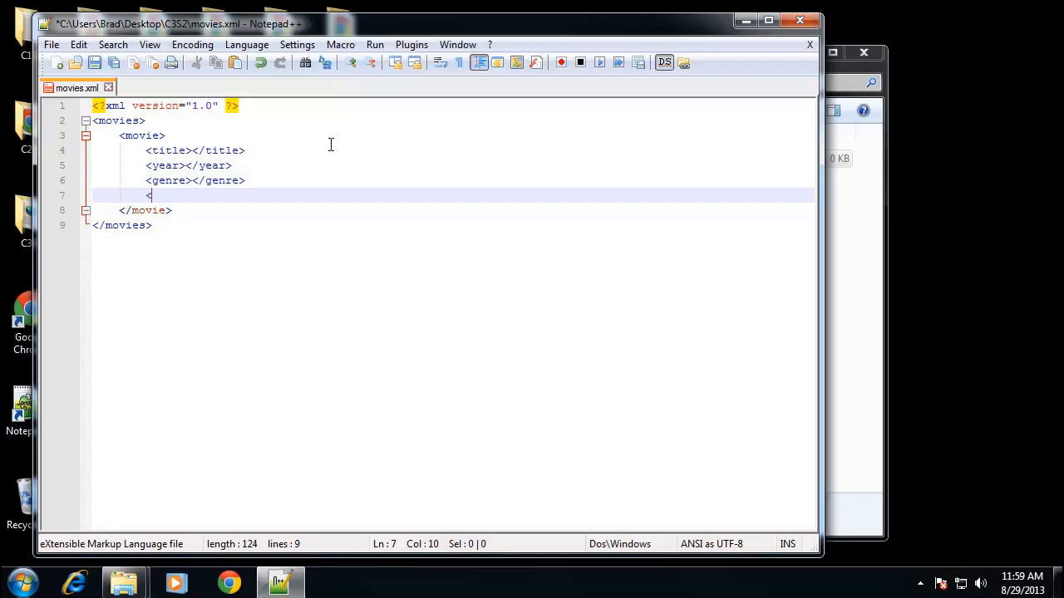
{"action": "type", "text": "dire"}
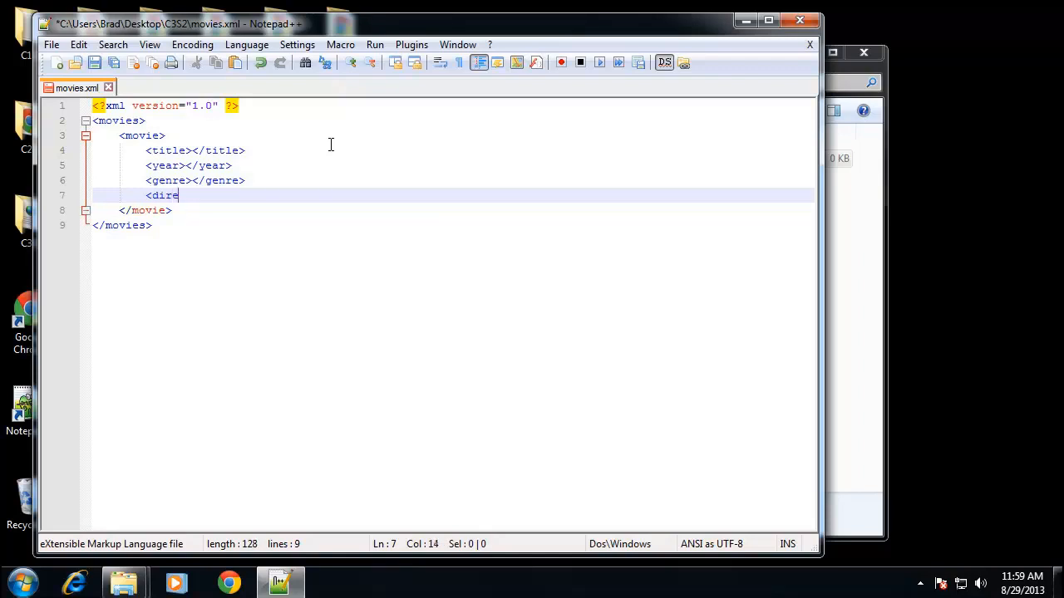
{"action": "type", "text": "c"}
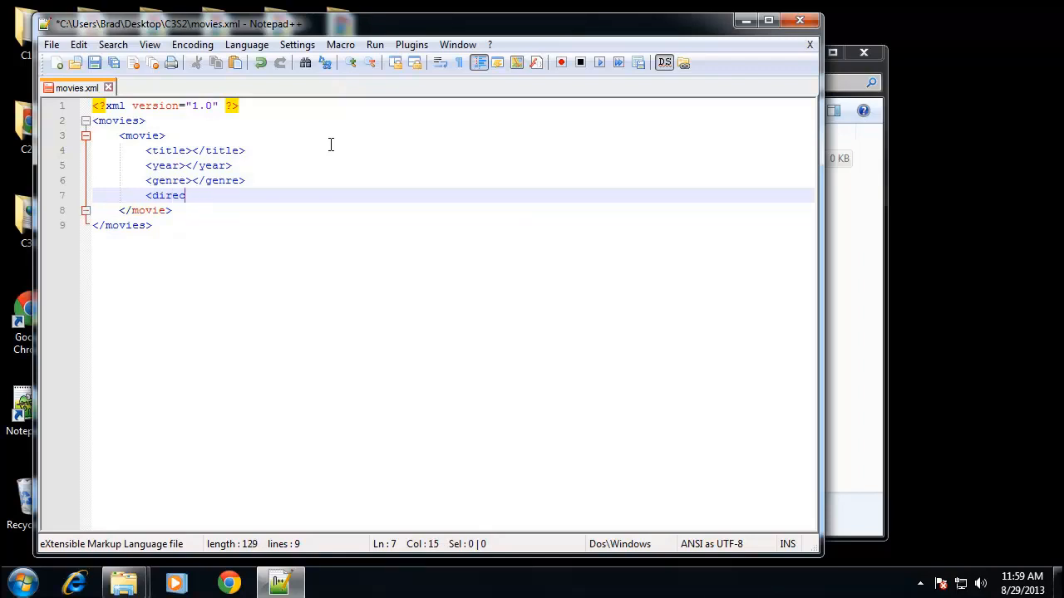
{"action": "type", "text": "tor></direct"}
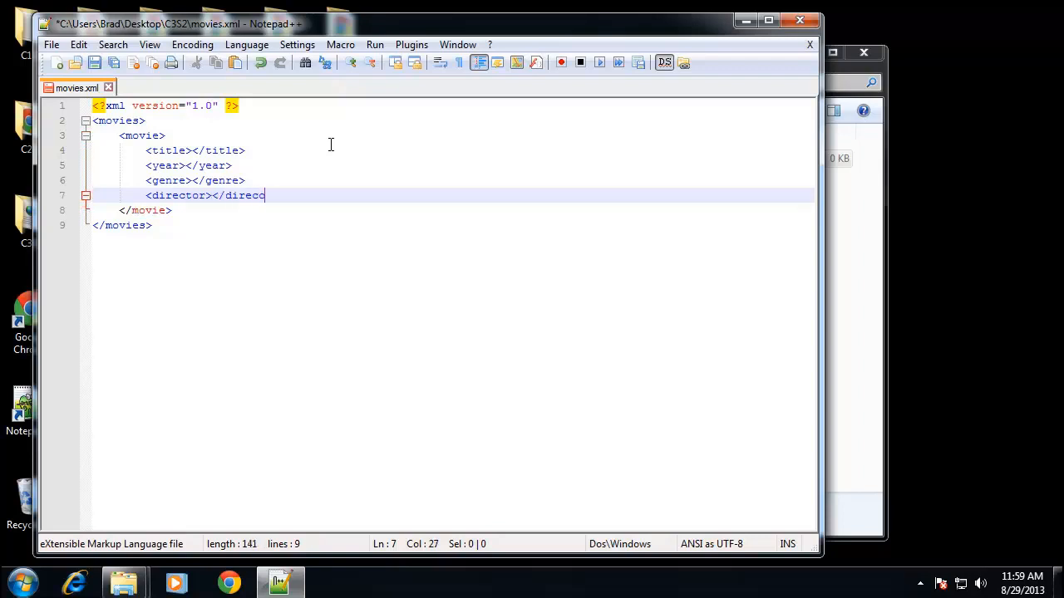
{"action": "key", "text": "BackSpace"}
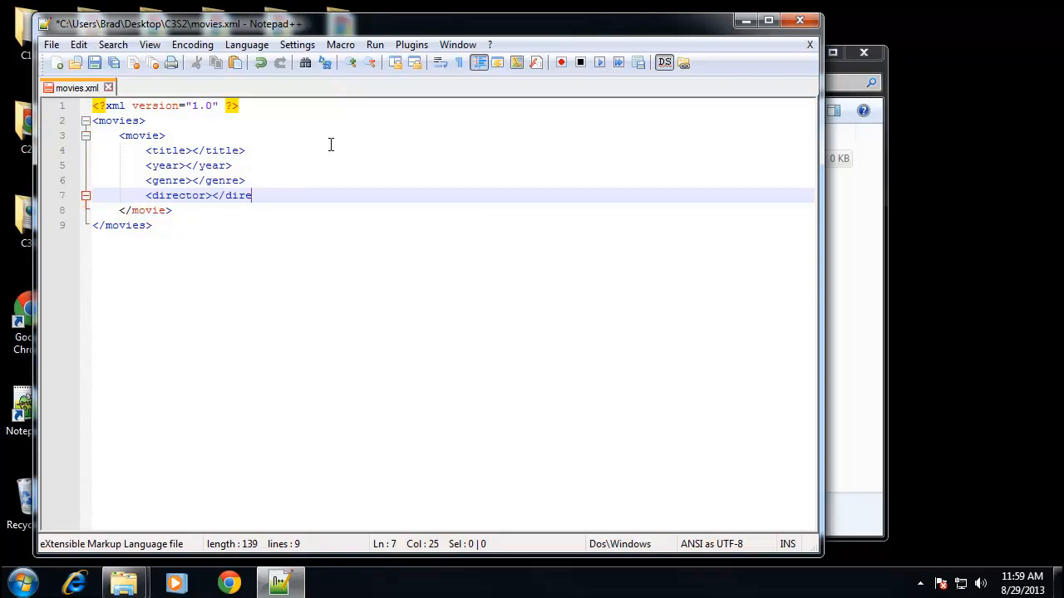
{"action": "type", "text": "cto"}
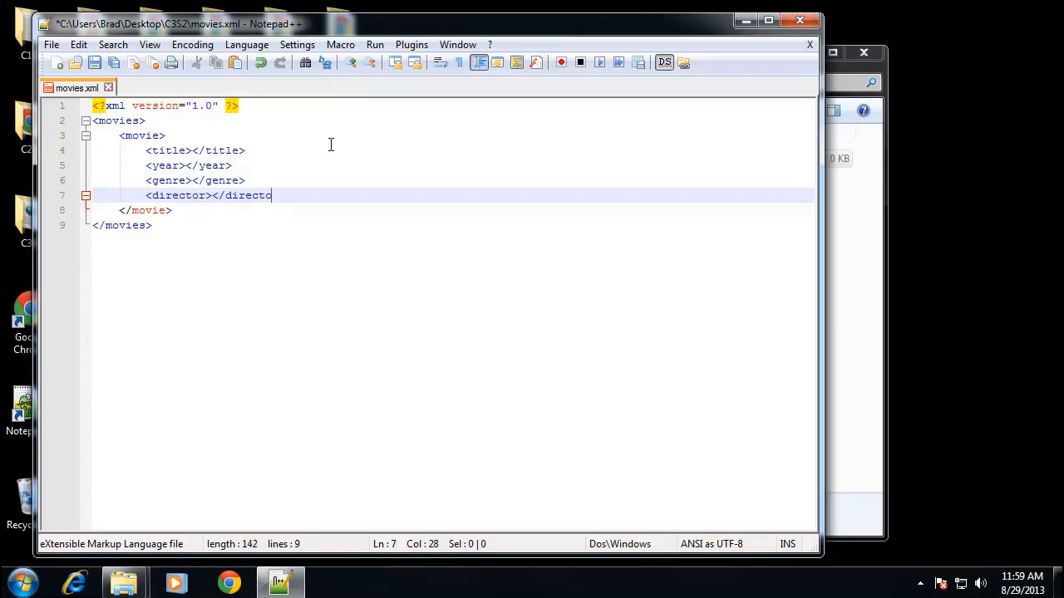
{"action": "type", "text": "r>"}
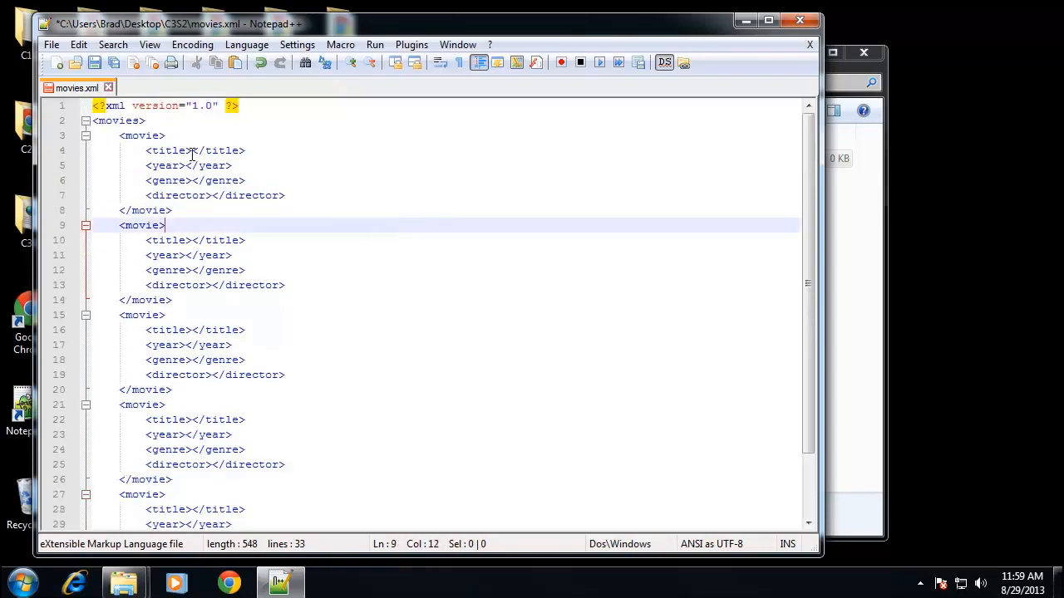
Begin entering the first movie's title, starting with "Th".
{"action": "type", "text": "The God"}
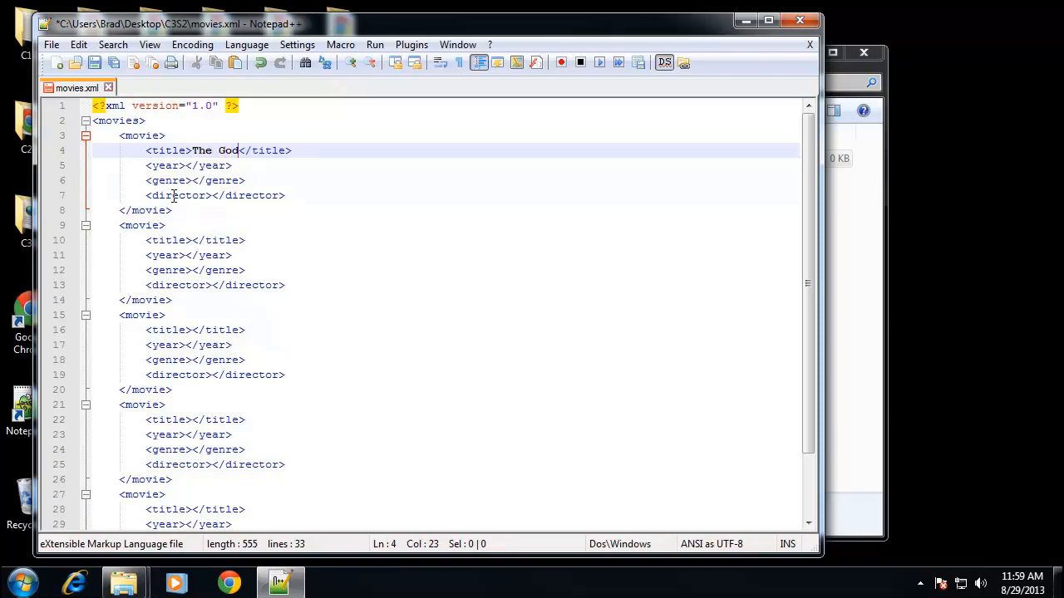
Fill the first movie: The Godfather, 1972, Drama, Francis Ford Coppola.
{"action": "type", "text": "father"}
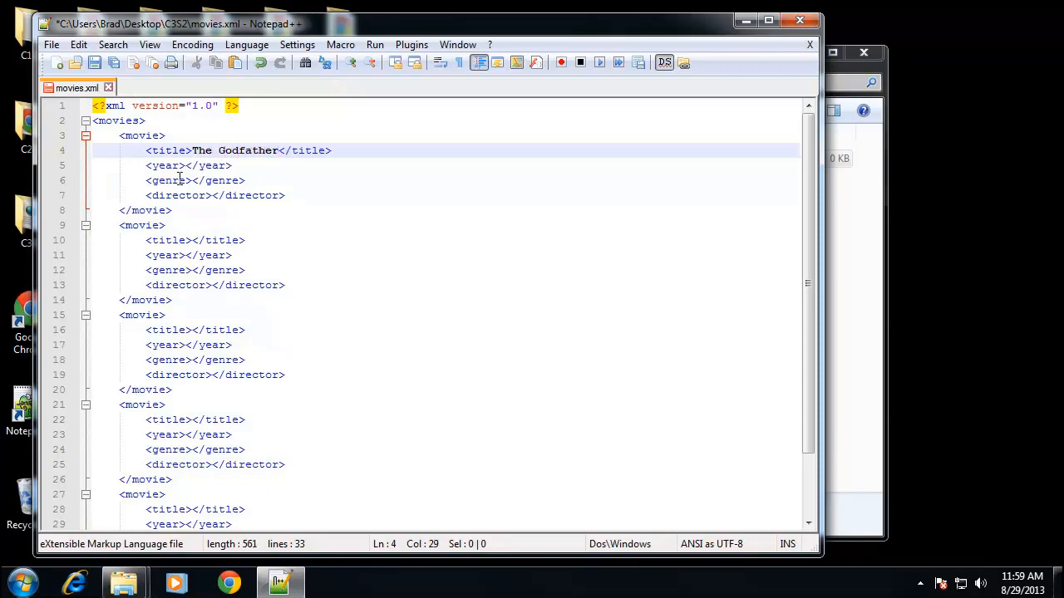
{"action": "left_click", "coordinate": [194, 180]}
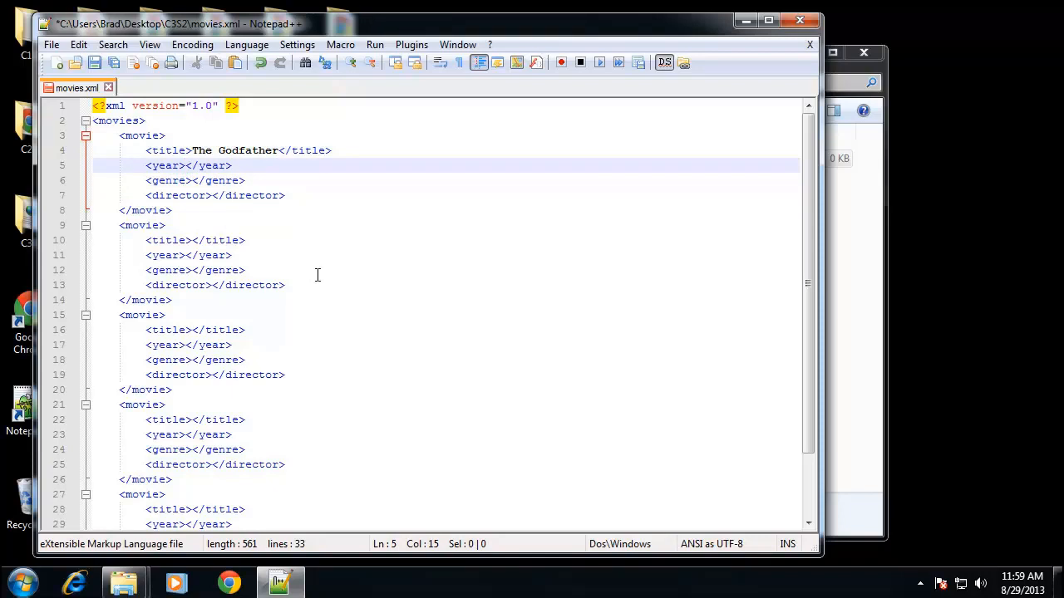
{"action": "type", "text": "1972"}
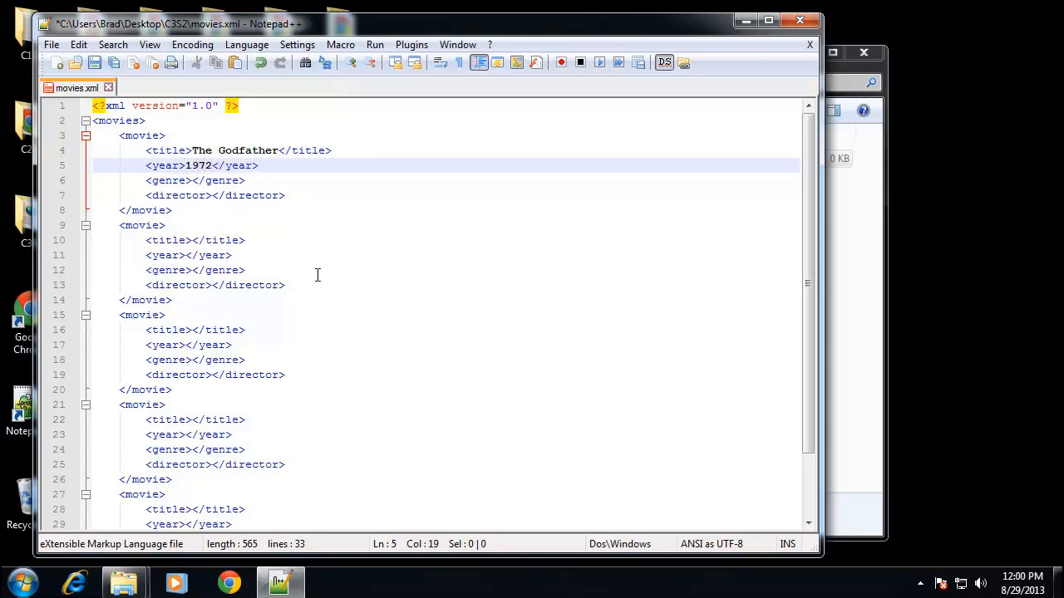
{"action": "left_click", "coordinate": [208, 180]}
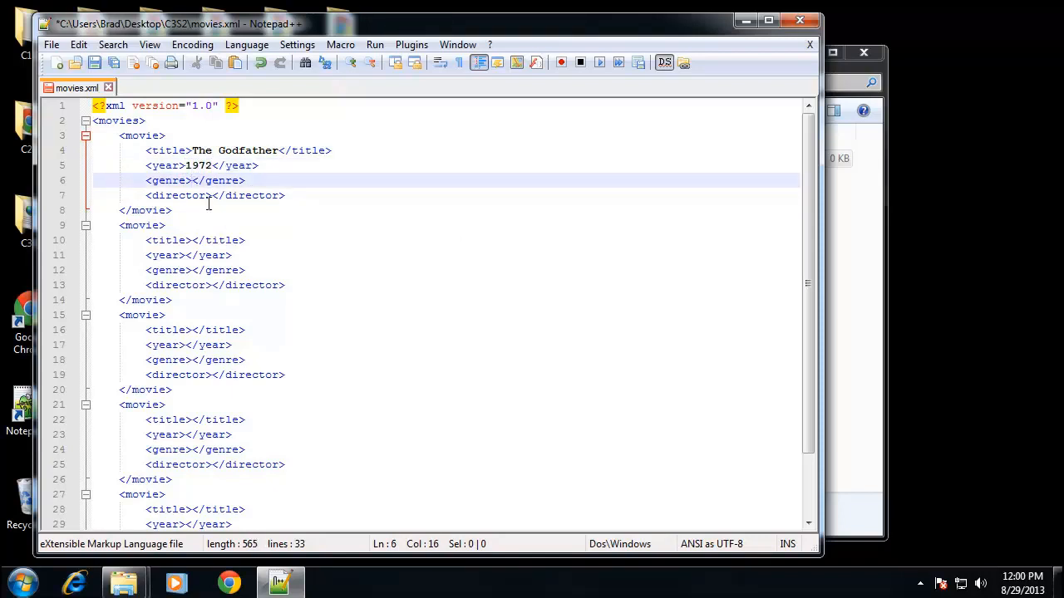
{"action": "type", "text": "Drama"}
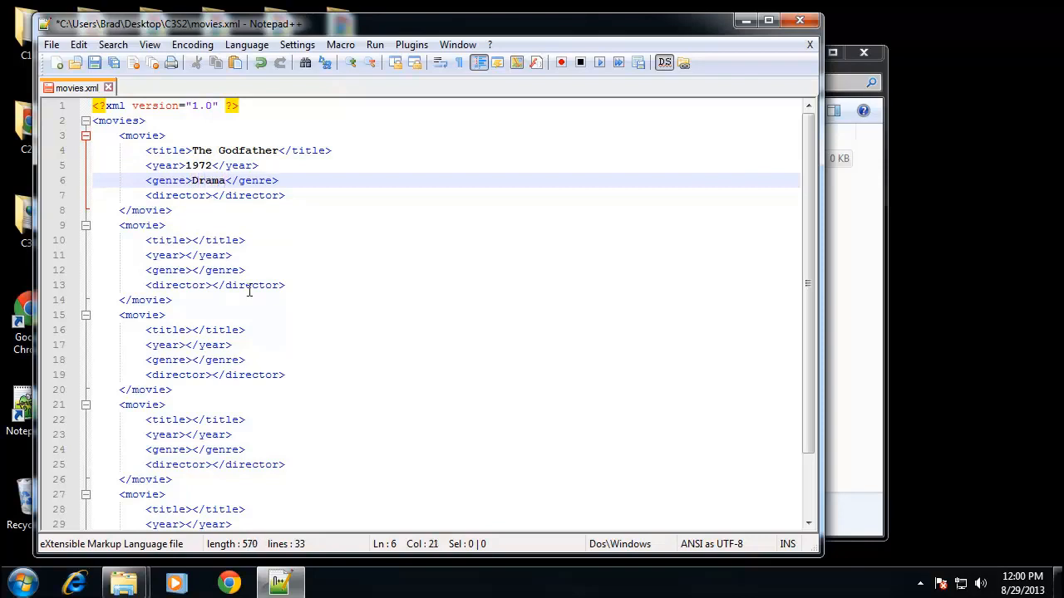
{"action": "left_click", "coordinate": [213, 194]}
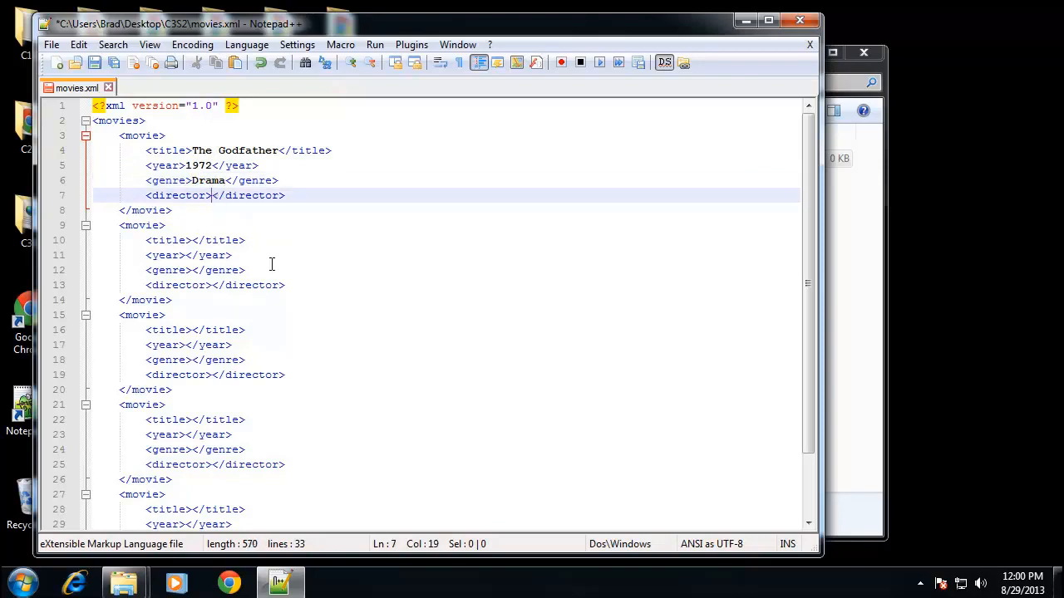
{"action": "type", "text": "Francis Ford C"}
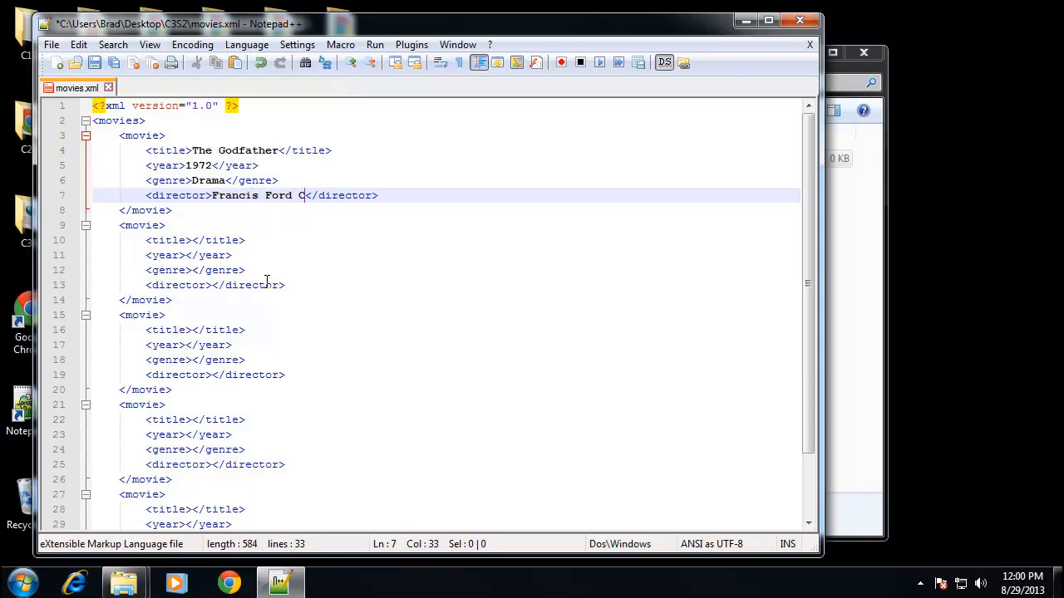
{"action": "type", "text": "oppo"}
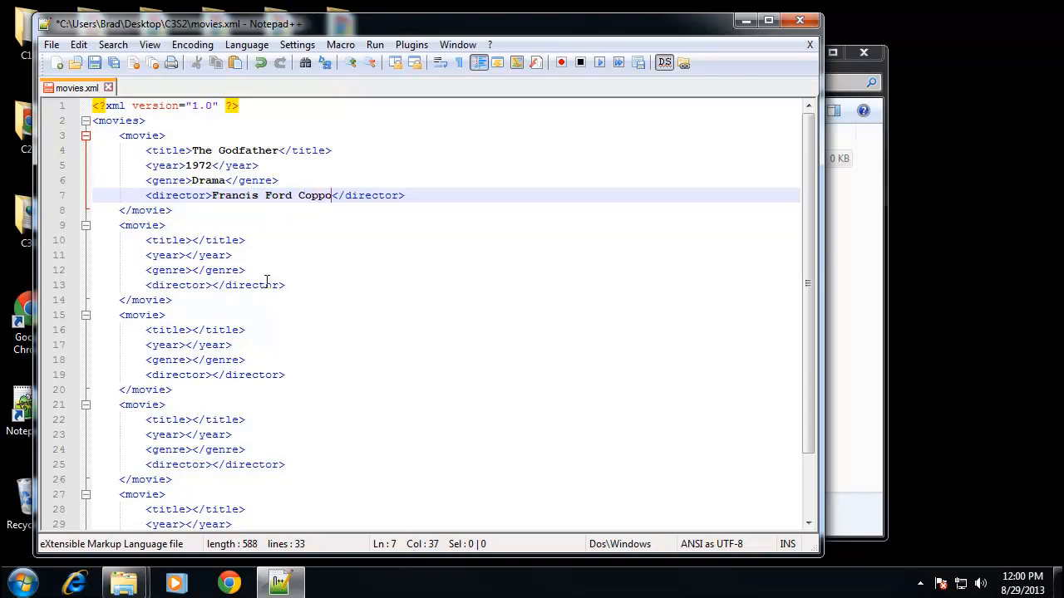
{"action": "type", "text": "la"}
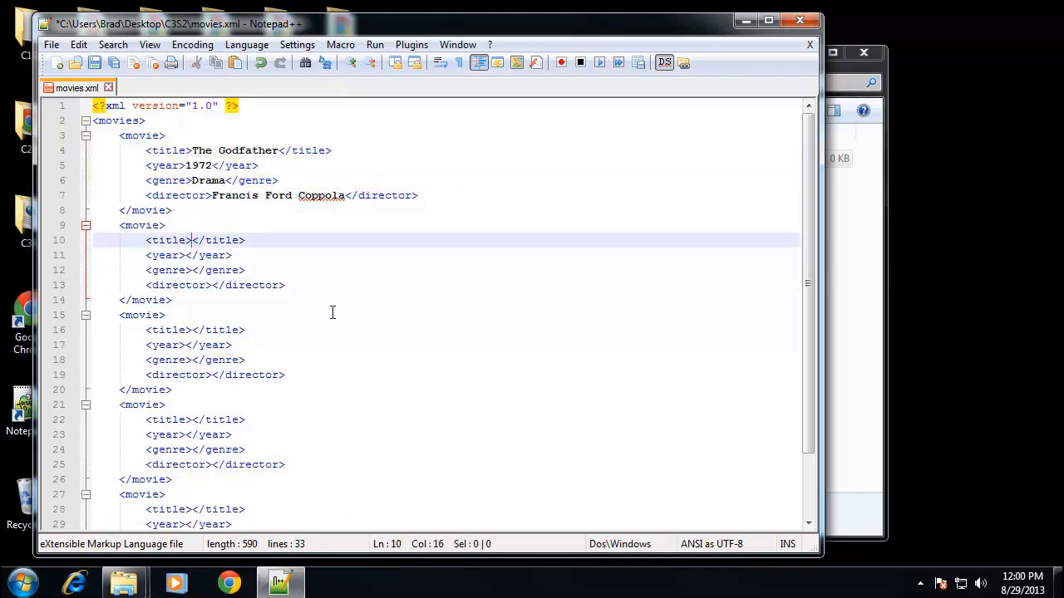
Fill the second movie: Superbad, 2007, Comedy, Greg Mottola.
{"action": "type", "text": "Super"}
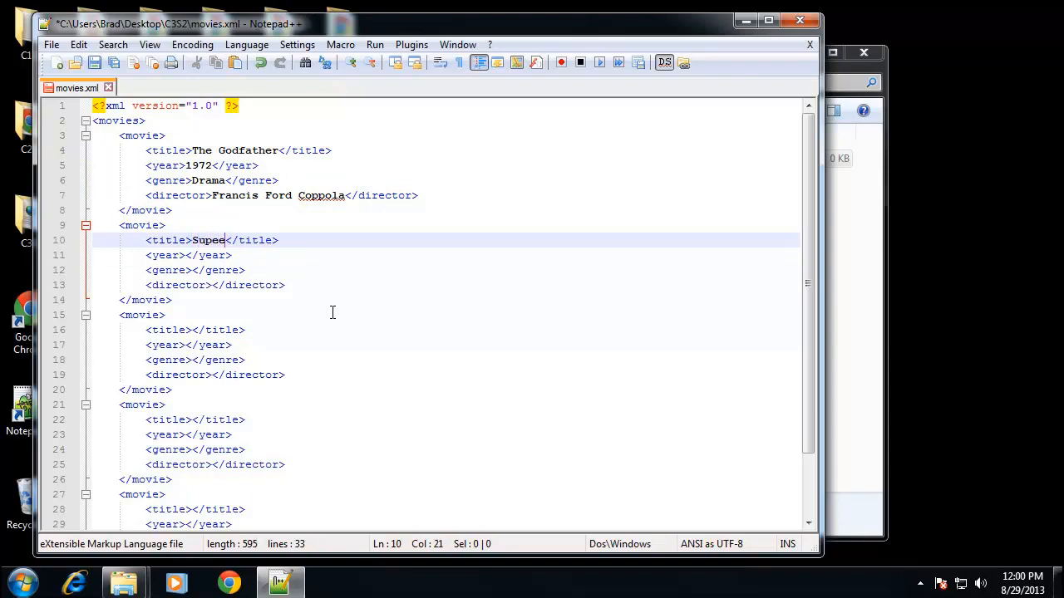
{"action": "type", "text": "bad"}
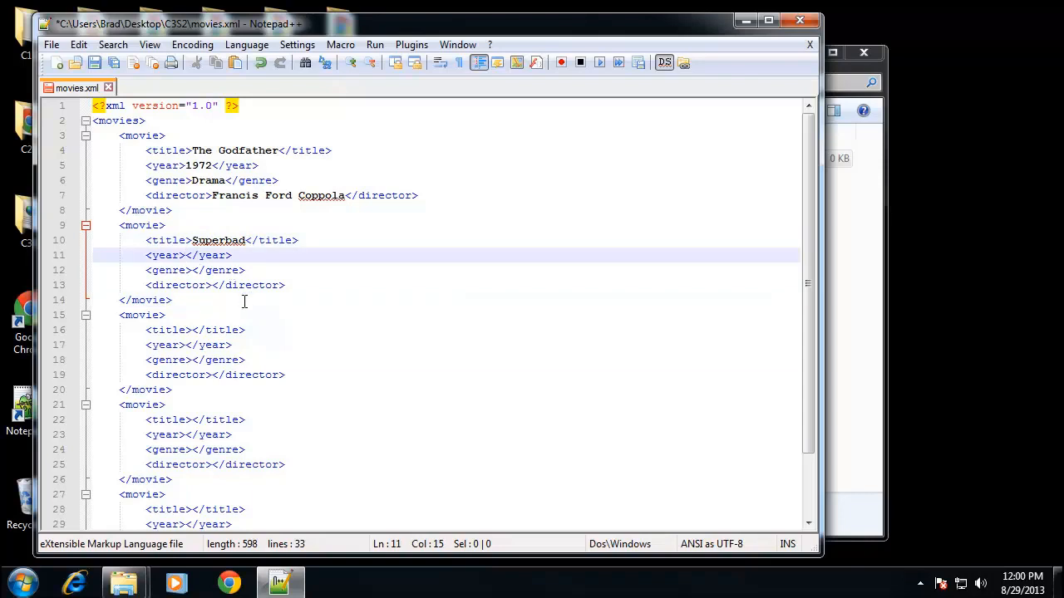
{"action": "type", "text": "2007"}
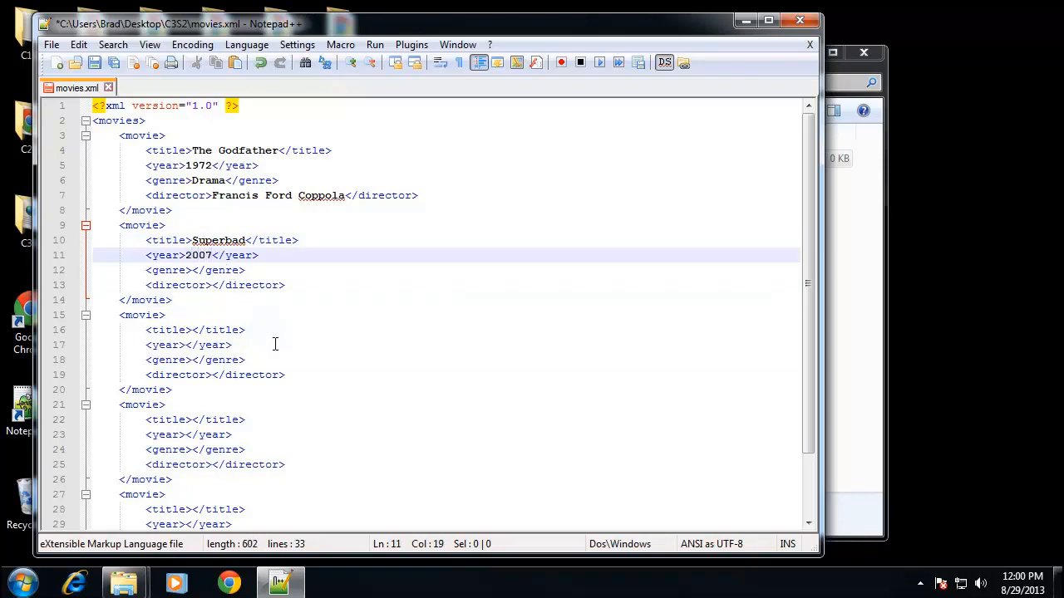
{"action": "type", "text": "C"}
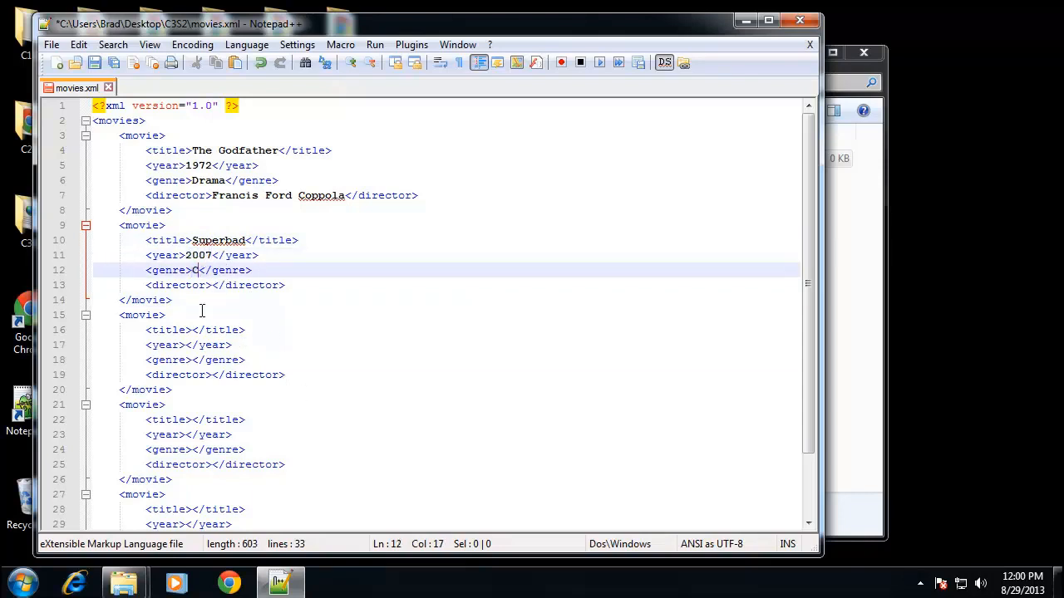
{"action": "type", "text": "omedy"}
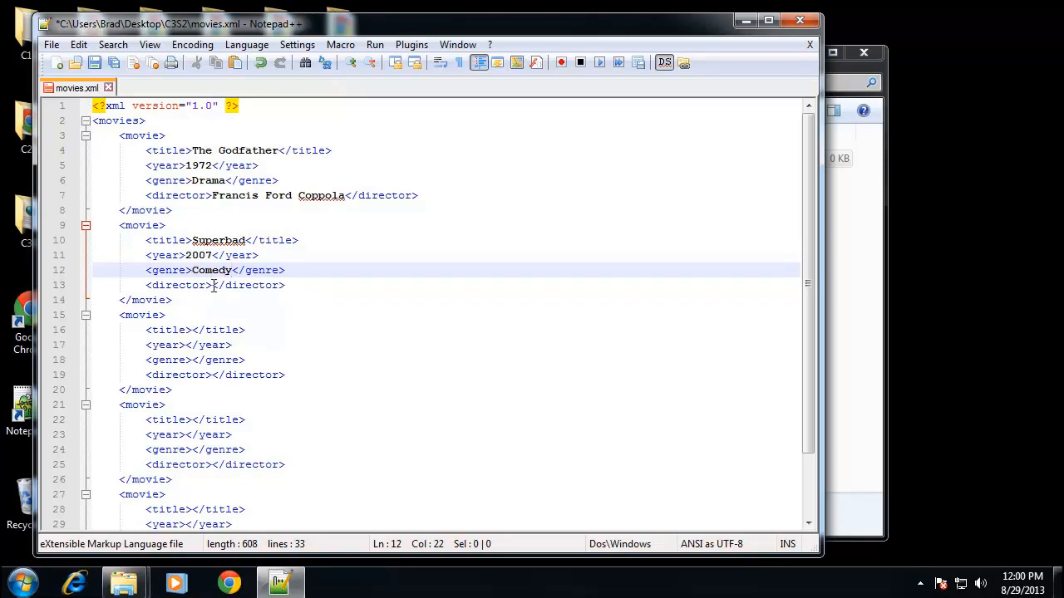
{"action": "type", "text": "G"}
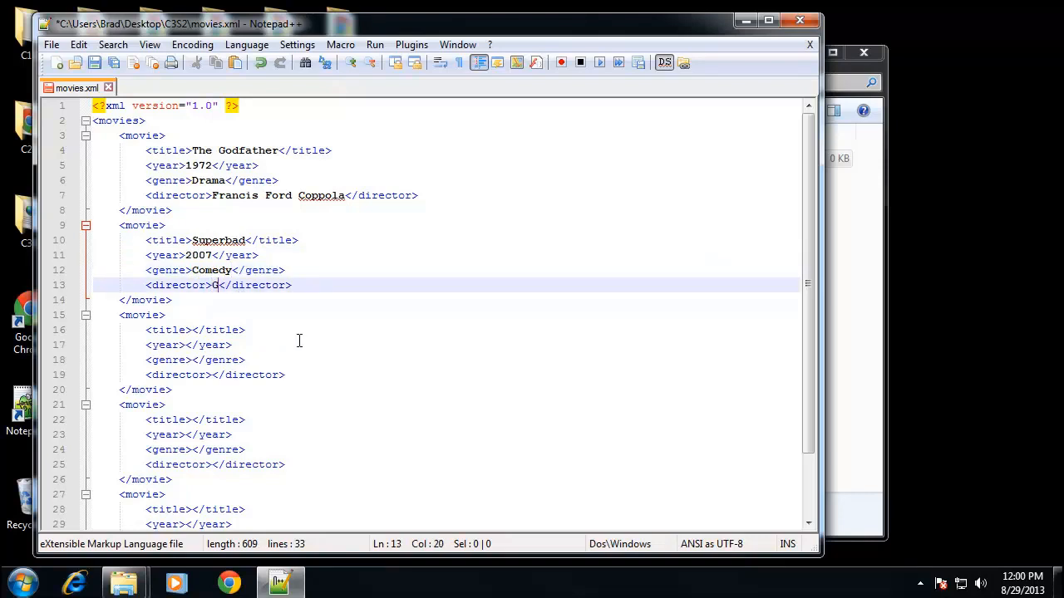
{"action": "type", "text": "reg"}
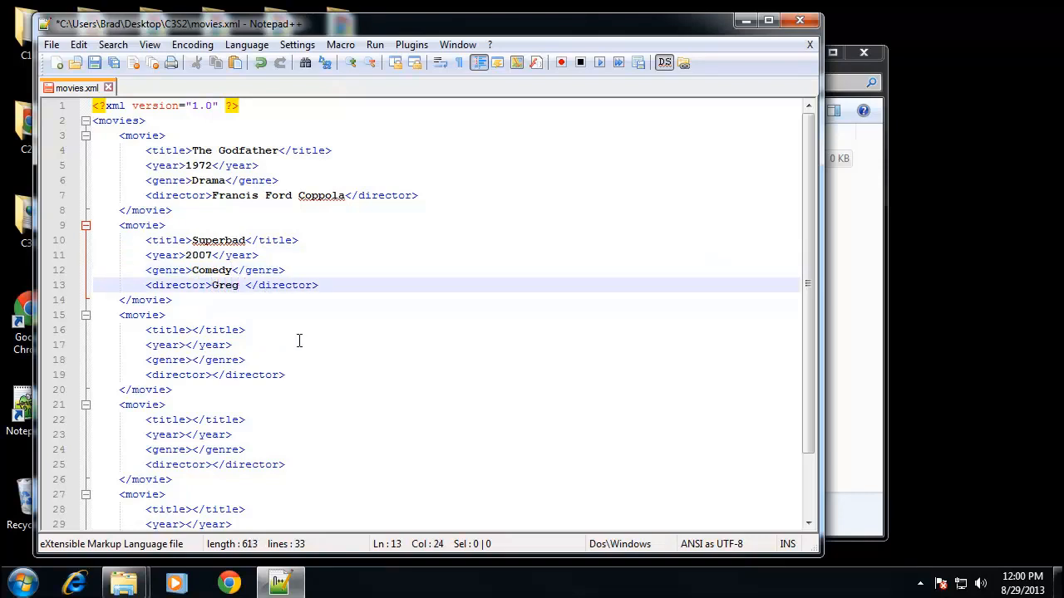
{"action": "type", "text": "Mottola"}
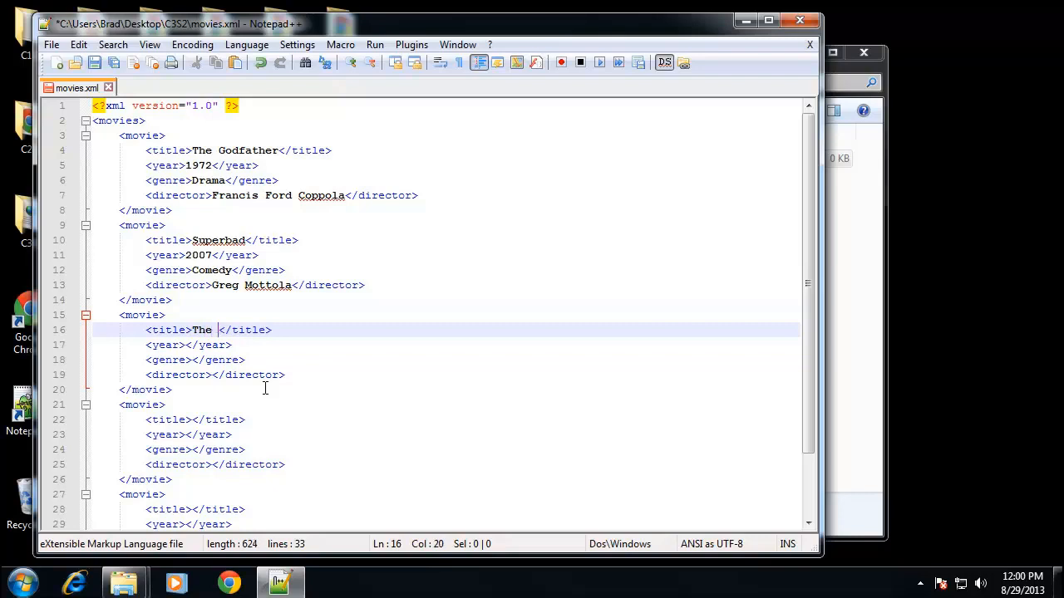
Fill the third movie: The Departed, 2006, Drama, Martin Scorsese.
{"action": "type", "text": "D"}
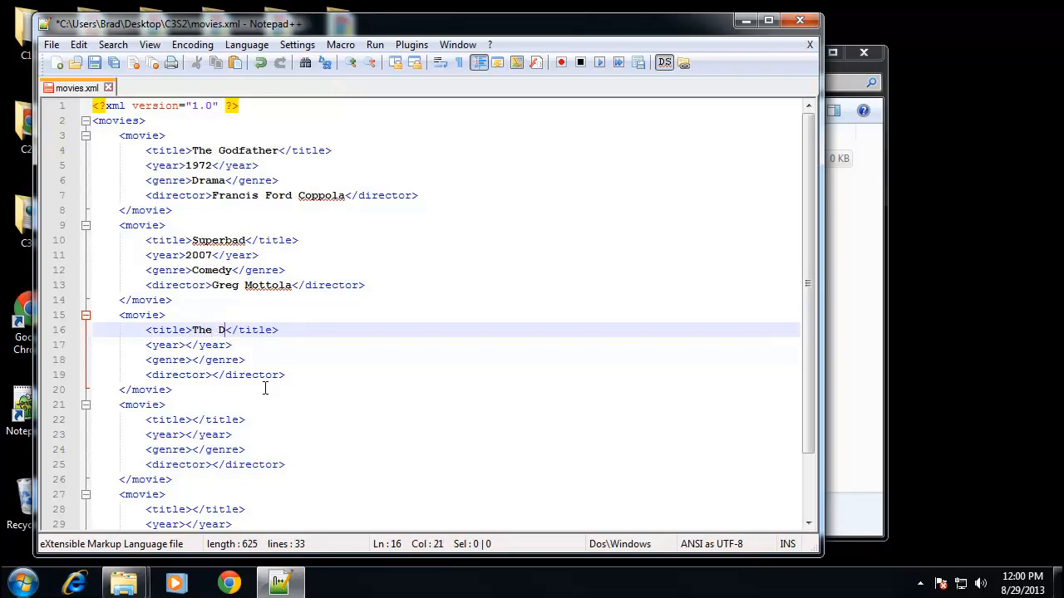
{"action": "type", "text": "eparted"}
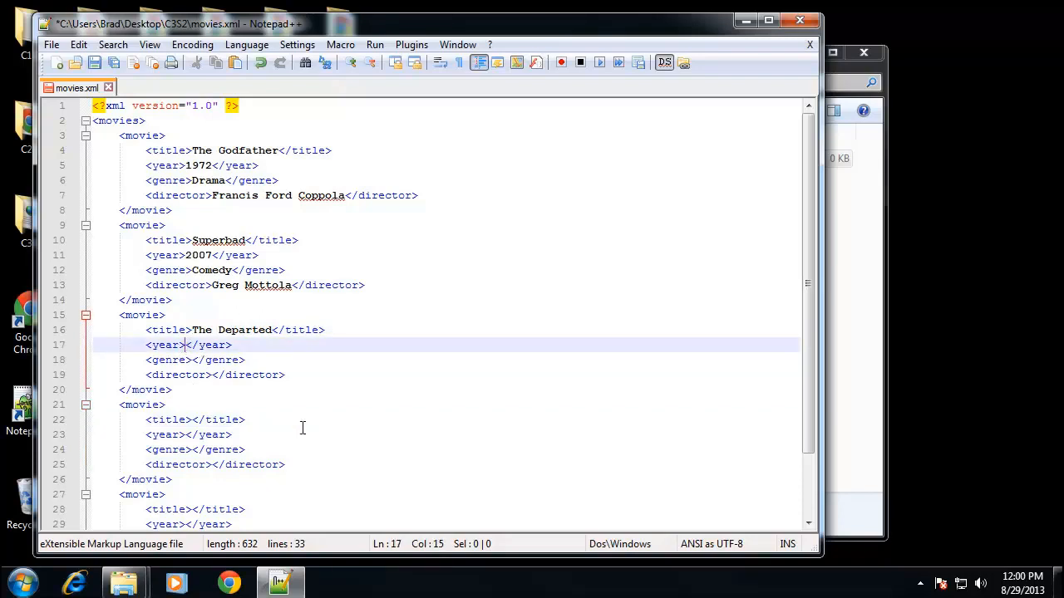
{"action": "type", "text": "2006"}
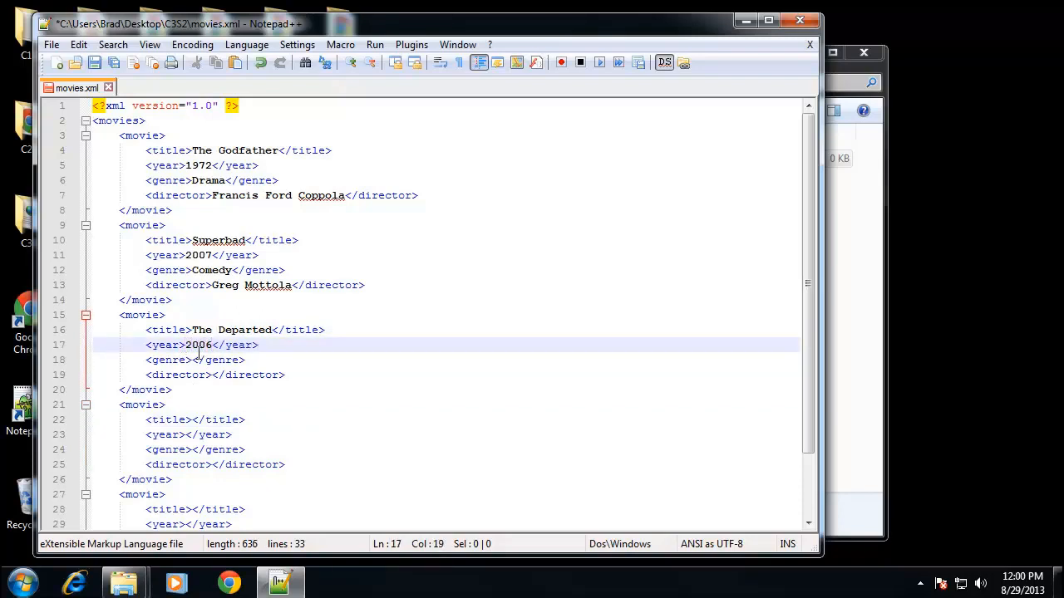
{"action": "type", "text": "D"}
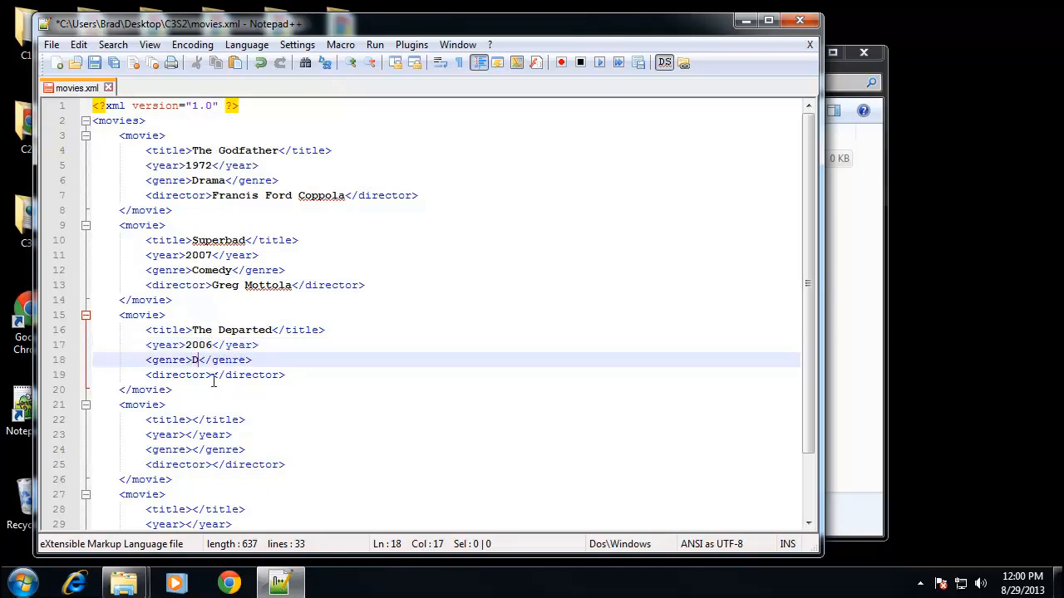
{"action": "type", "text": "rama"}
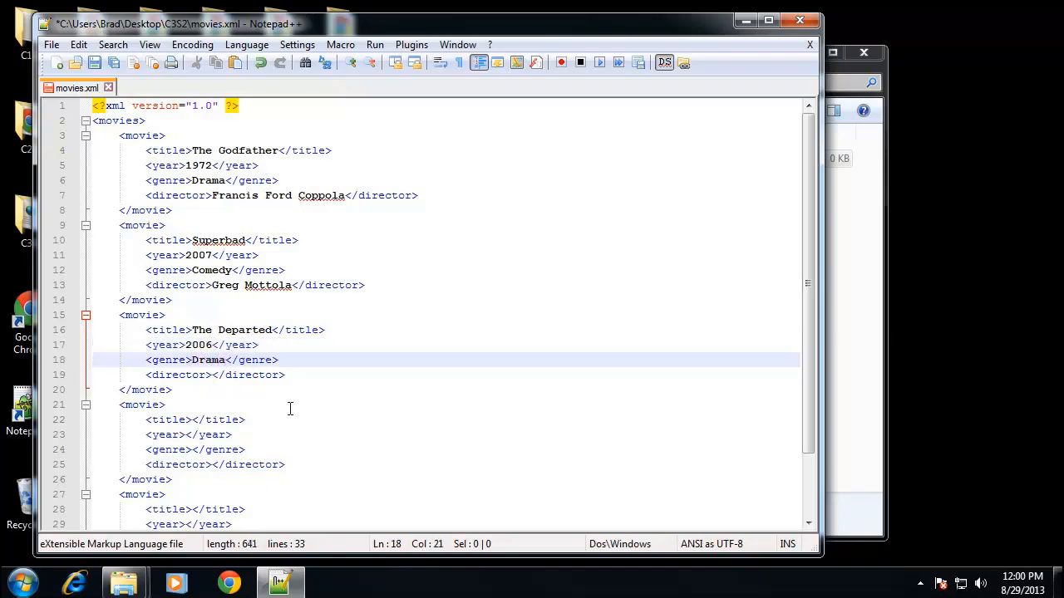
{"action": "type", "text": "Martin Scor"}
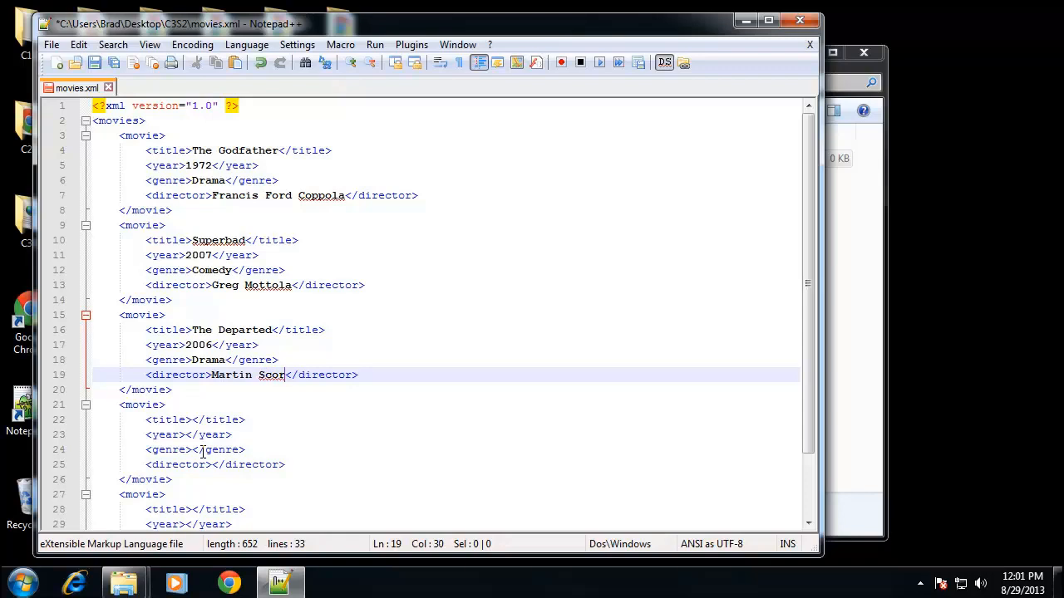
{"action": "type", "text": "sese"}
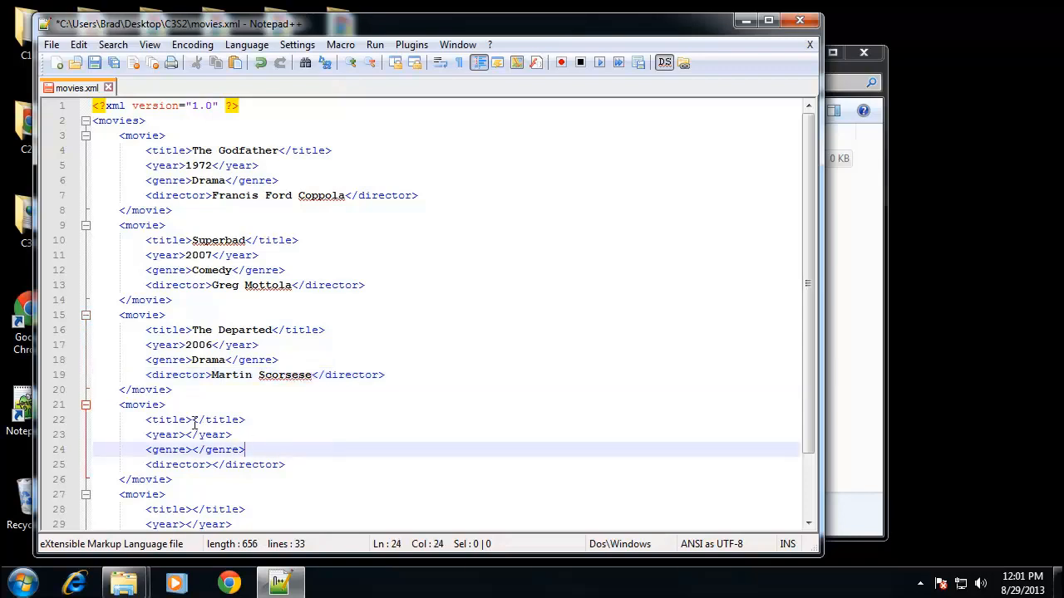
Enter Saving Private Ryan, 1998, Action and Steven Spielberg into the fourth movie's tags.
{"action": "type", "text": "Saving Private Ryan"}
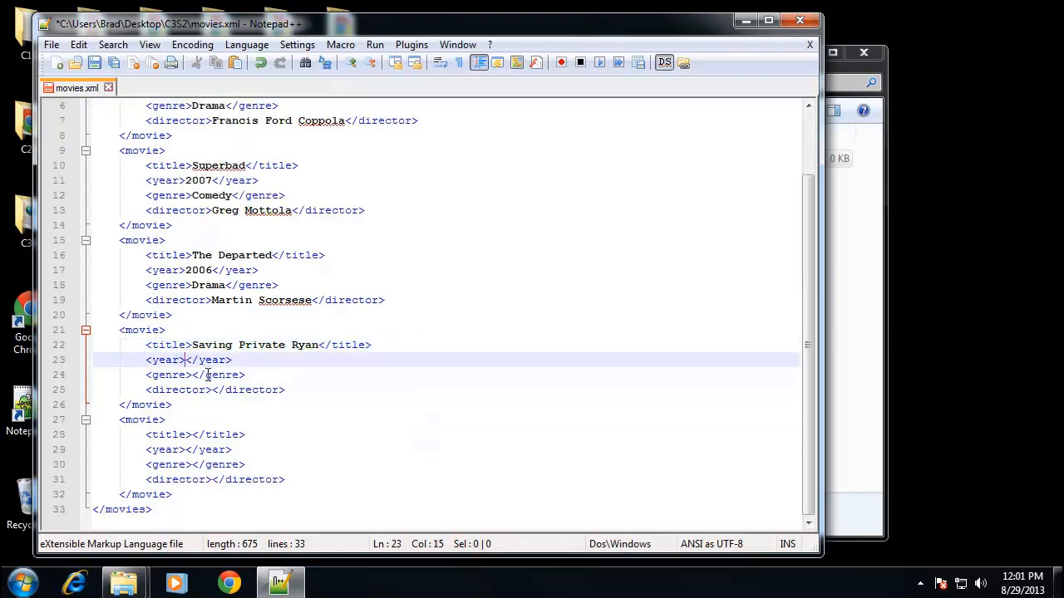
{"action": "type", "text": "1998"}
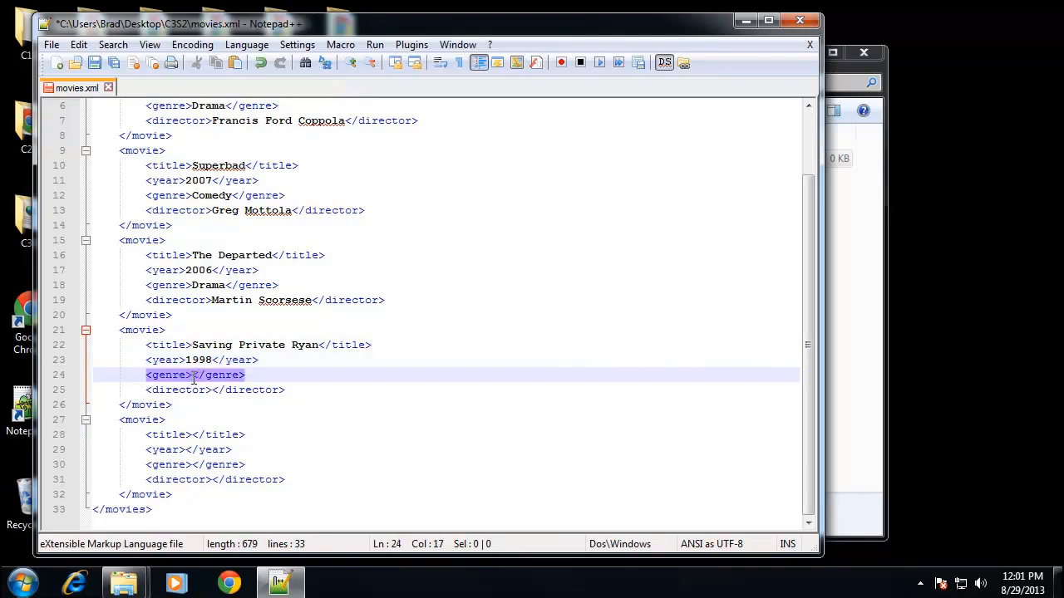
{"action": "type", "text": "Action"}
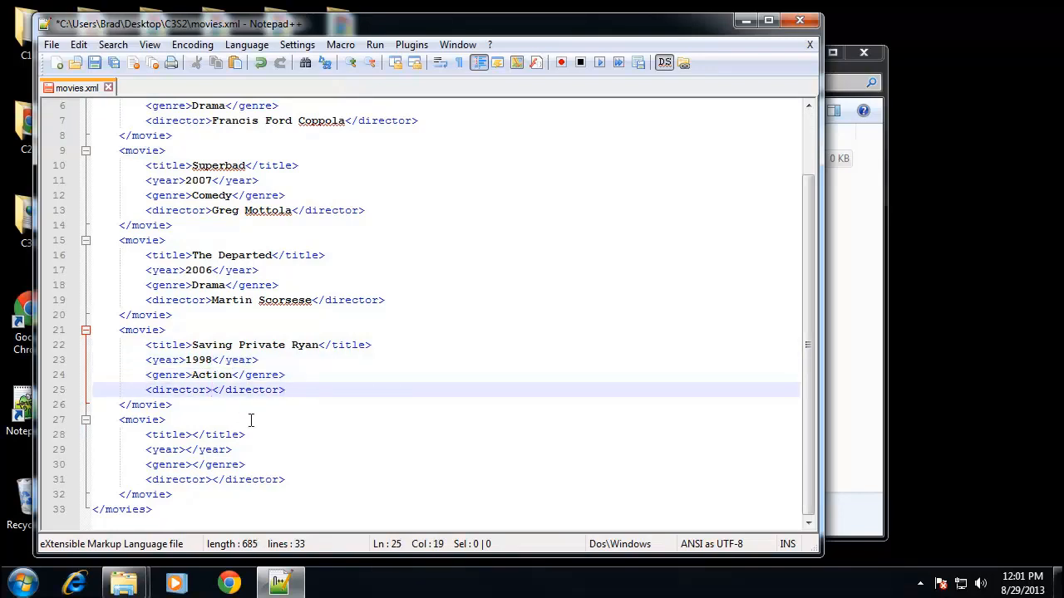
{"action": "type", "text": "Steven"}
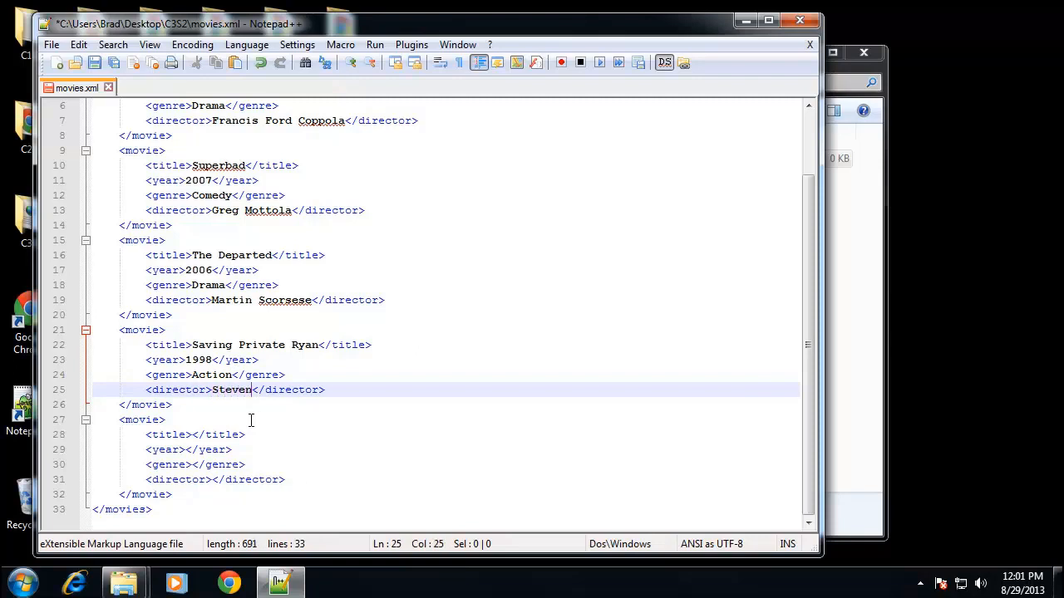
{"action": "type", "text": "Sp"}
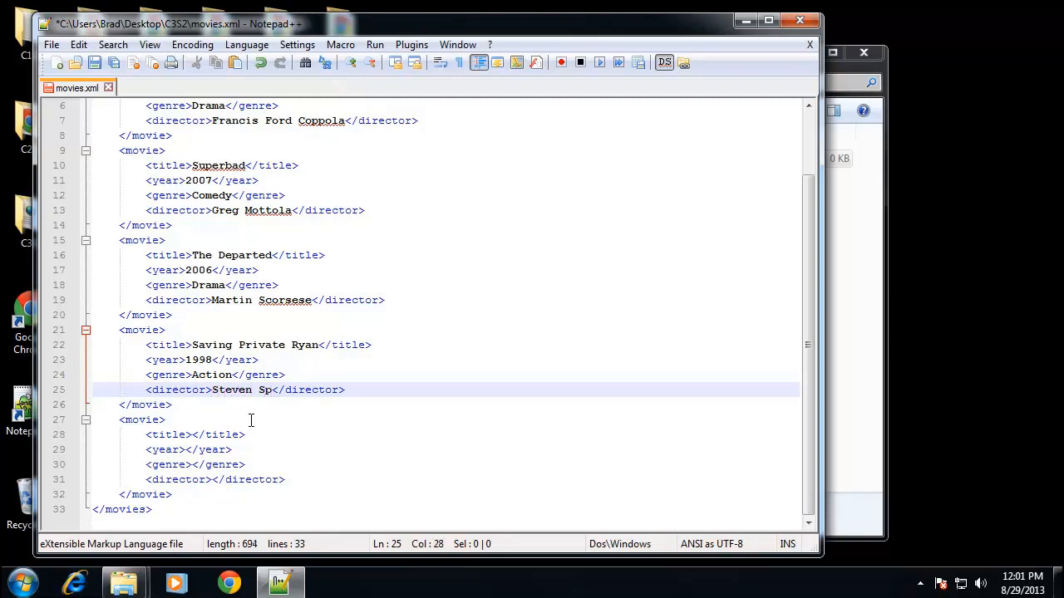
{"action": "type", "text": "ielb"}
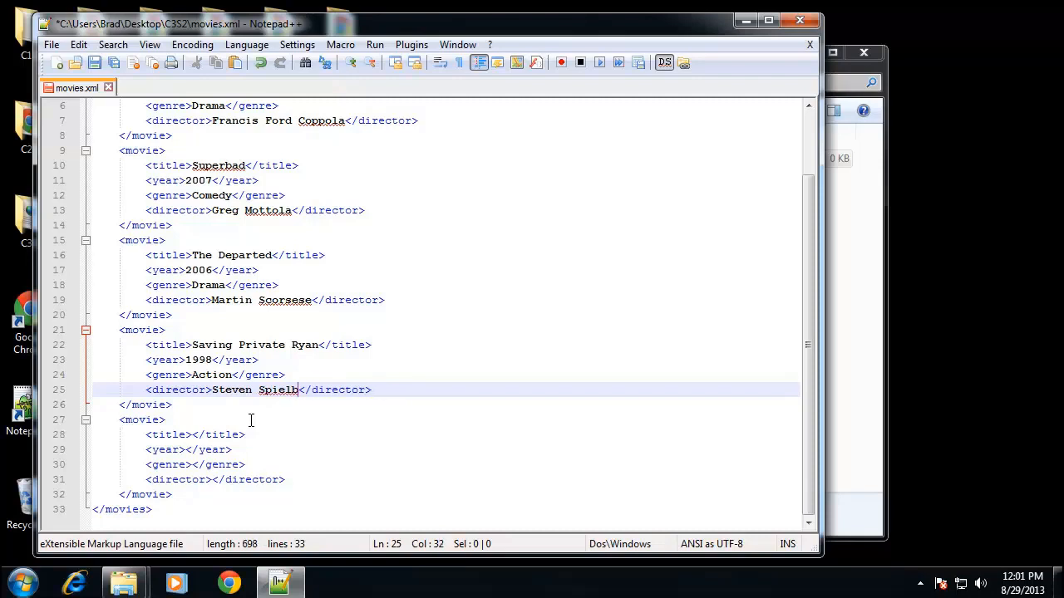
{"action": "type", "text": "erg"}
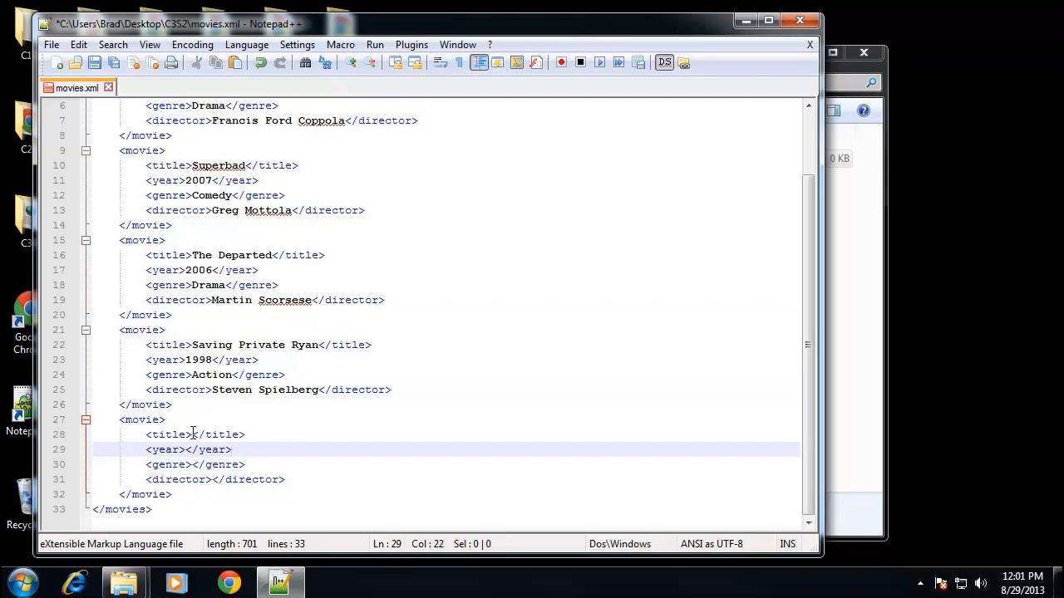
Enter The Expendables, 2010, Action and Sylvester Stallone into the fifth movie's tags.
{"action": "type", "text": "The"}
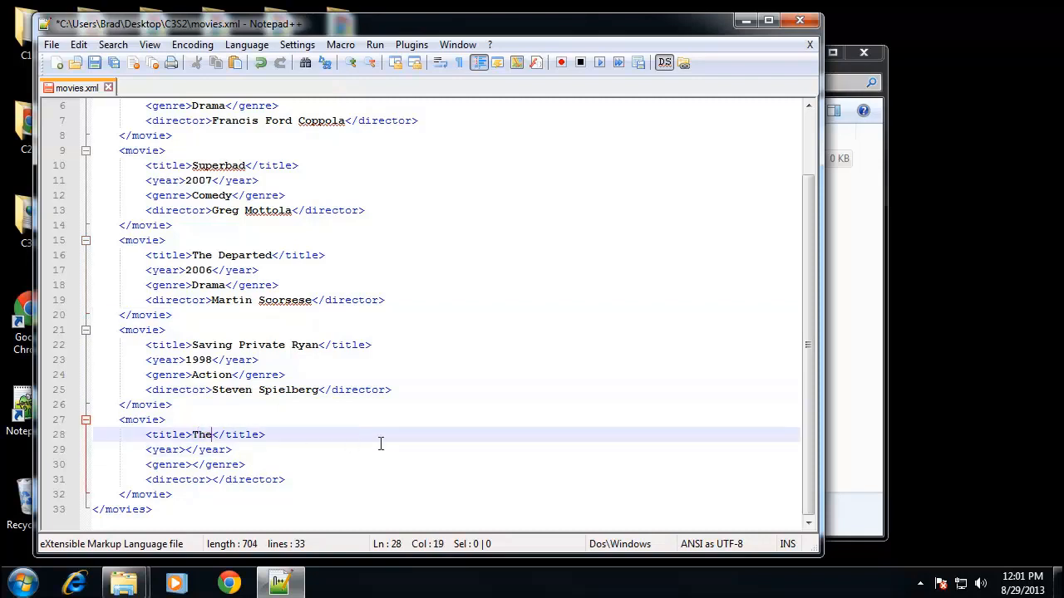
{"action": "type", "text": "Expendables"}
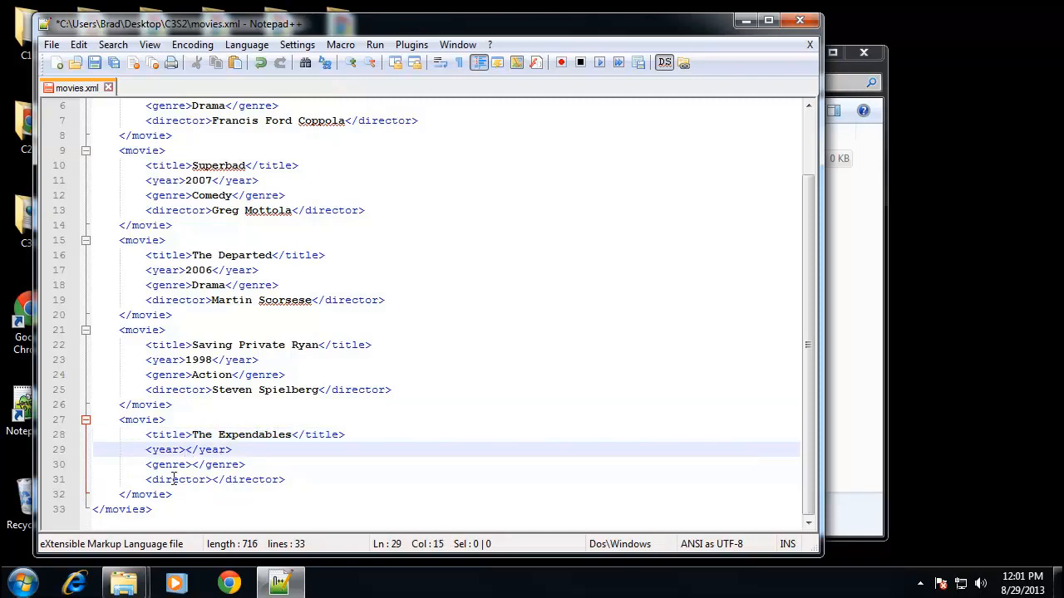
{"action": "type", "text": "2010"}
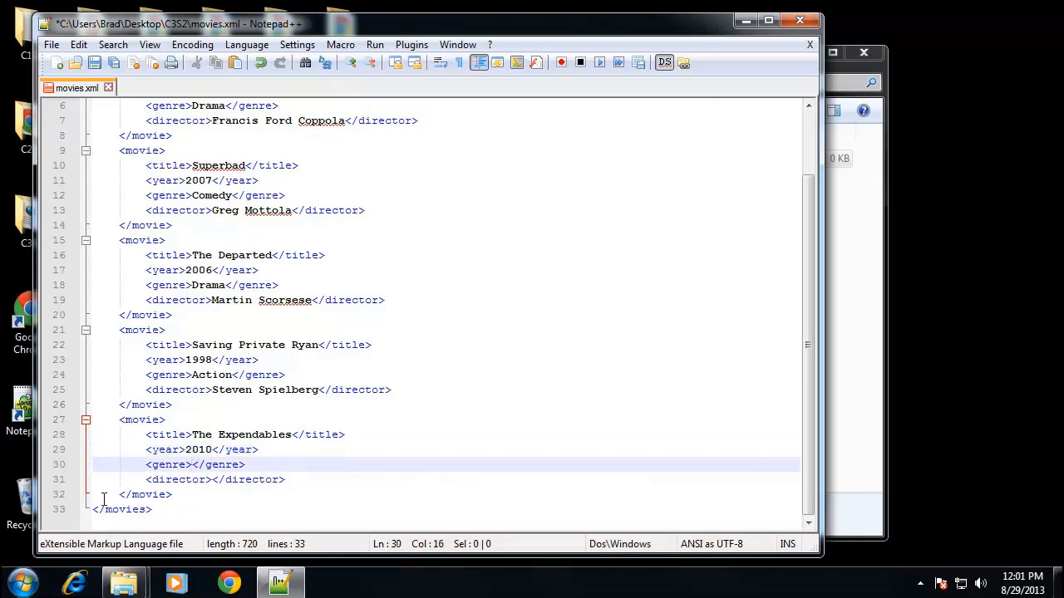
{"action": "type", "text": "Action"}
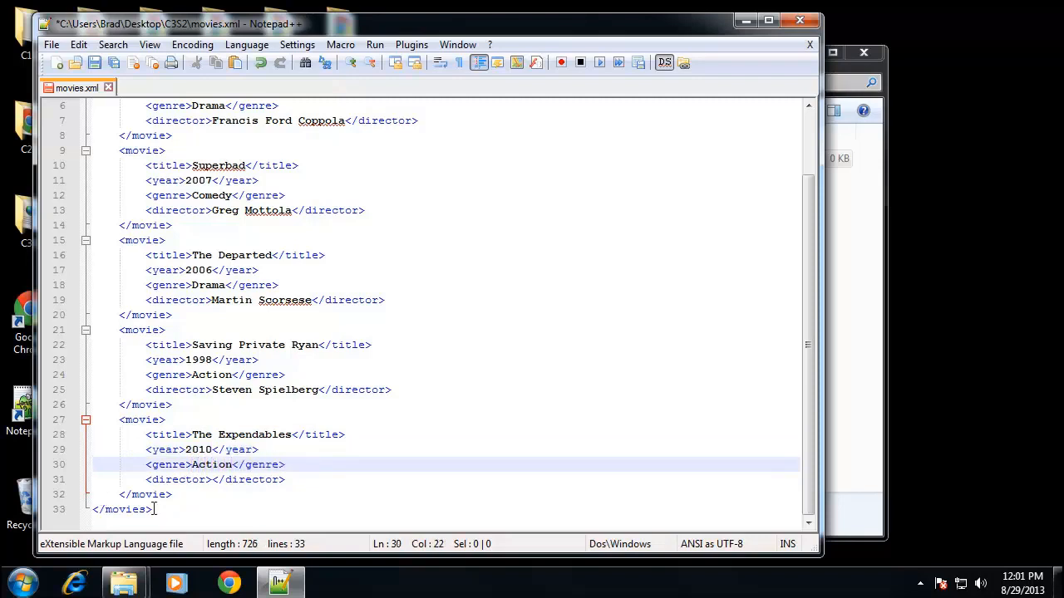
{"action": "type", "text": "Sylvester Stallone"}
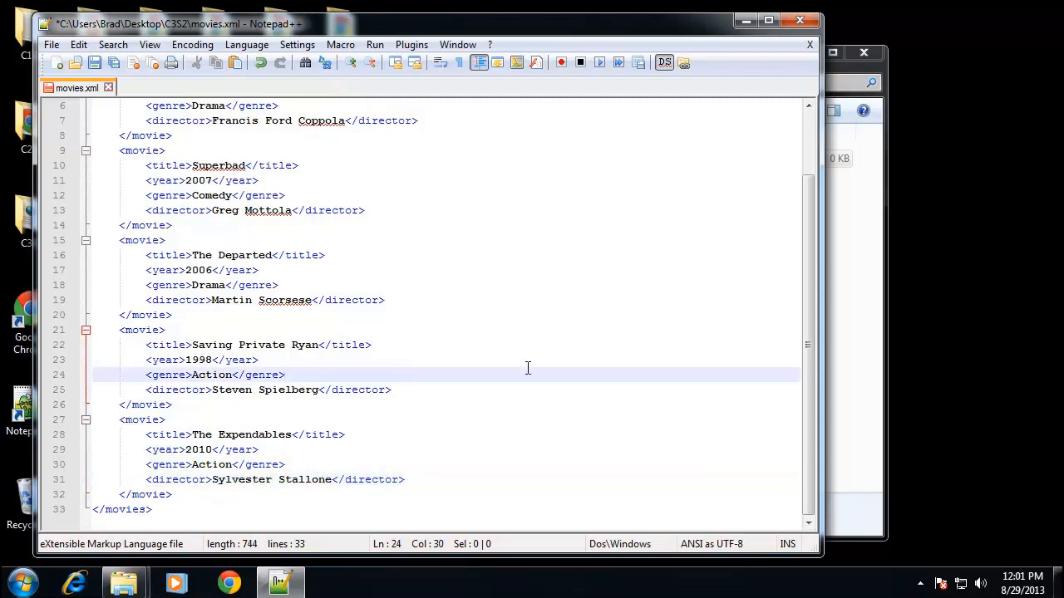
Save movies.xml with all five movie entries filled in.
{"action": "left_click", "coordinate": [386, 299]}
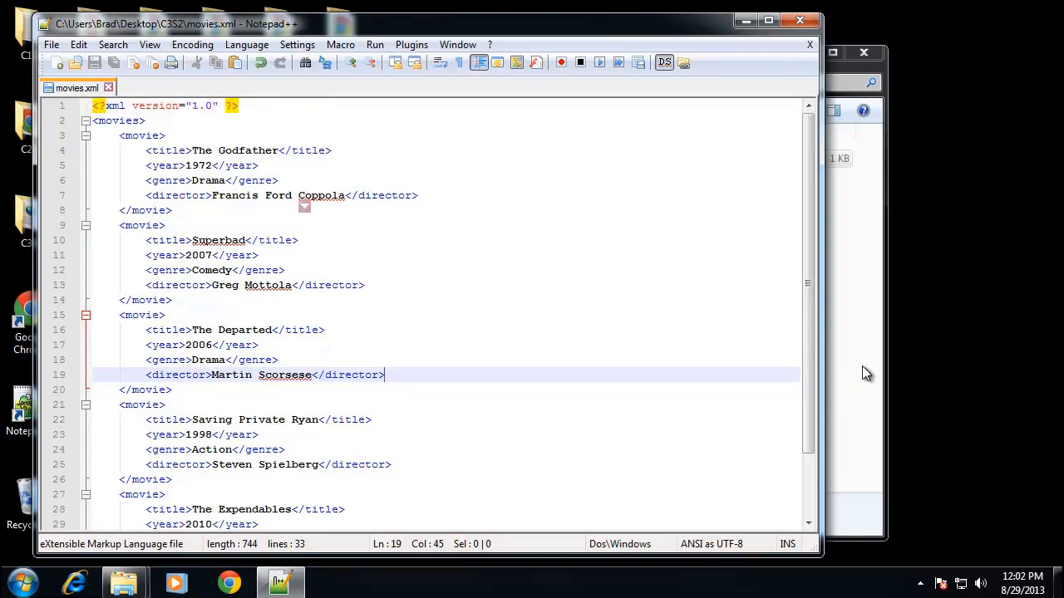
{"action": "mouse_move", "coordinate": [863, 376]}
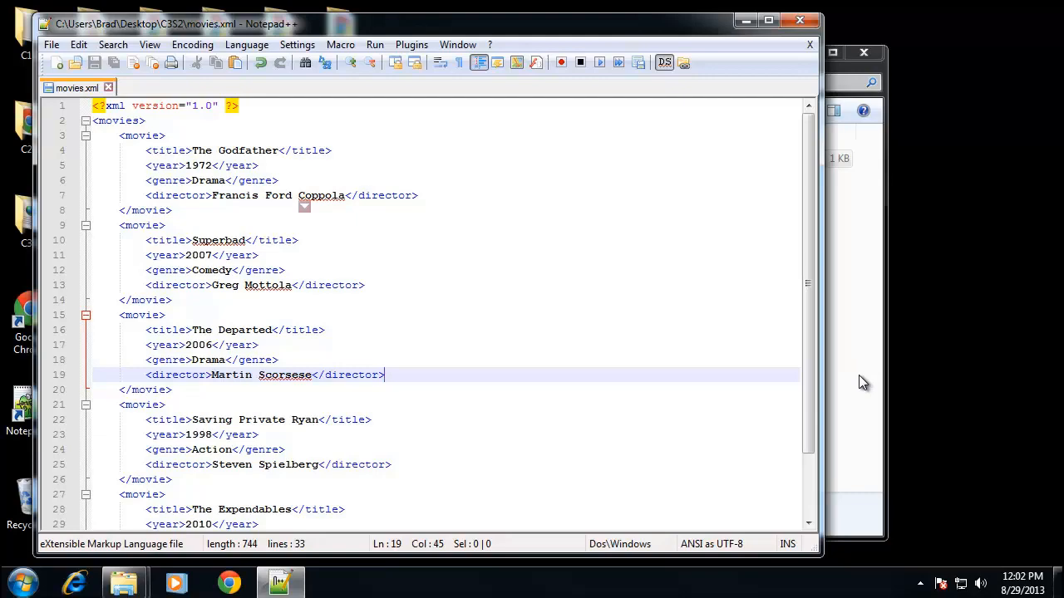
{"action": "mouse_move", "coordinate": [125, 582]}
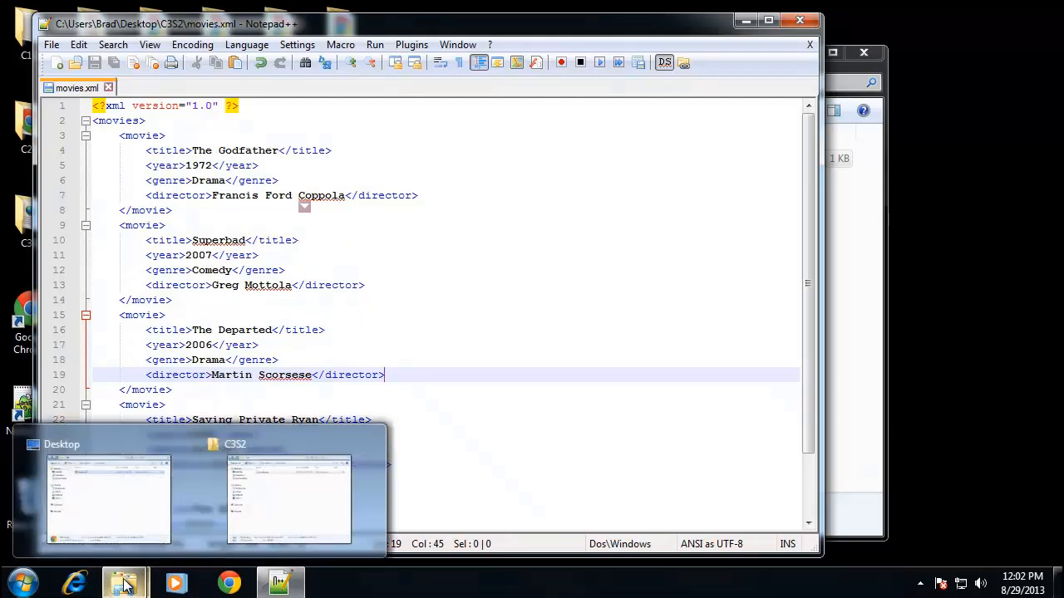
Open movies.xml from its folder in Internet Explorer, allowing blocked content to see the XML tree.
{"action": "left_click", "coordinate": [289, 499]}
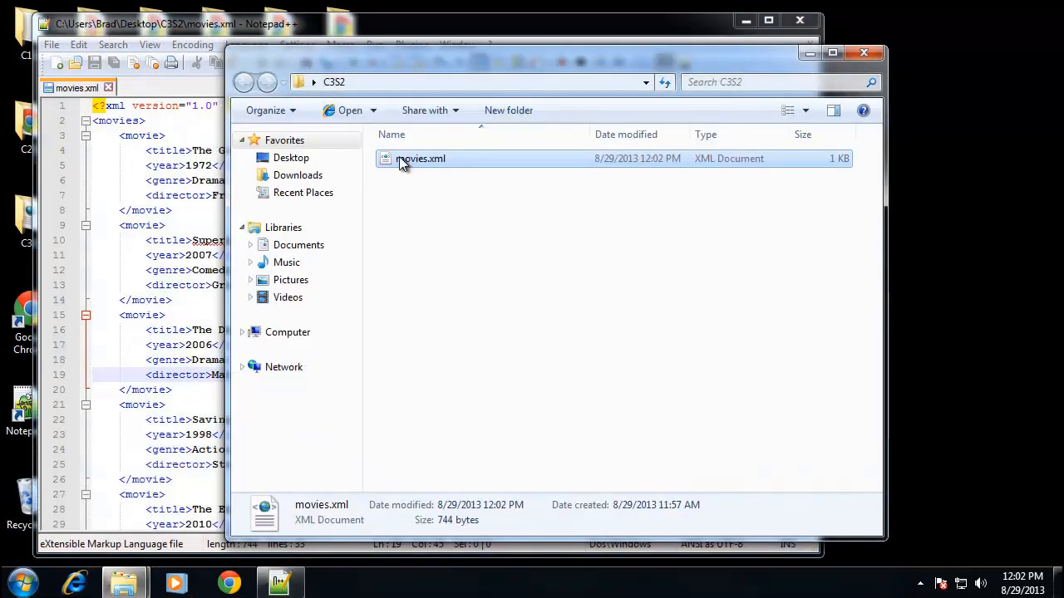
{"action": "right_click", "coordinate": [421, 159]}
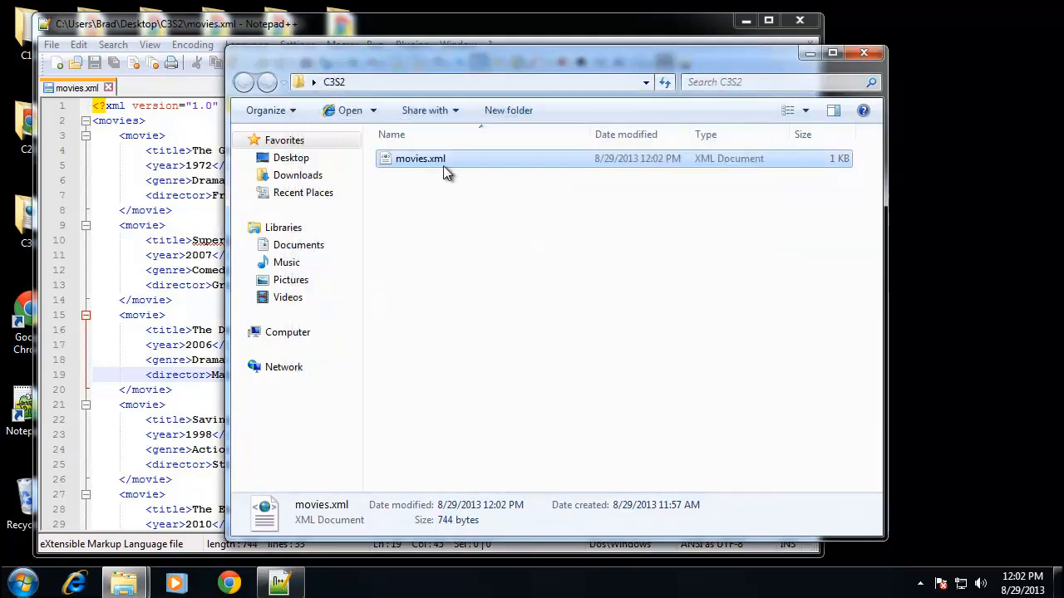
{"action": "right_click", "coordinate": [419, 160]}
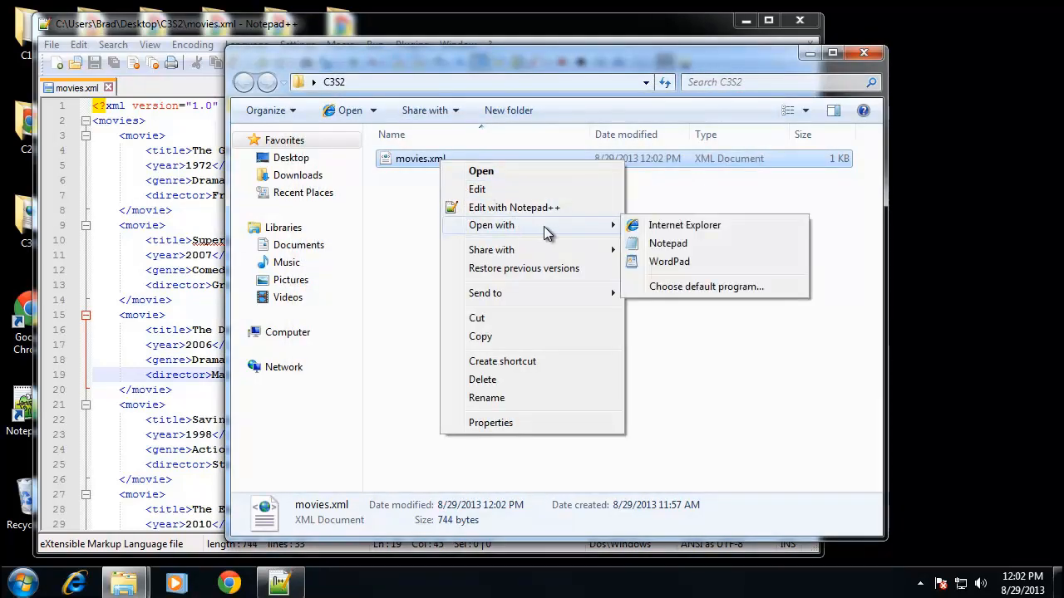
{"action": "left_click", "coordinate": [685, 225]}
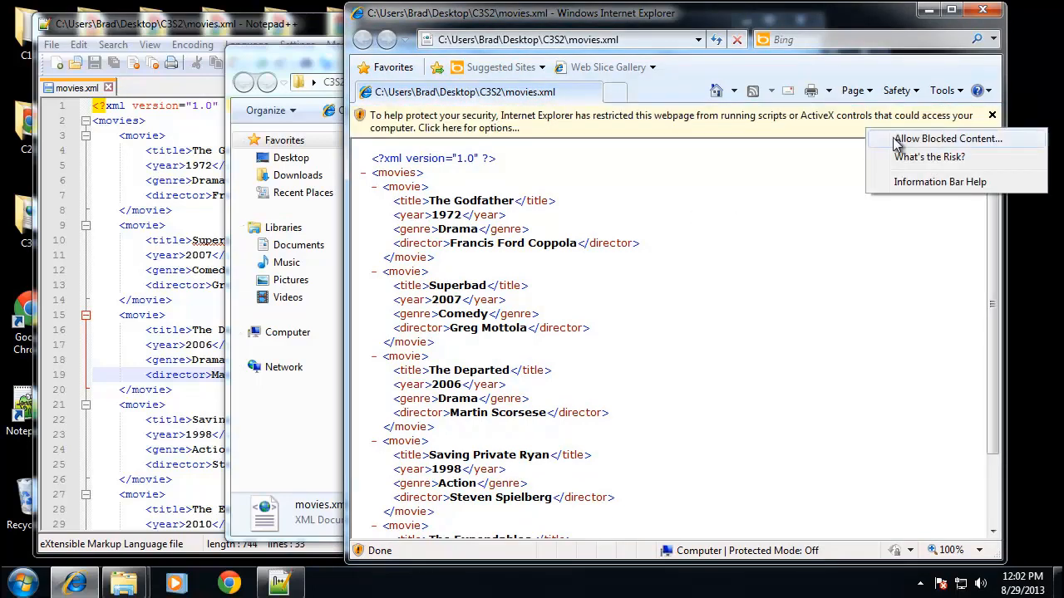
{"action": "left_click", "coordinate": [948, 140]}
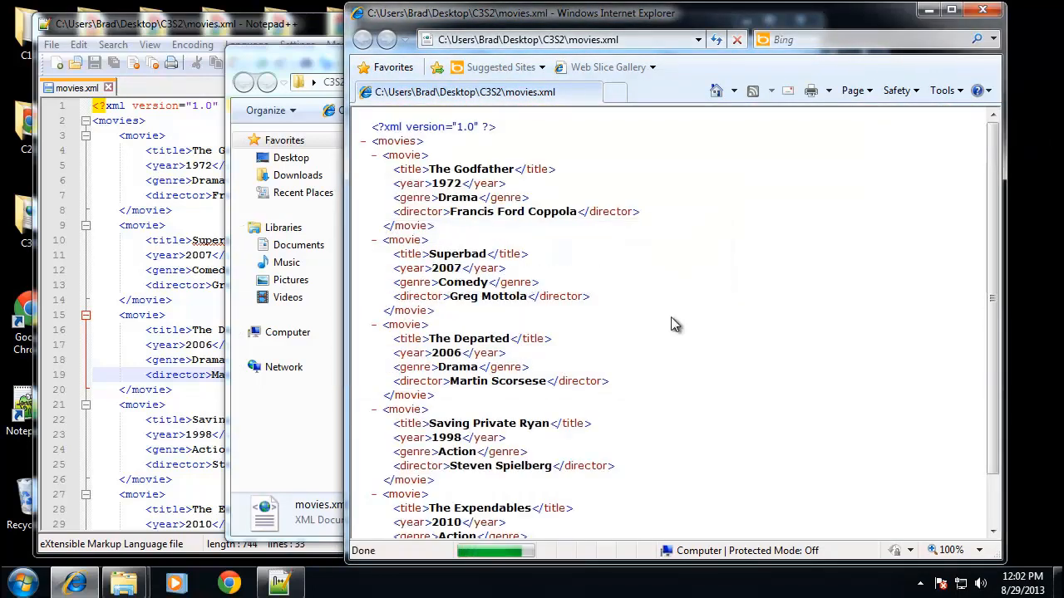
{"action": "scroll", "scroll_direction": "down", "scroll_amount": 3}
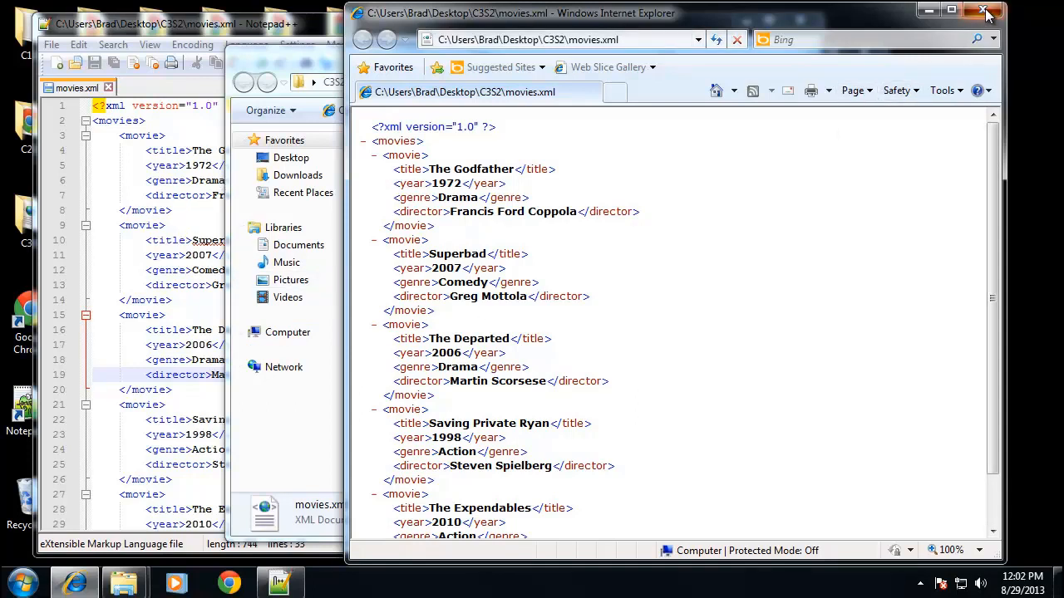
Close the Internet Explorer view and copy the whole movies.xml text from Notepad++.
{"action": "left_click", "coordinate": [984, 12]}
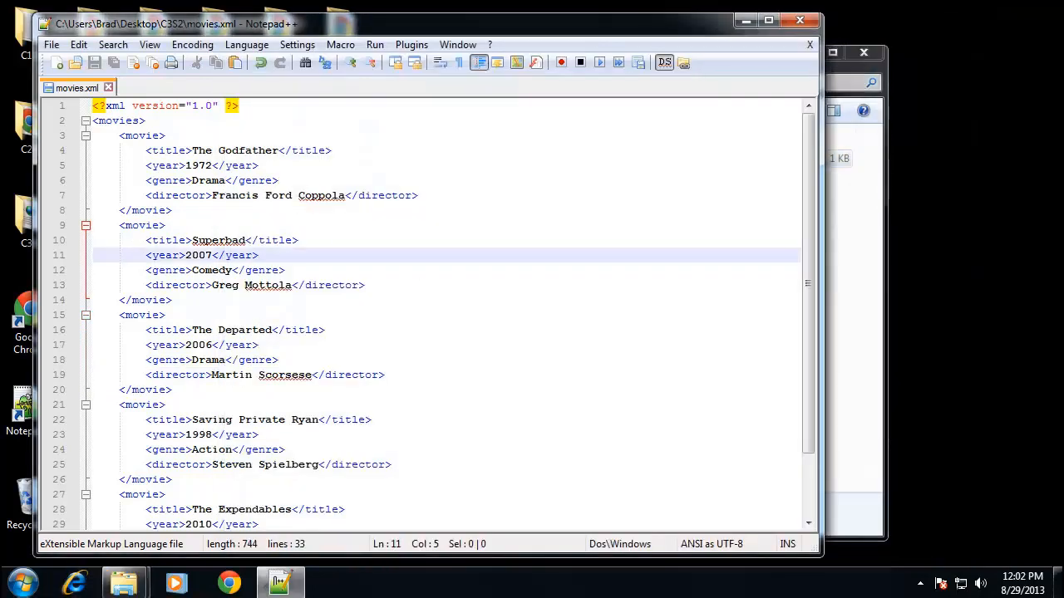
{"action": "mouse_move", "coordinate": [436, 258]}
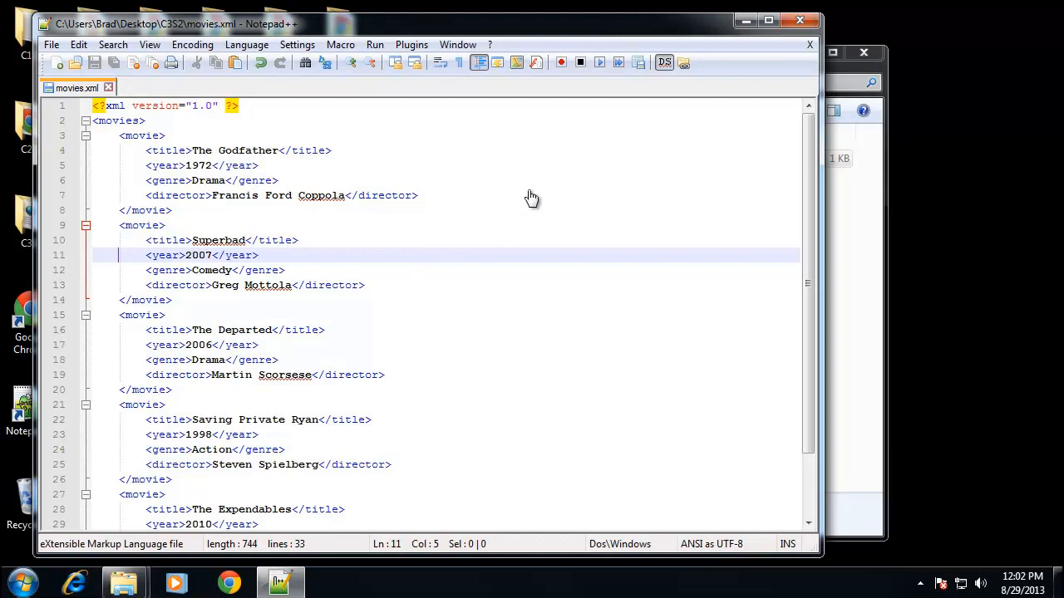
{"action": "mouse_move", "coordinate": [735, 319]}
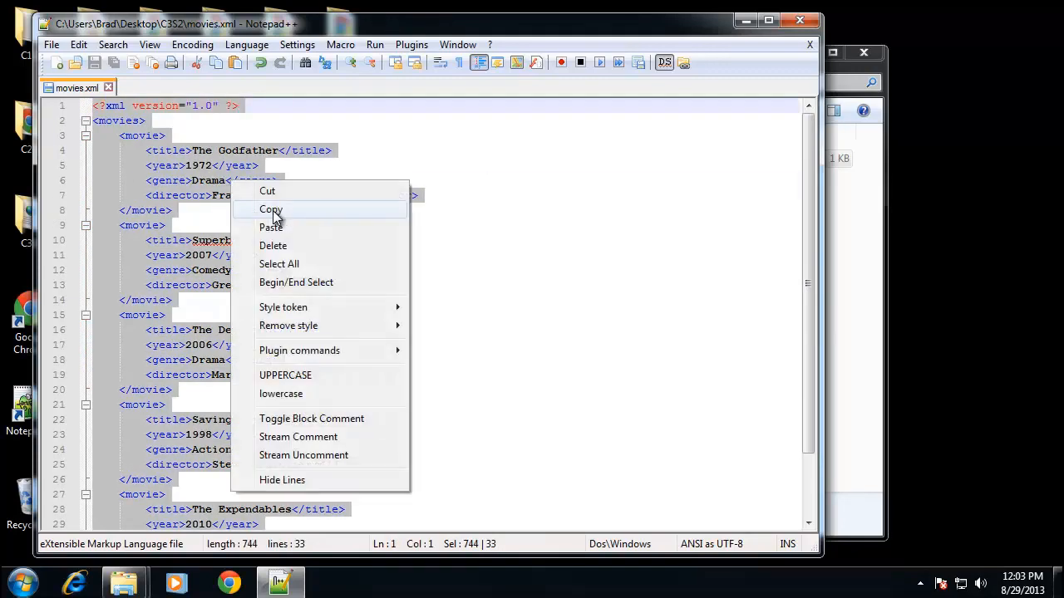
{"action": "left_click", "coordinate": [230, 582]}
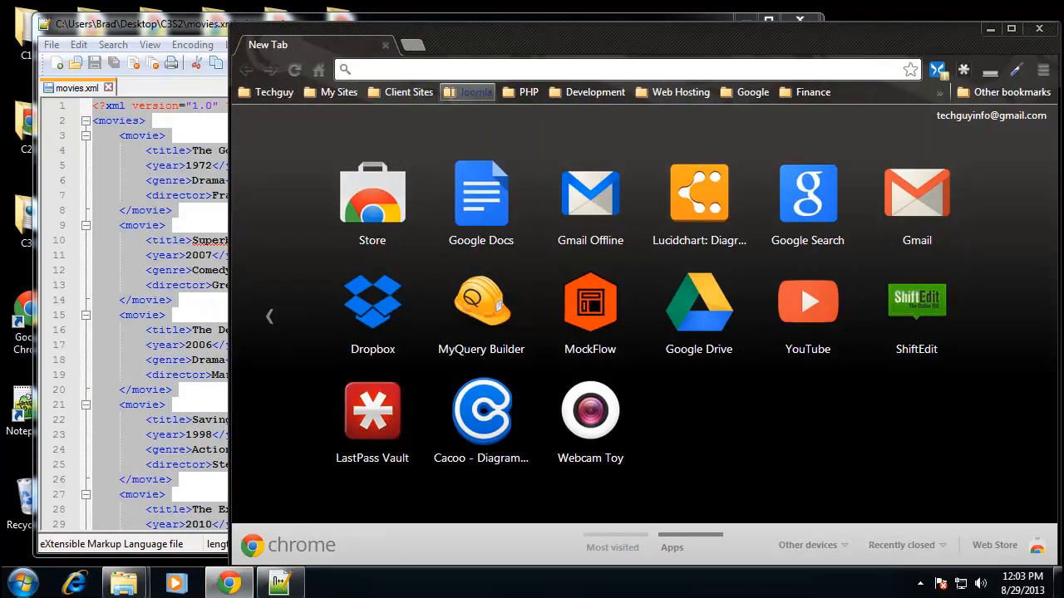
Search Google for 'xml validator' in a new Chrome tab.
{"action": "type", "text": "xml va"}
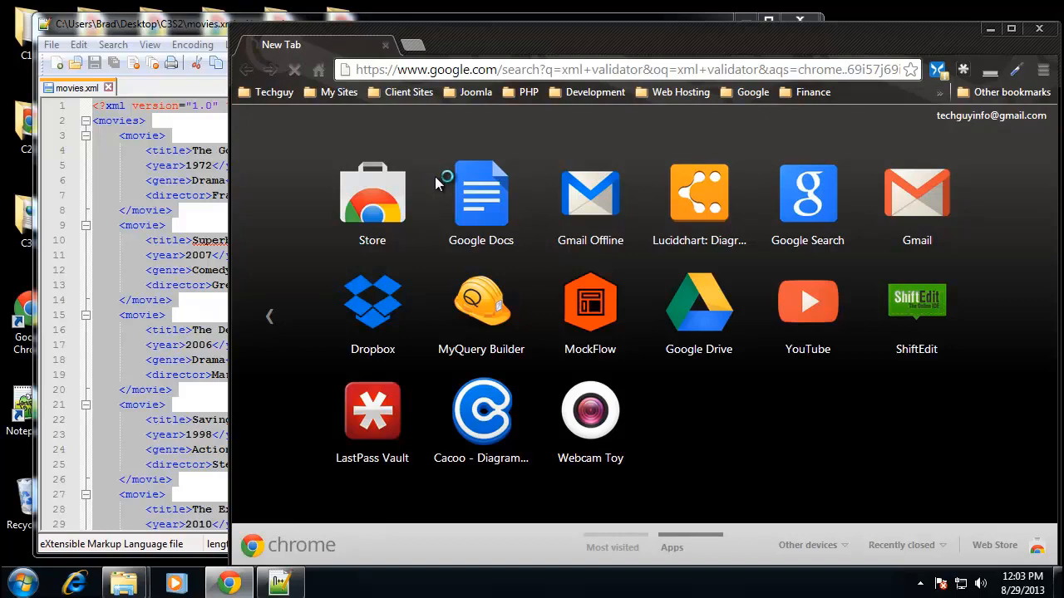
{"action": "mouse_move", "coordinate": [258, 282]}
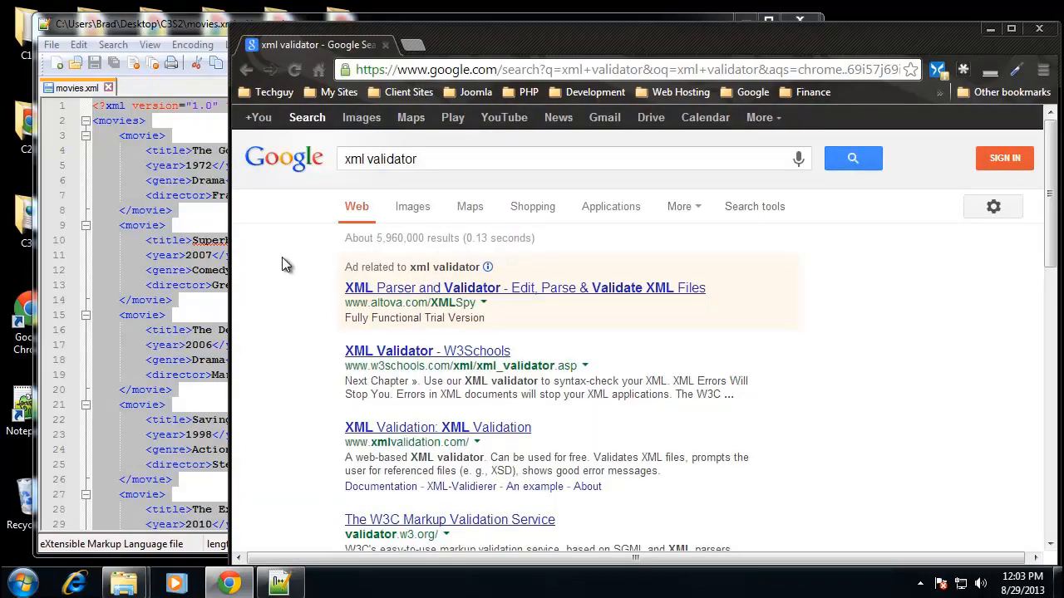
Validate the pasted movies XML on the W3Schools validator, getting no errors found.
{"action": "left_click", "coordinate": [389, 351]}
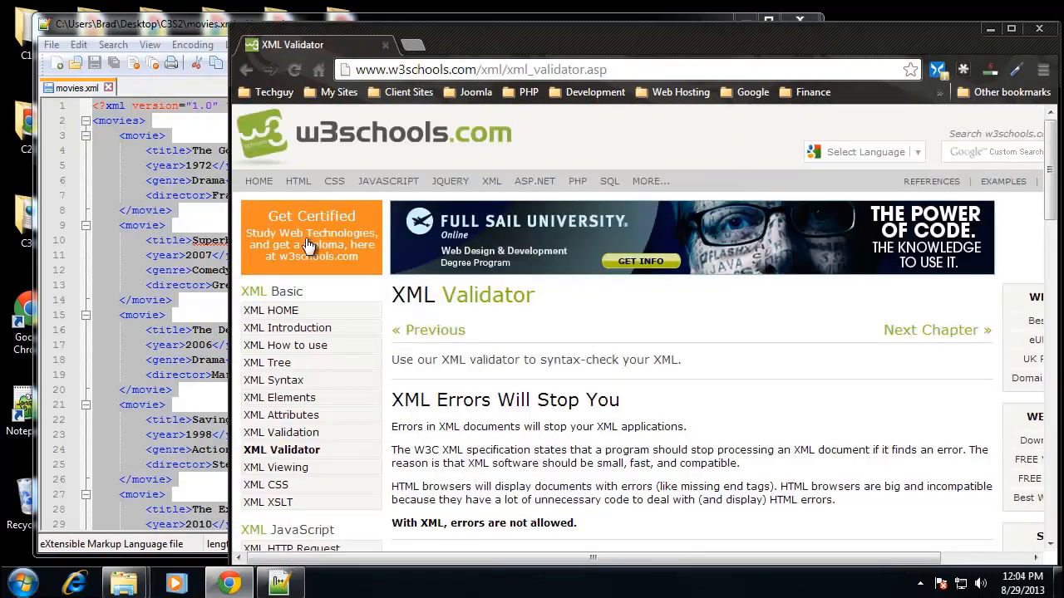
{"action": "scroll", "scroll_direction": "down", "scroll_amount": 3}
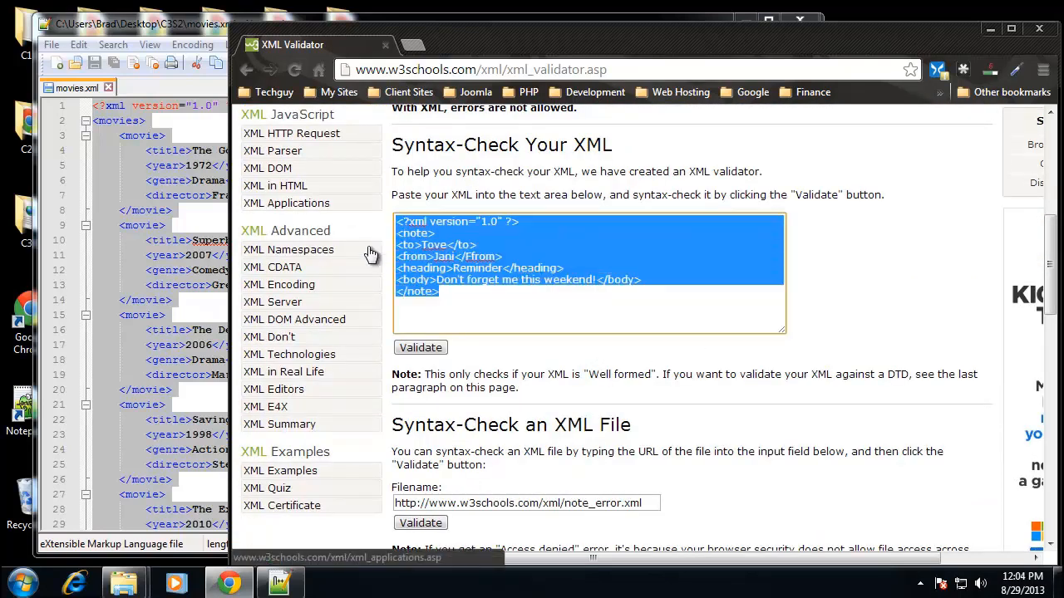
{"action": "left_click", "coordinate": [419, 348]}
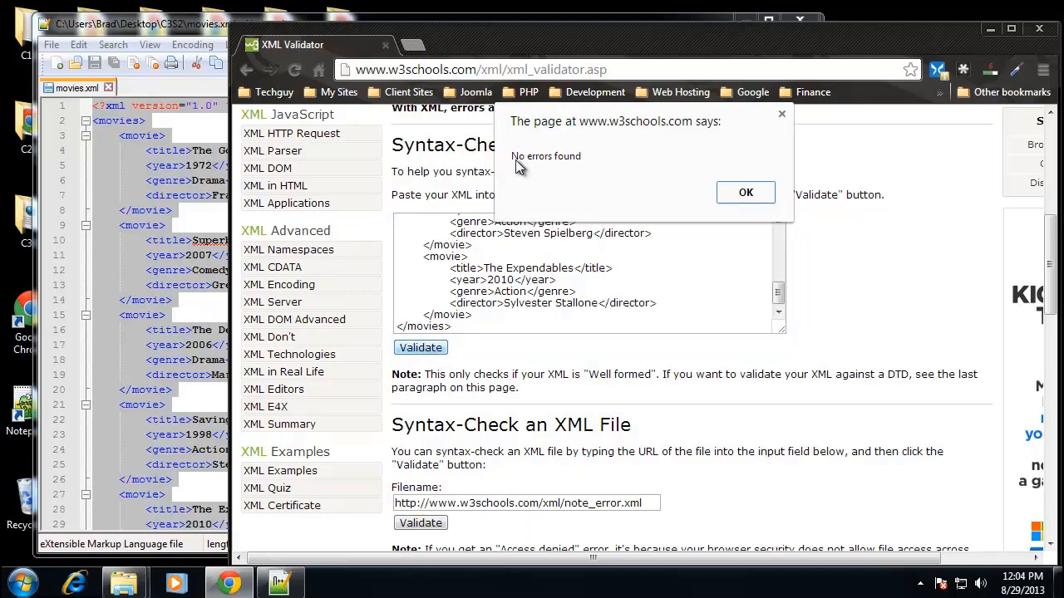
{"action": "left_click", "coordinate": [745, 192]}
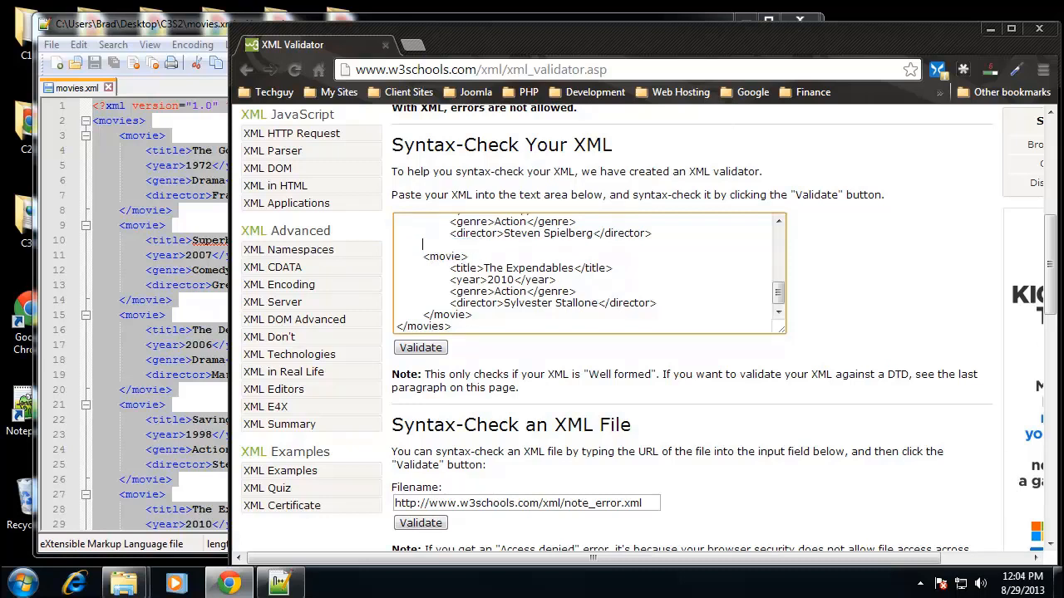
Revalidate after removing a </movie> tag, getting a tag-mismatch error at line 33.
{"action": "left_click", "coordinate": [419, 347]}
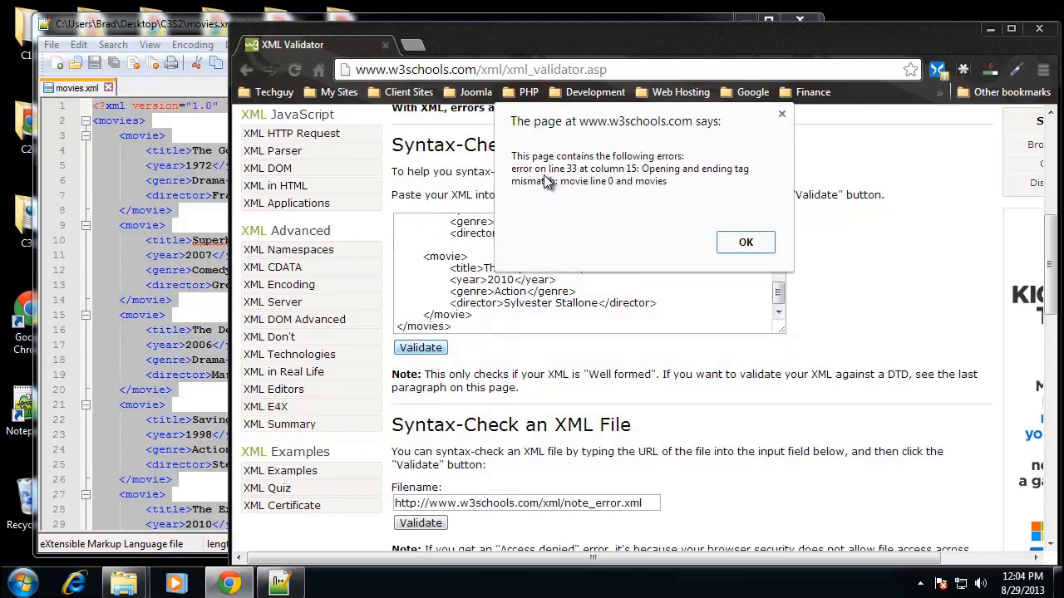
{"action": "mouse_move", "coordinate": [555, 186]}
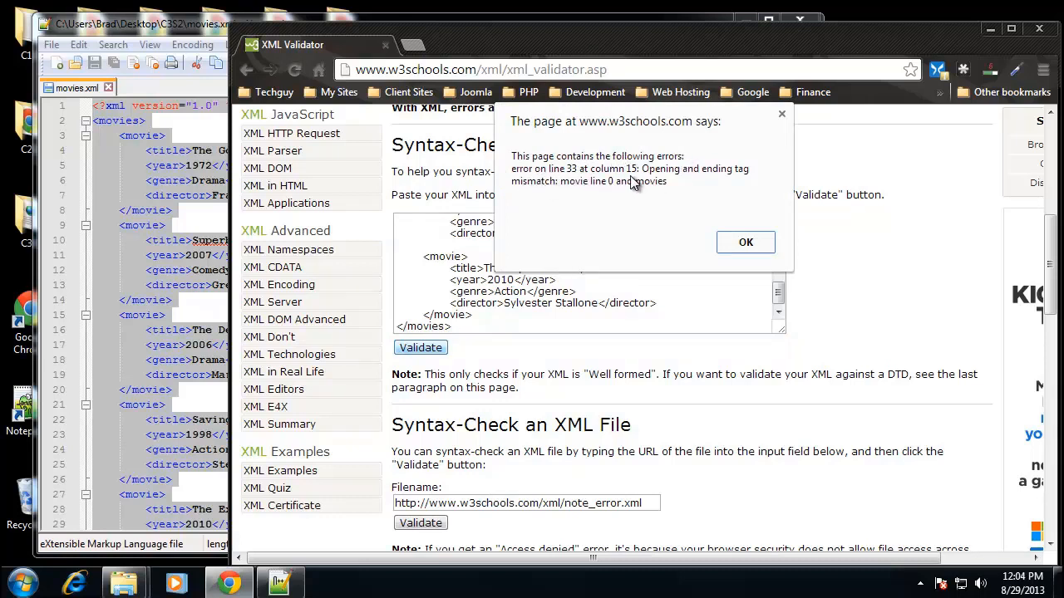
{"action": "mouse_move", "coordinate": [751, 189]}
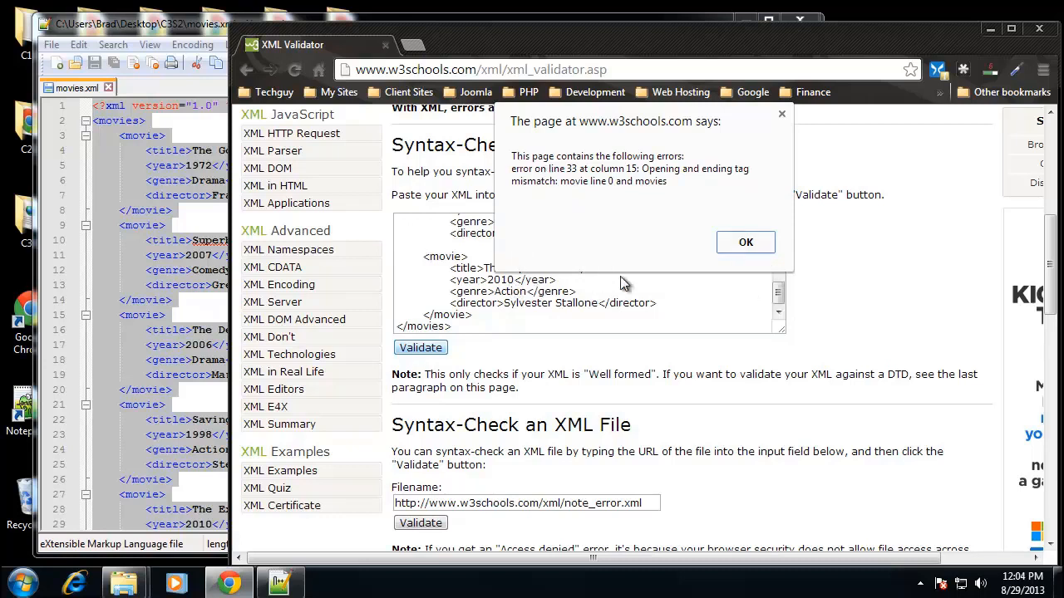
{"action": "left_click", "coordinate": [744, 242]}
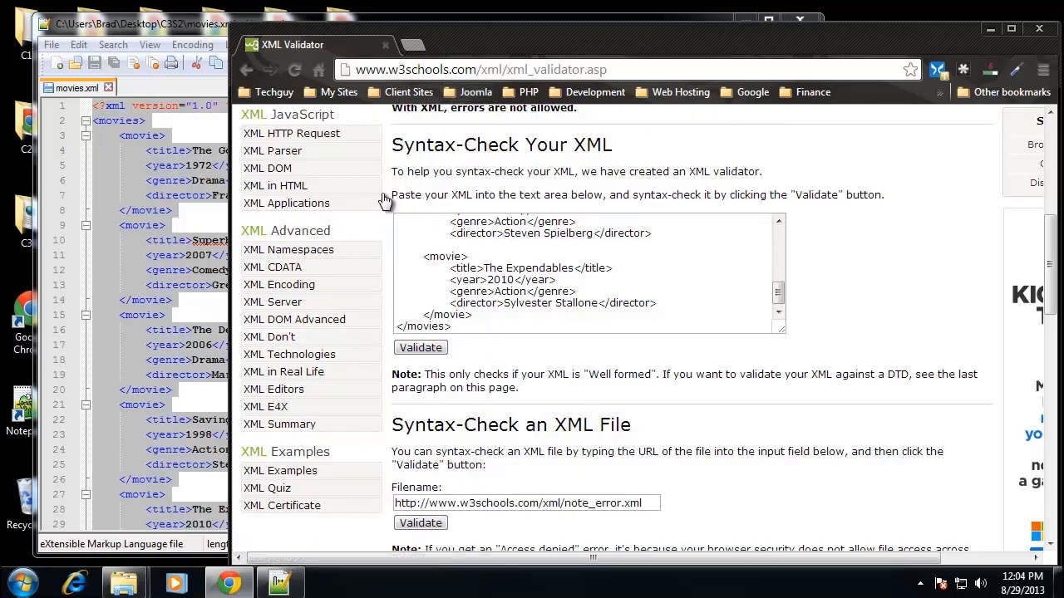
{"action": "scroll", "scroll_direction": "down", "scroll_amount": 3}
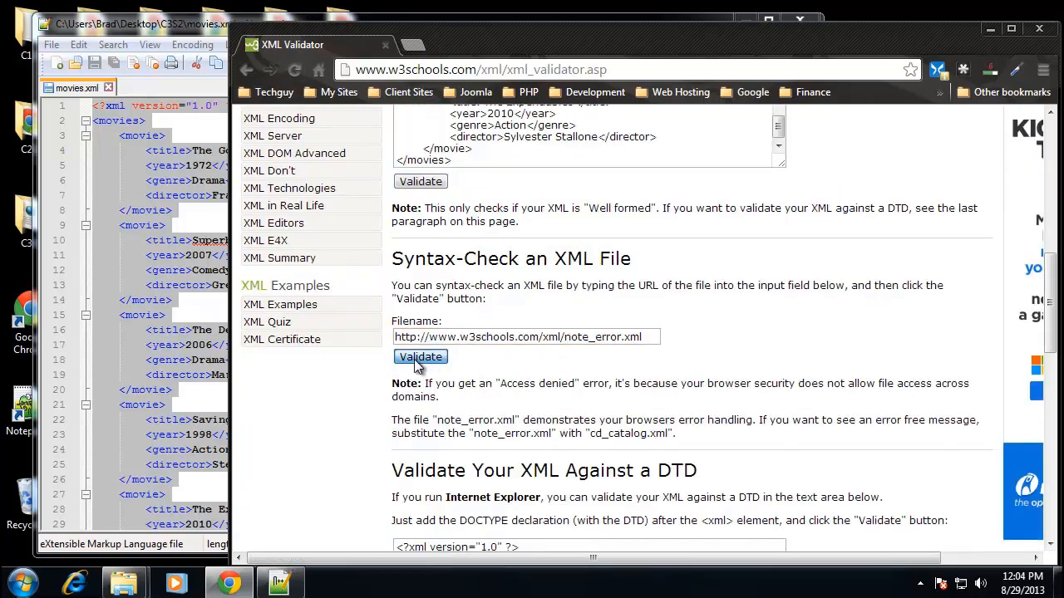
{"action": "left_click", "coordinate": [421, 356]}
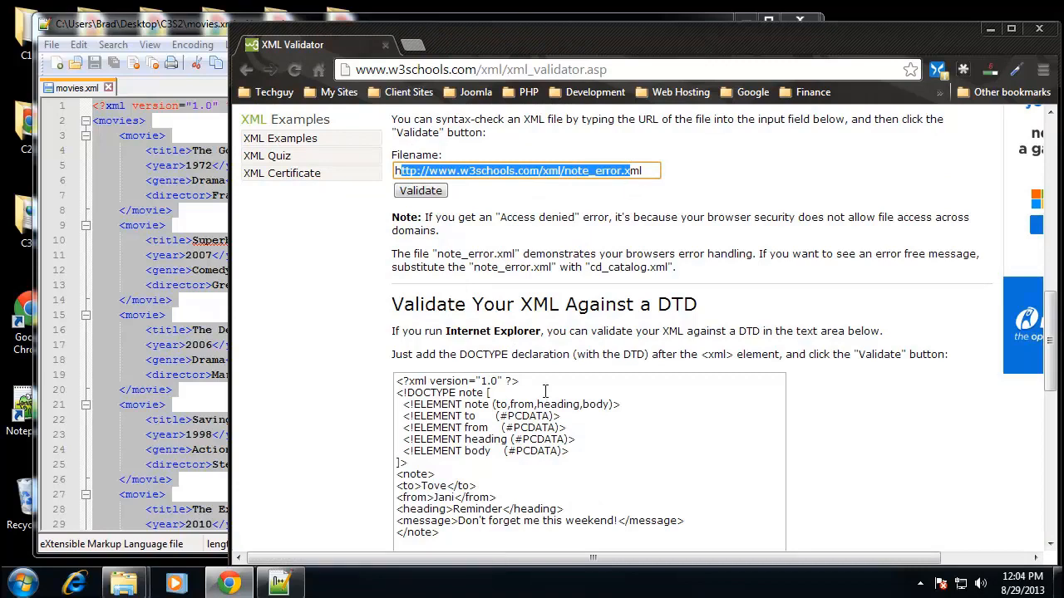
{"action": "scroll", "scroll_direction": "down", "scroll_amount": 3}
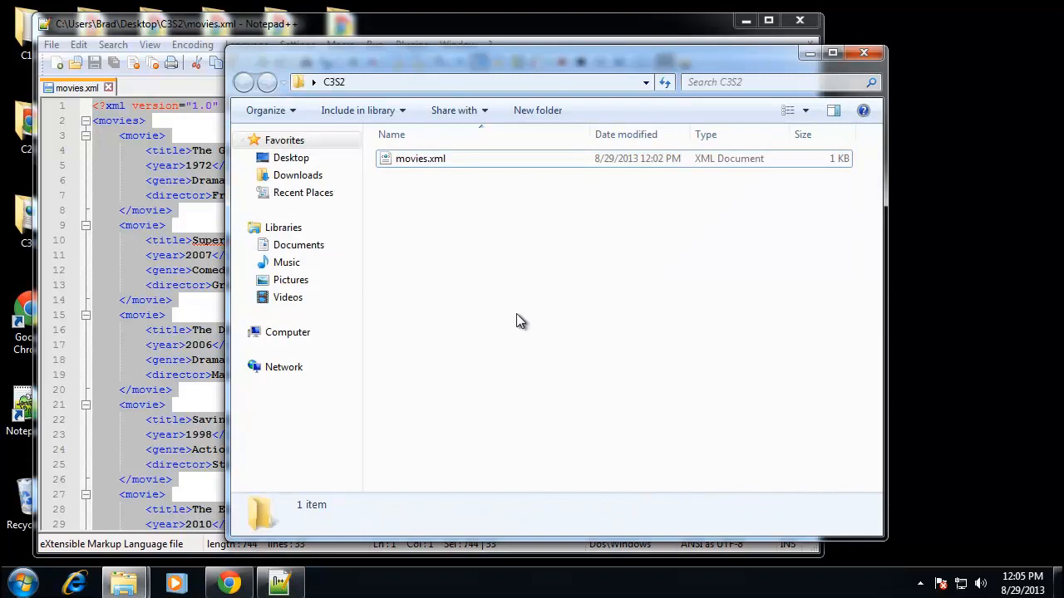
Create a new text document in the folder and rename it movies.dtd, accepting the extension change.
{"action": "right_click", "coordinate": [519, 321]}
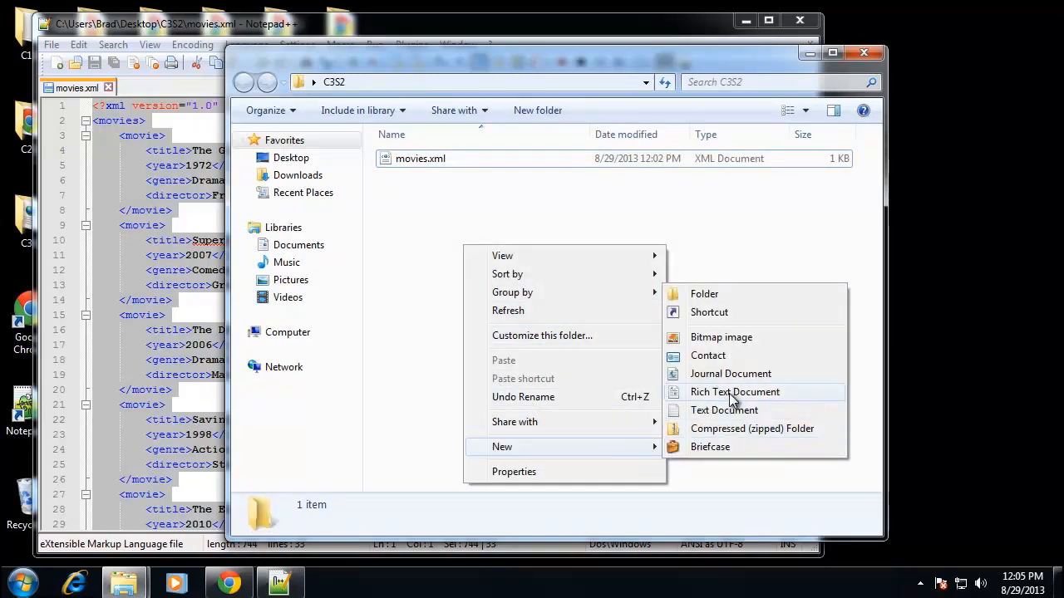
{"action": "left_click", "coordinate": [725, 409]}
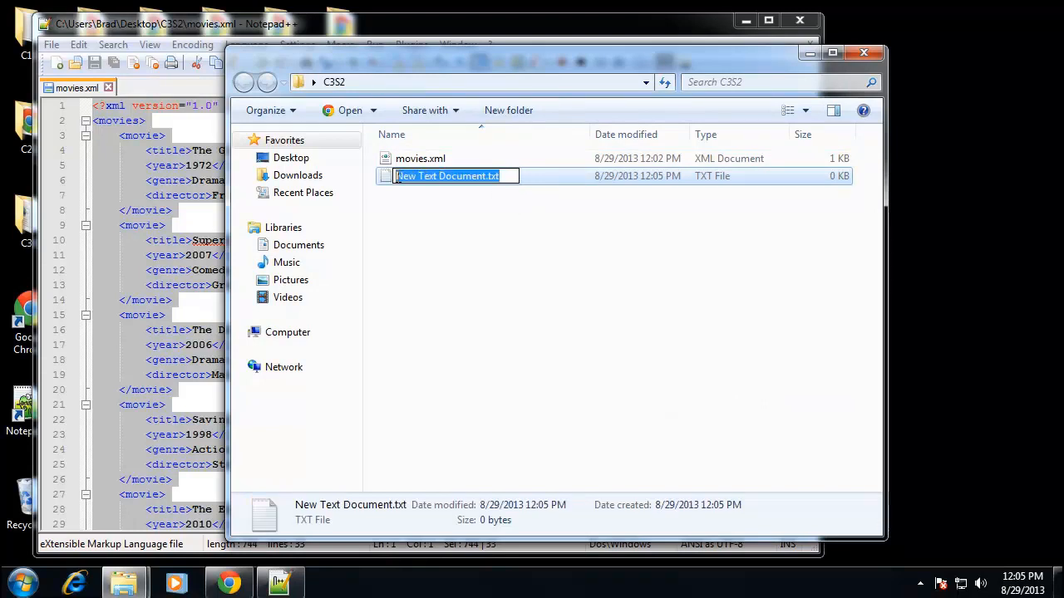
{"action": "type", "text": "movies.dtd"}
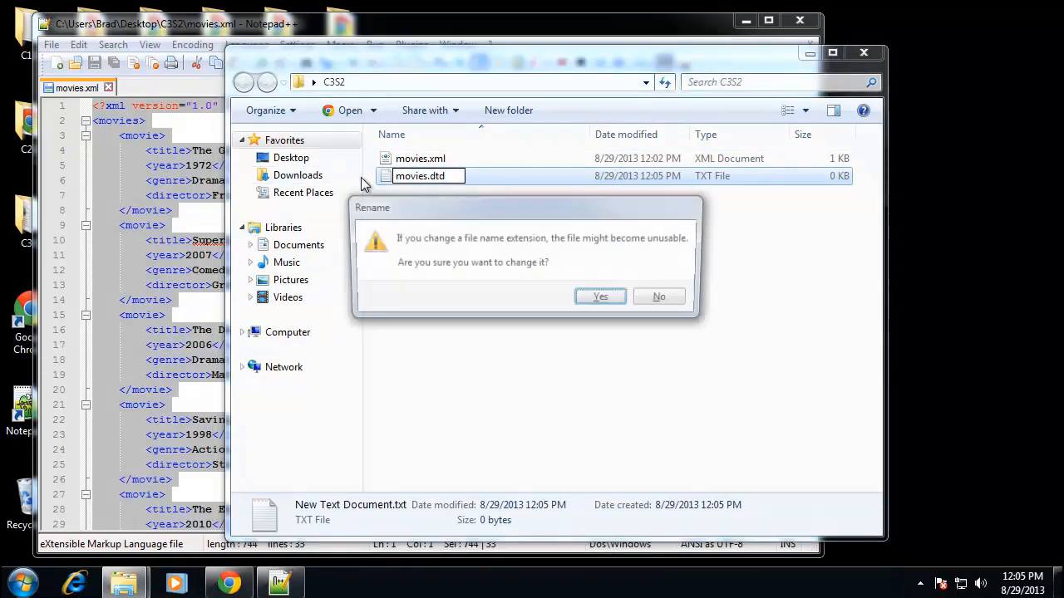
{"action": "left_click", "coordinate": [601, 296]}
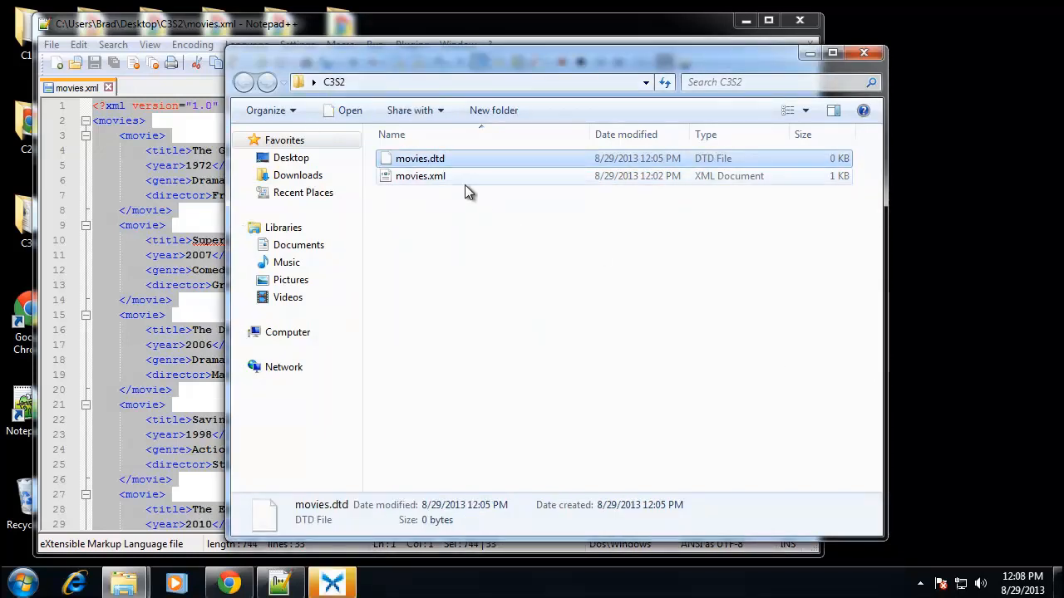
Select movies.dtd and bring up its context menu to edit it.
{"action": "left_click", "coordinate": [419, 158]}
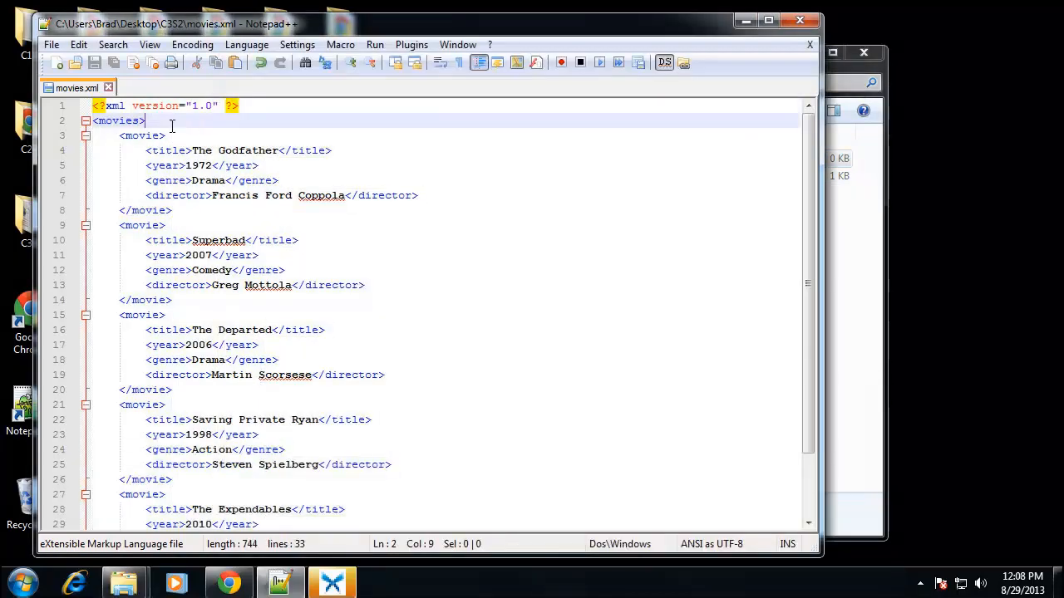
{"action": "mouse_move", "coordinate": [961, 355]}
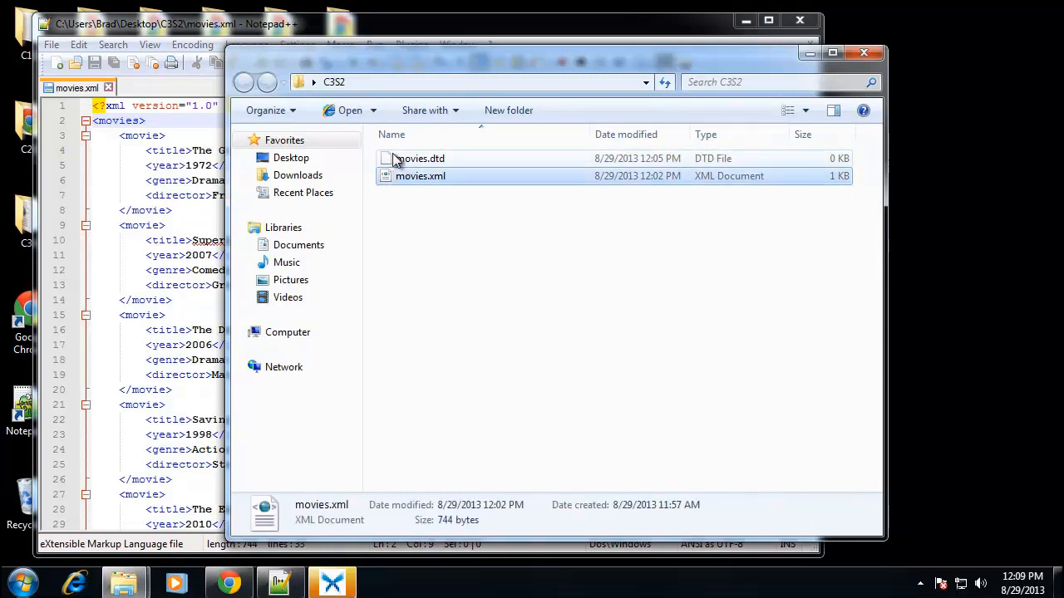
{"action": "left_click", "coordinate": [419, 158]}
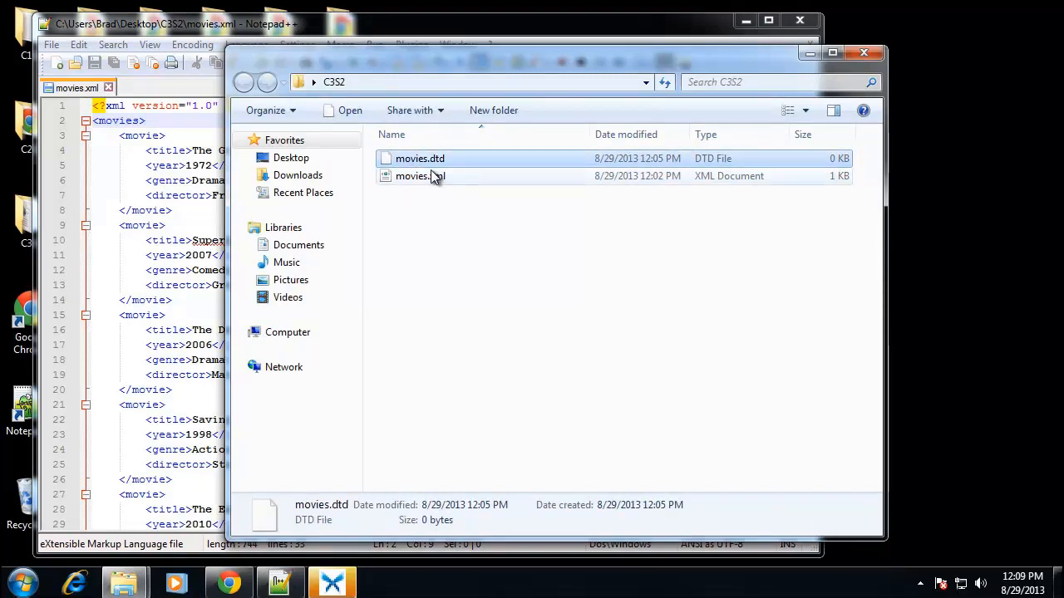
{"action": "right_click", "coordinate": [418, 157]}
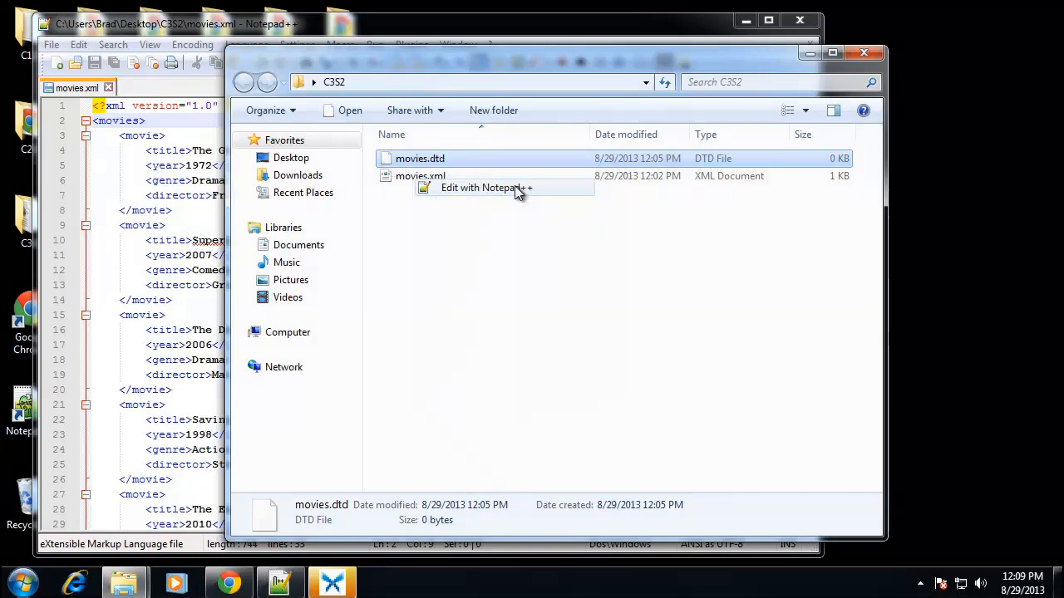
Open movies.dtd in Notepad++ and write the template line <!ELEMENT ElementName Type>.
{"action": "left_click", "coordinate": [485, 186]}
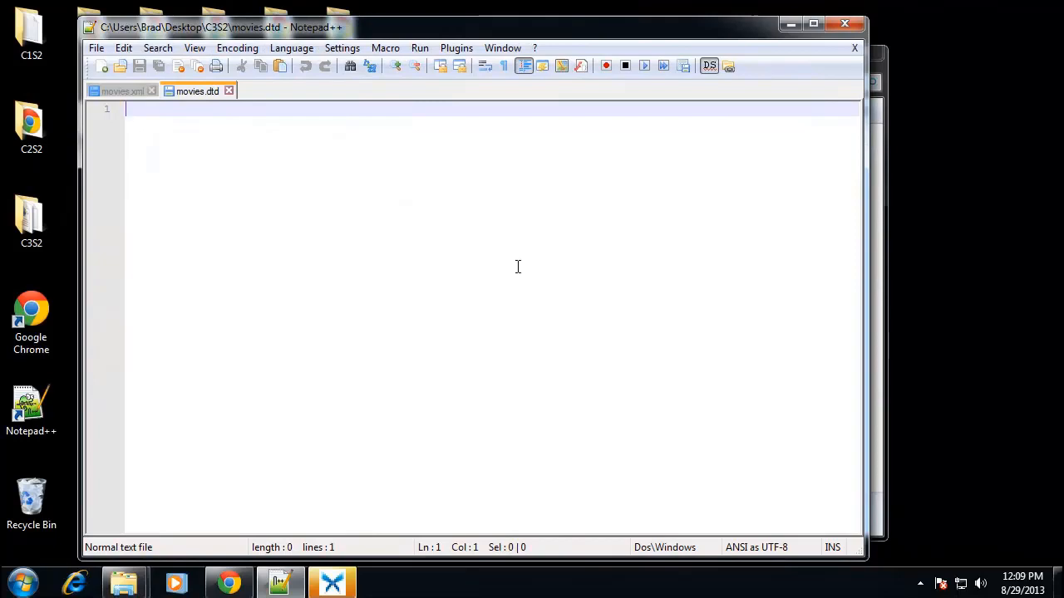
{"action": "mouse_move", "coordinate": [212, 152]}
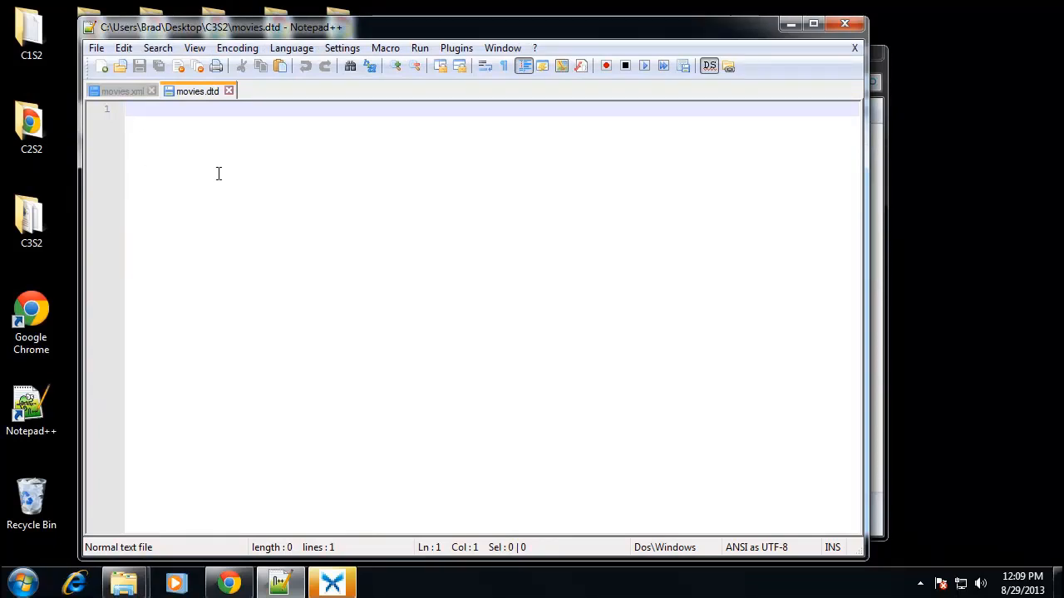
{"action": "type", "text": "<"}
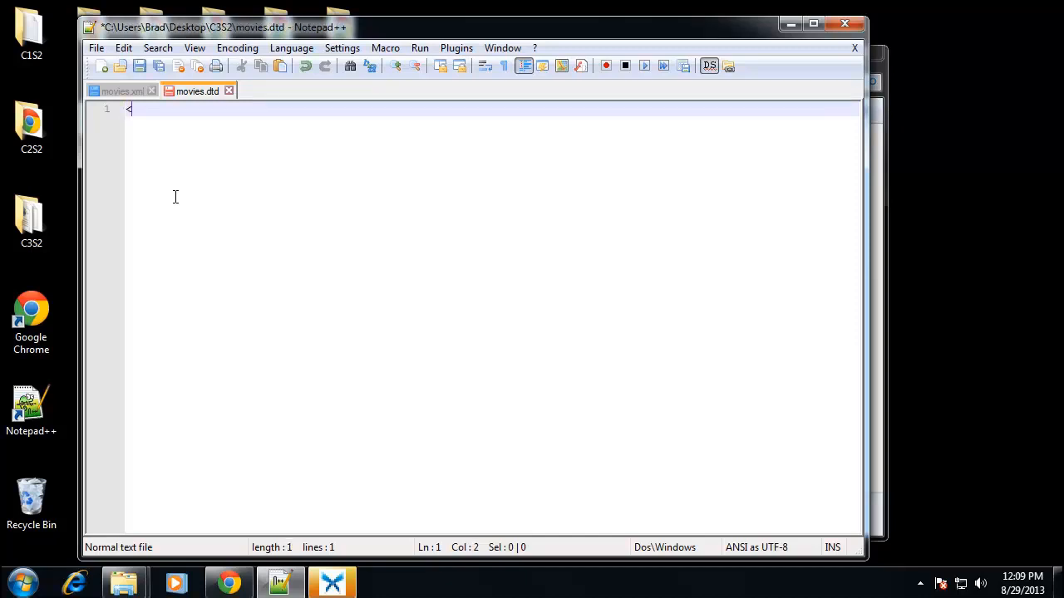
{"action": "type", "text": "!"}
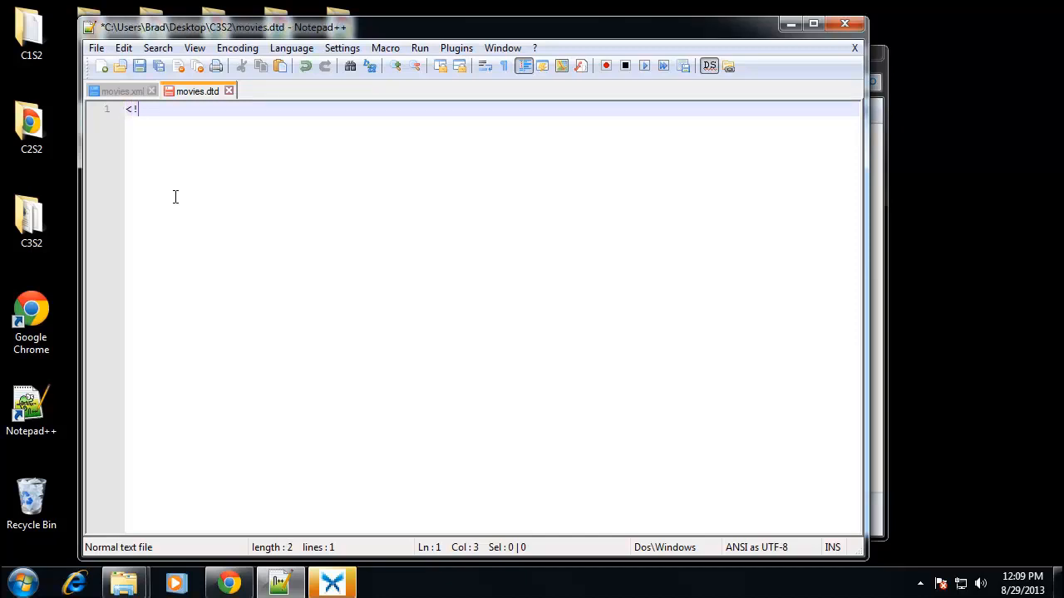
{"action": "type", "text": "E"}
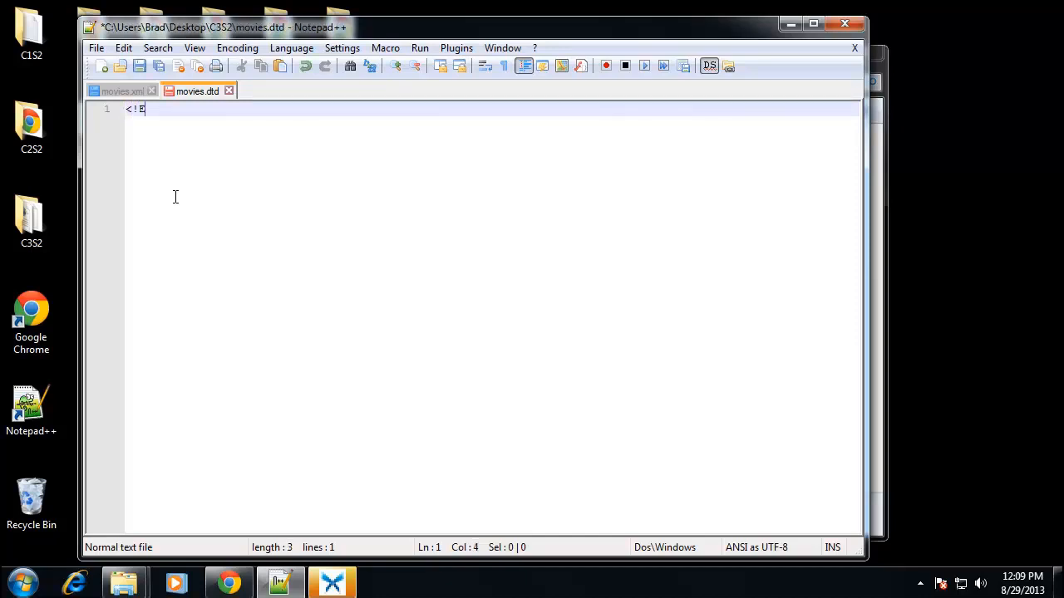
{"action": "type", "text": "ELEMEN"}
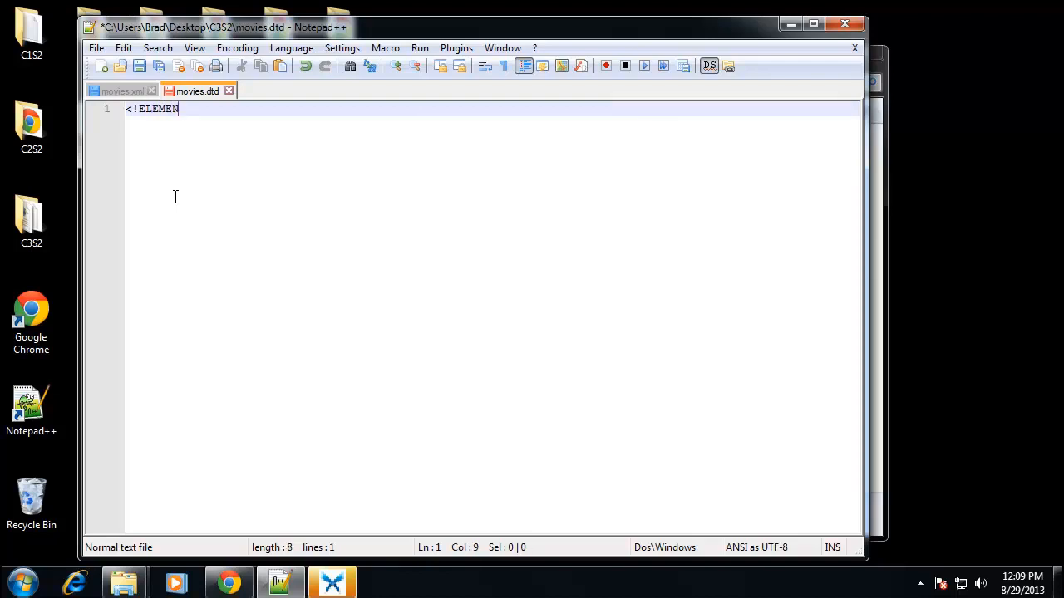
{"action": "type", "text": "T"}
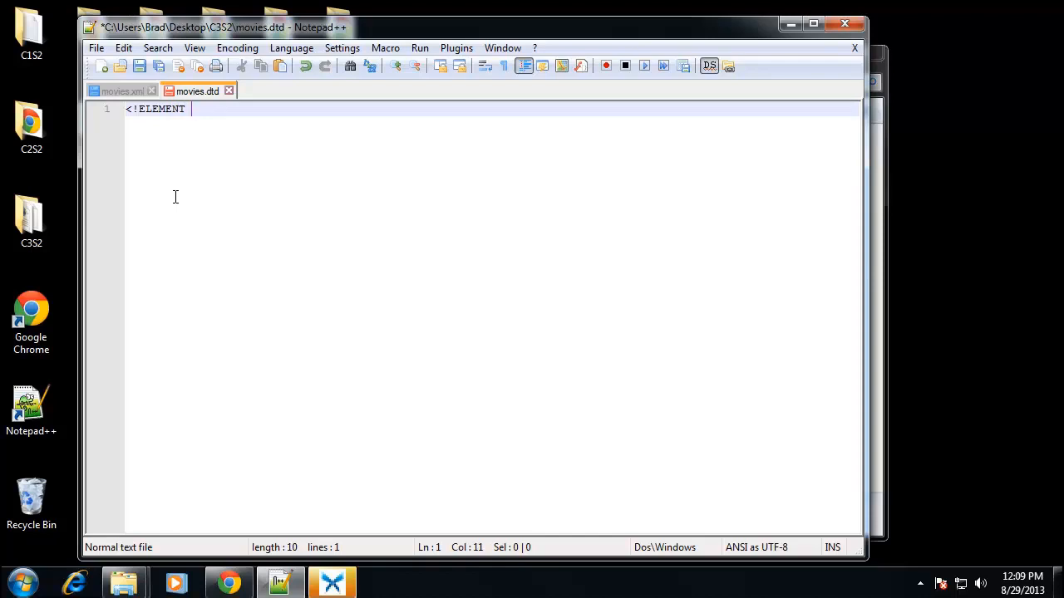
{"action": "type", "text": "Elemen"}
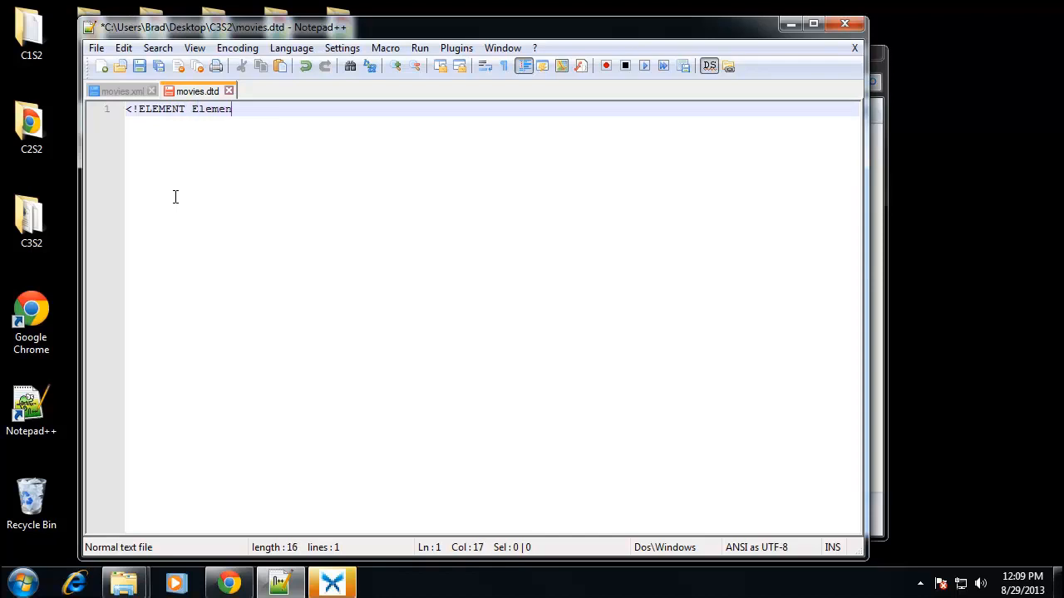
{"action": "type", "text": "tName"}
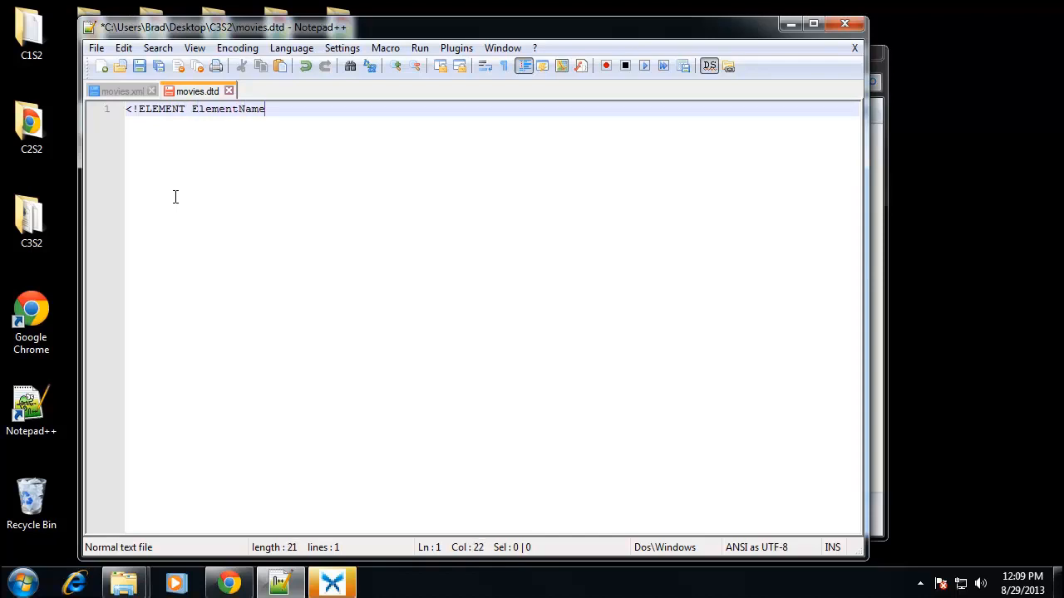
{"action": "type", "text": "Type"}
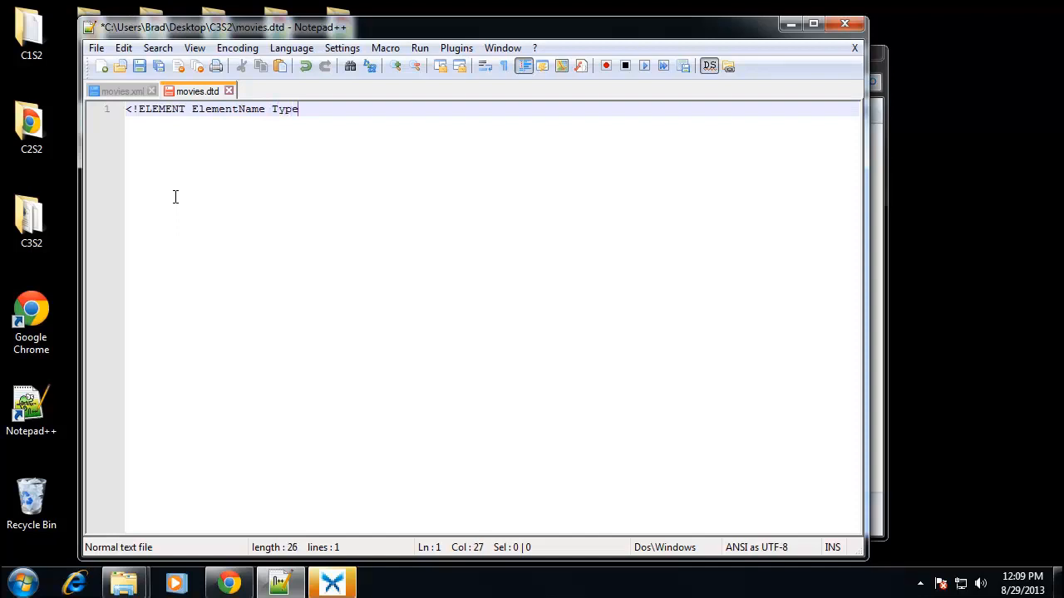
{"action": "type", "text": ">"}
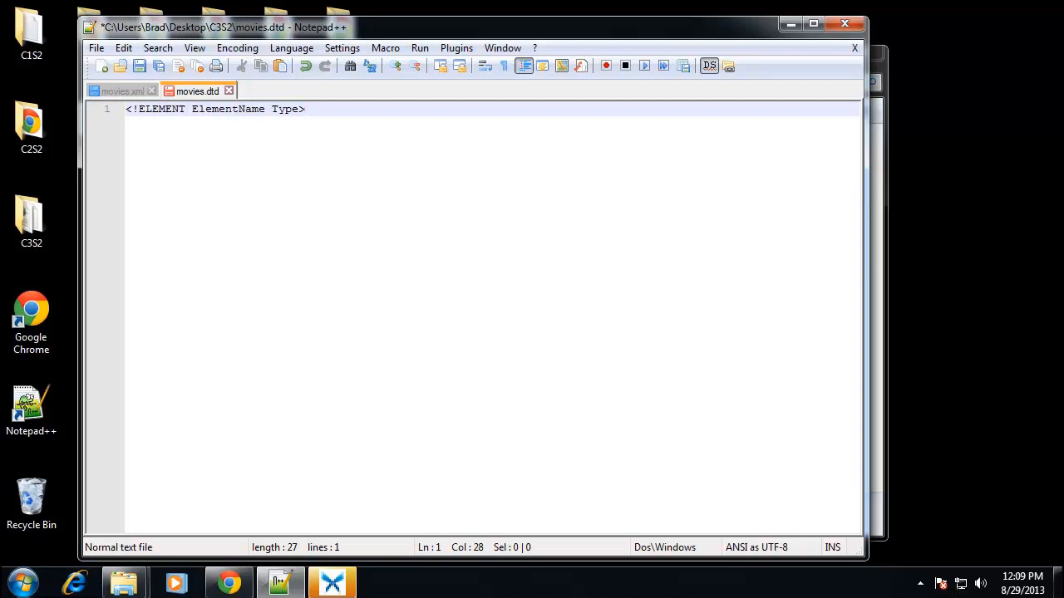
{"action": "mouse_move", "coordinate": [299, 119]}
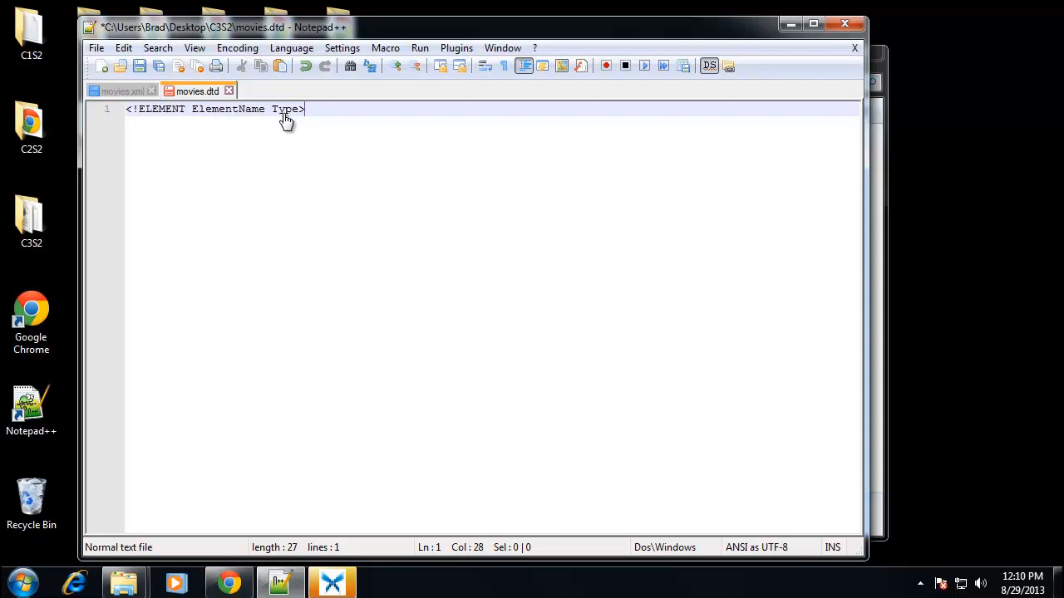
{"action": "mouse_move", "coordinate": [148, 114]}
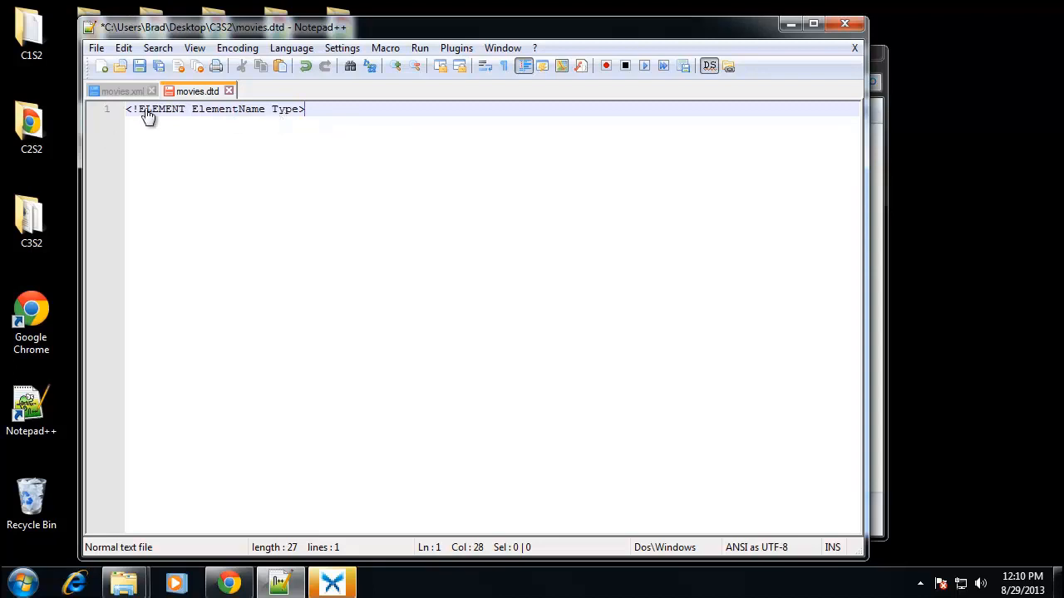
{"action": "mouse_move", "coordinate": [289, 123]}
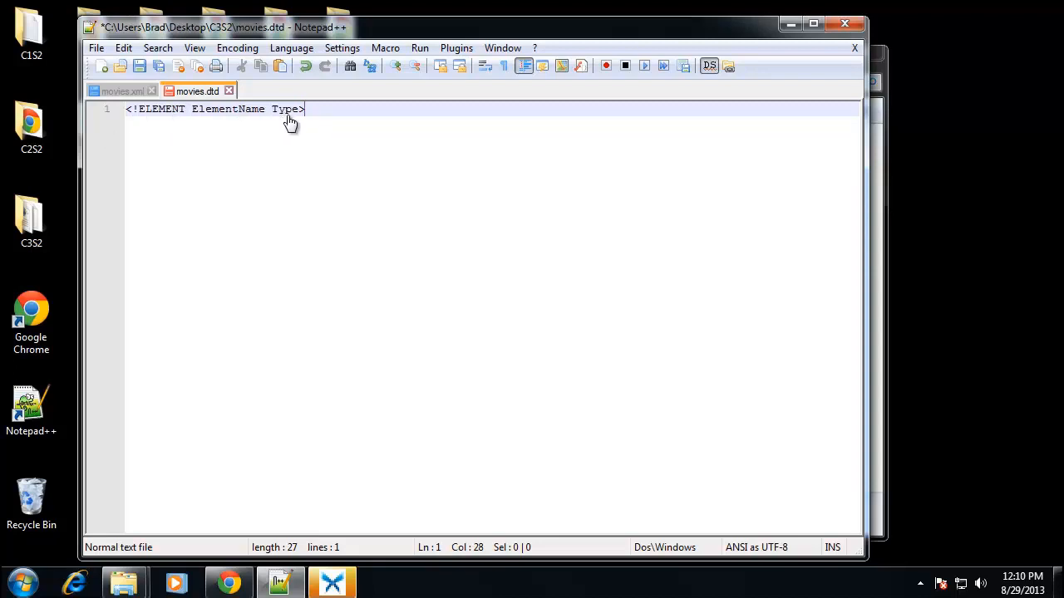
{"action": "mouse_move", "coordinate": [276, 126]}
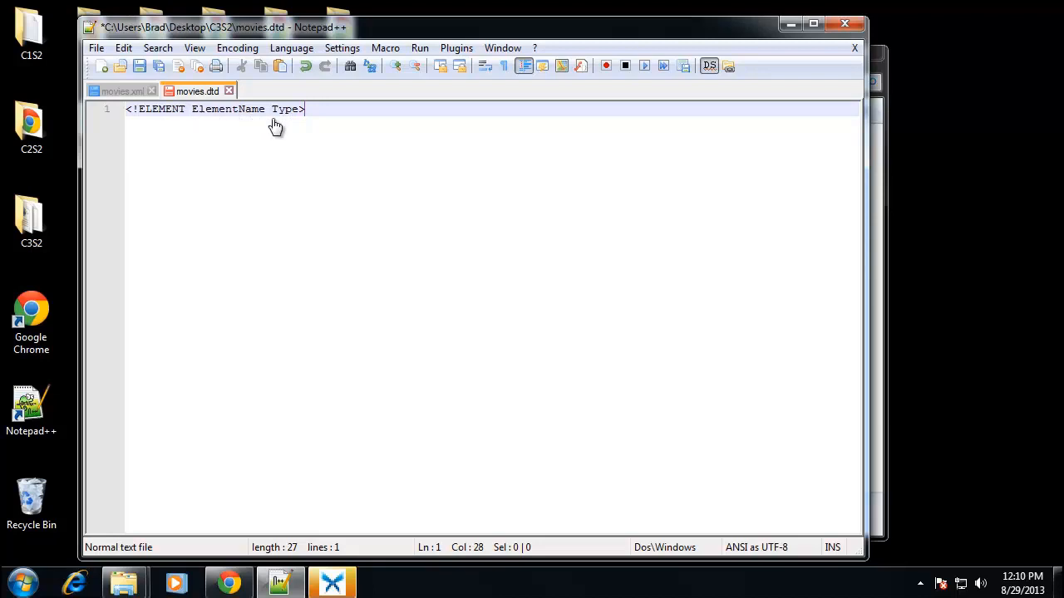
{"action": "mouse_move", "coordinate": [331, 145]}
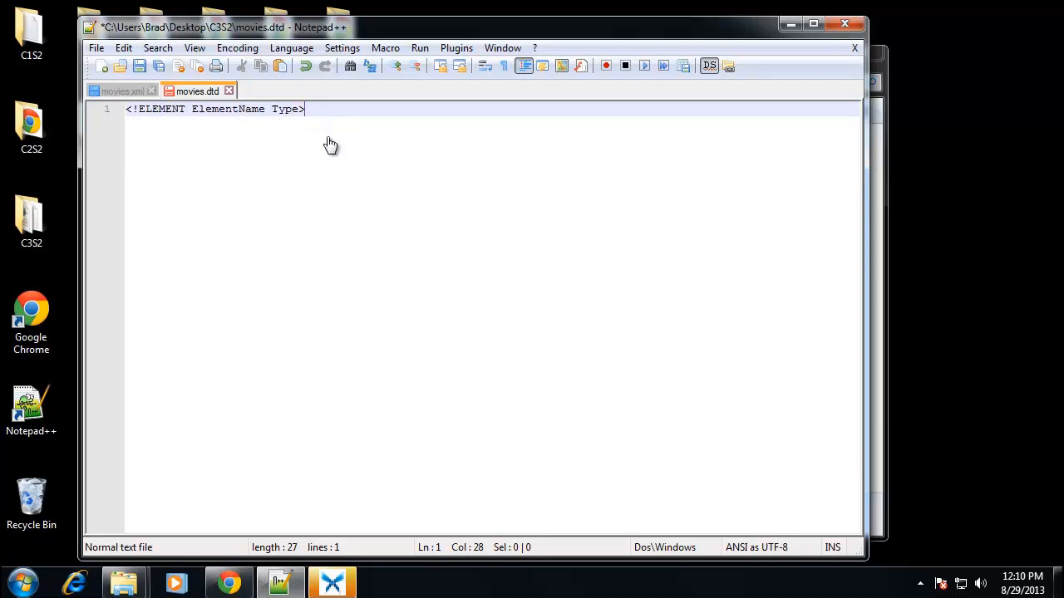
{"action": "mouse_move", "coordinate": [292, 123]}
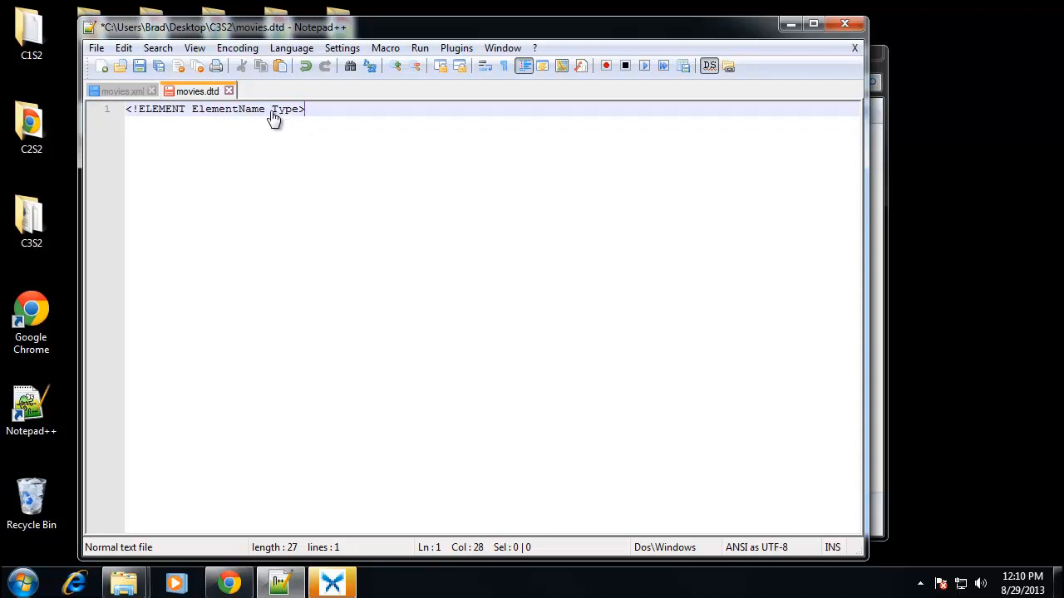
{"action": "mouse_move", "coordinate": [246, 129]}
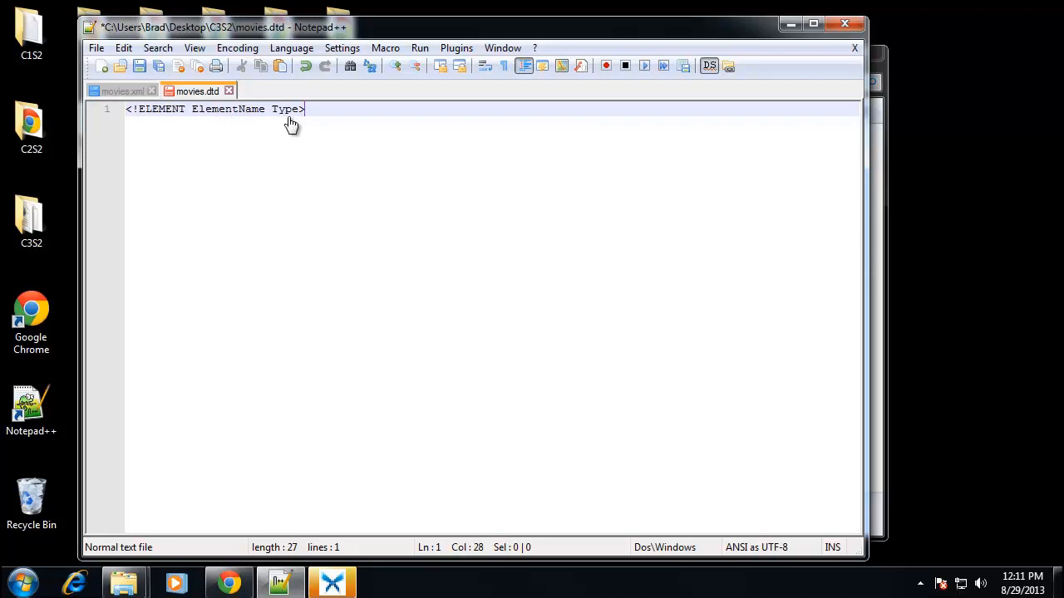
{"action": "mouse_move", "coordinate": [296, 116]}
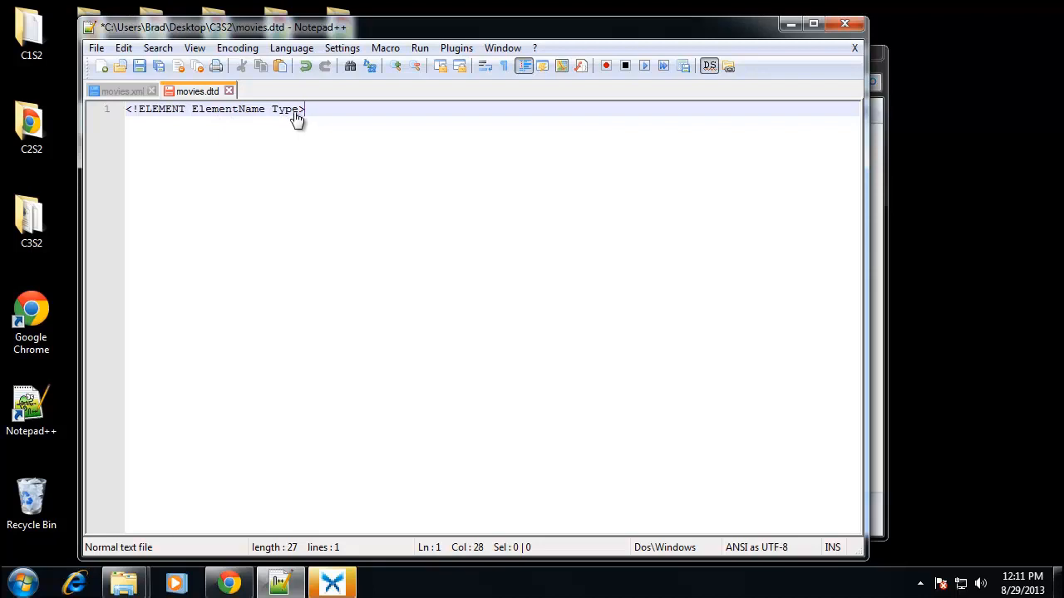
Review the movie element in movies.xml and the Type placeholder in the declaration.
{"action": "left_click", "coordinate": [121, 91]}
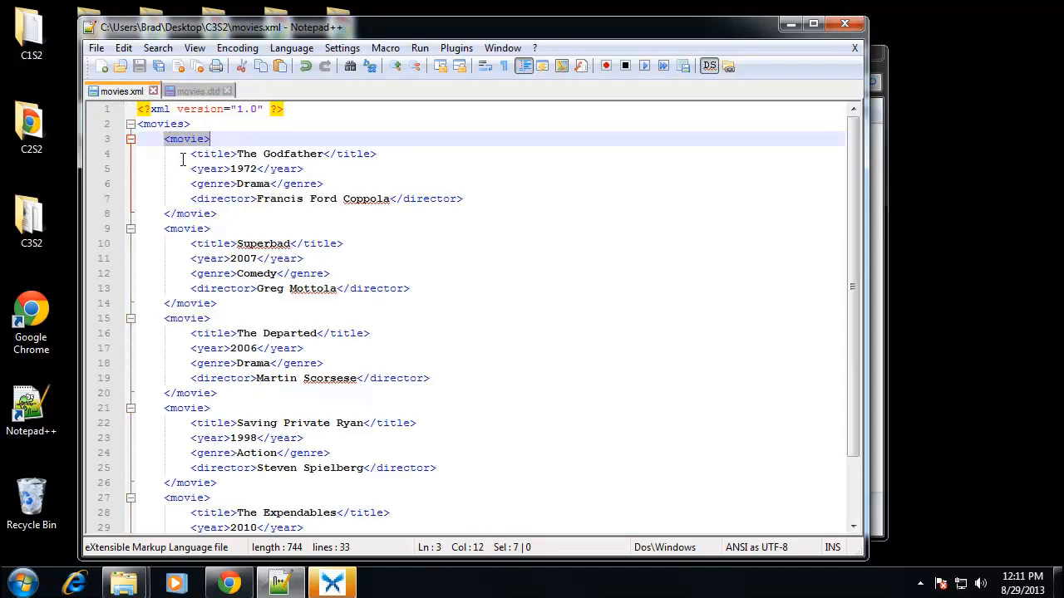
{"action": "left_click_drag", "start_coordinate": [190, 153], "coordinate": [462, 200]}
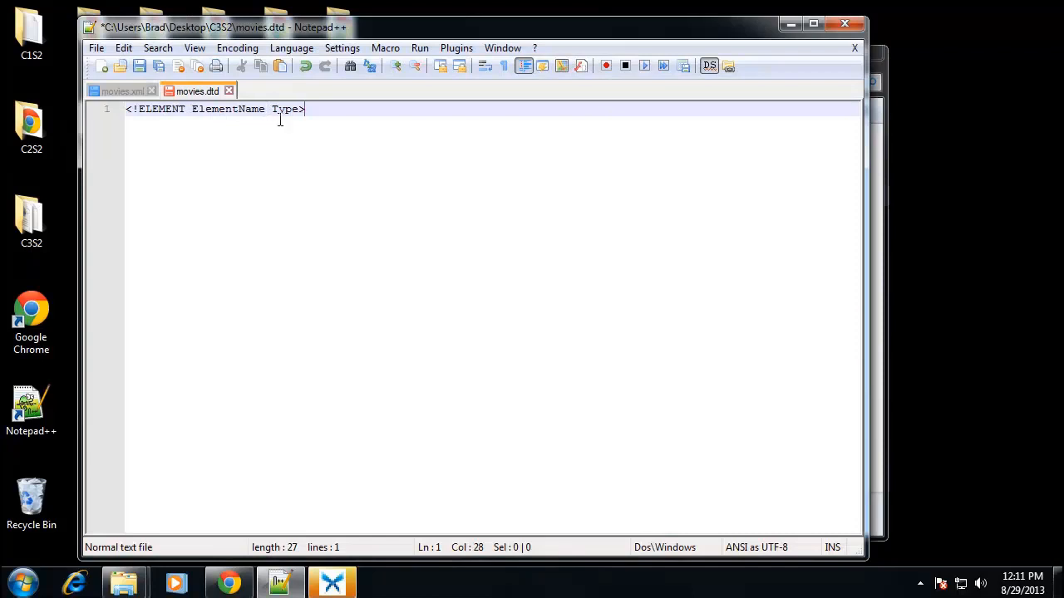
{"action": "double_click", "coordinate": [285, 110]}
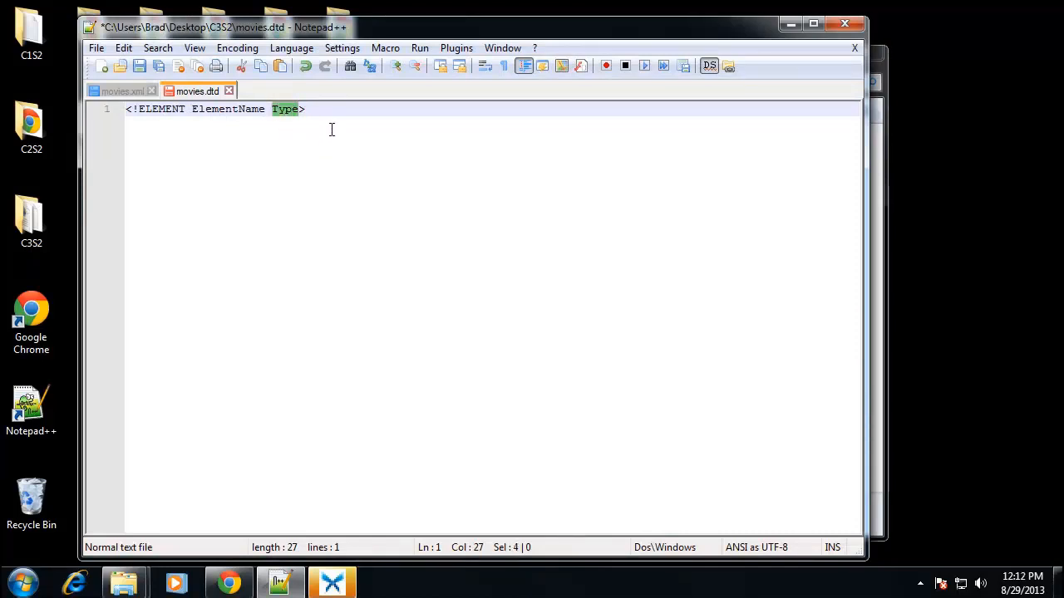
{"action": "mouse_move", "coordinate": [407, 199]}
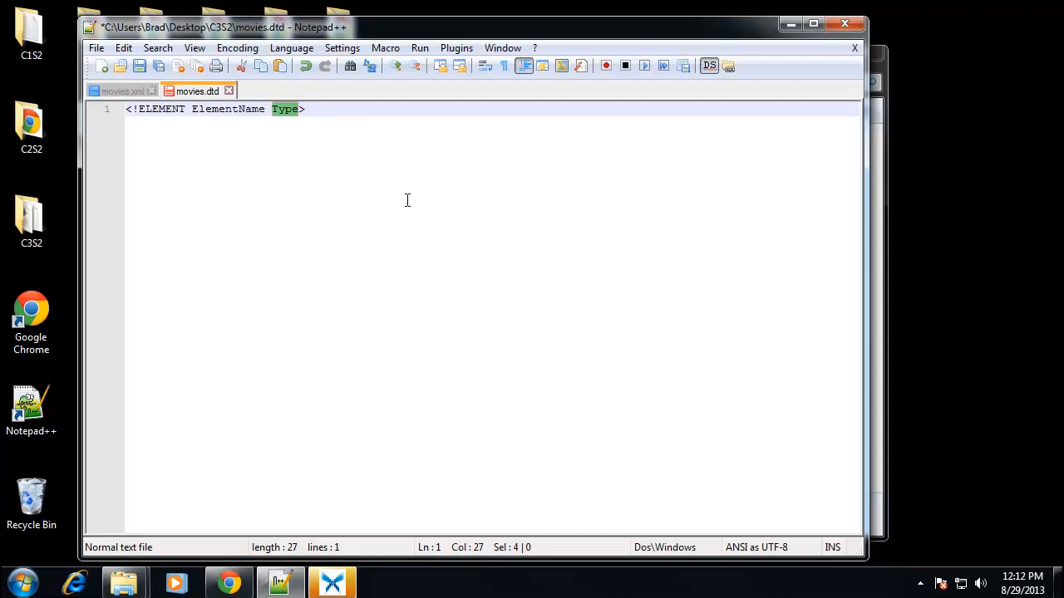
{"action": "mouse_move", "coordinate": [289, 140]}
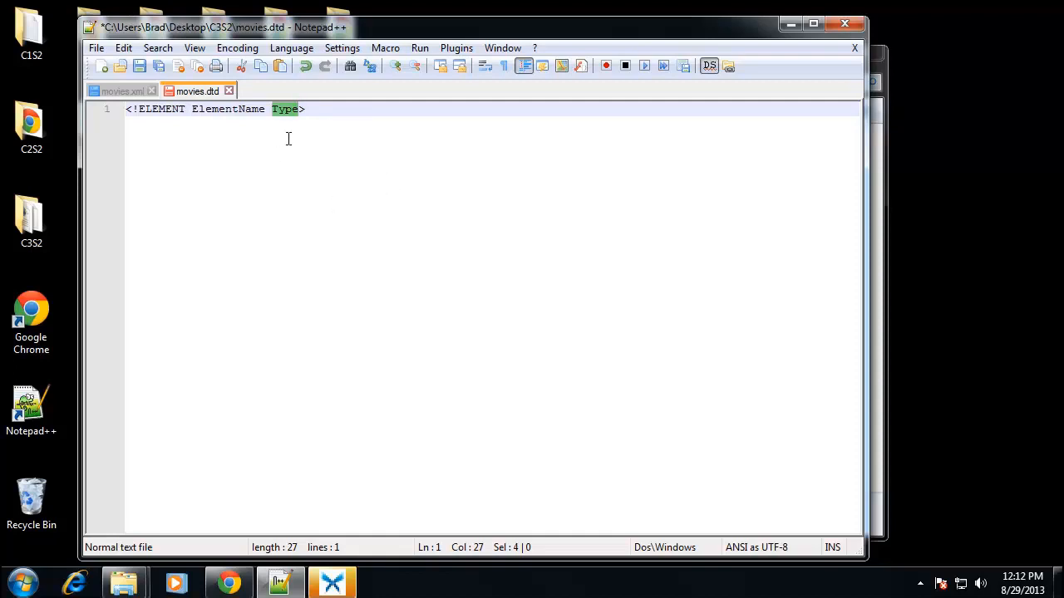
{"action": "mouse_move", "coordinate": [381, 148]}
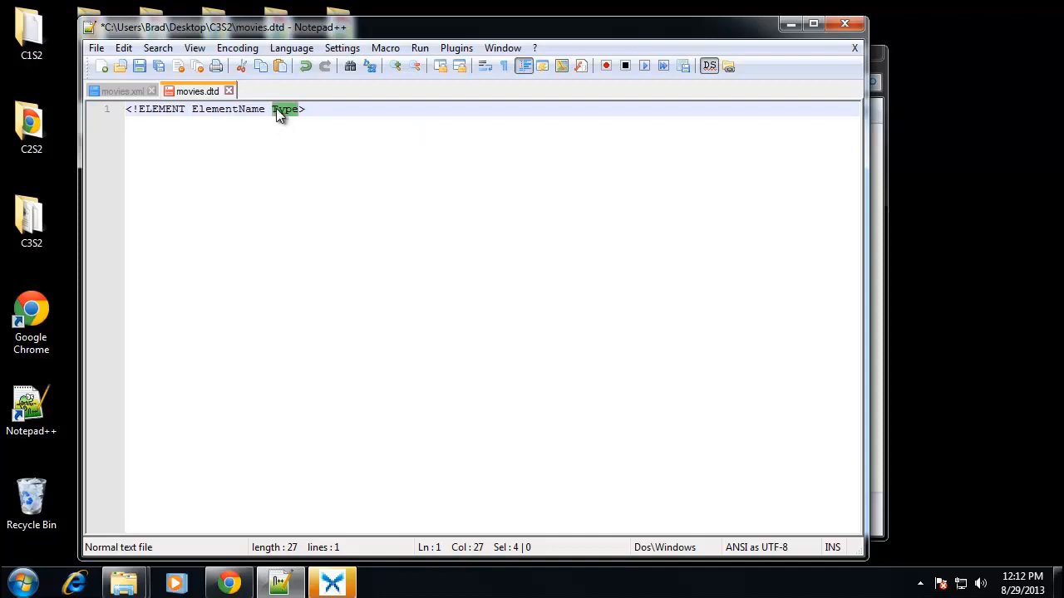
{"action": "left_click", "coordinate": [306, 110]}
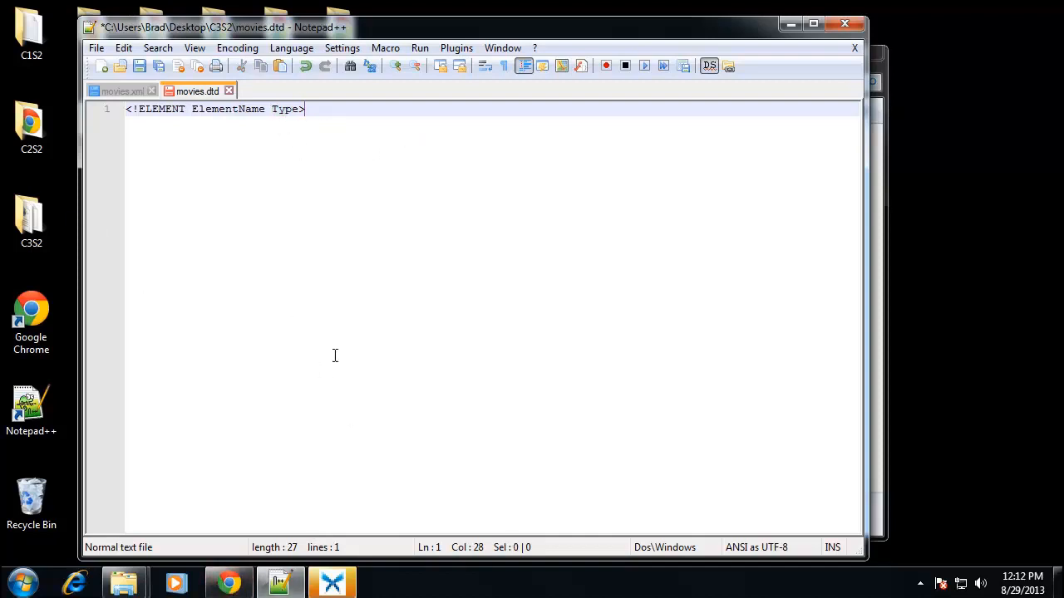
Bring the W3Schools validator forward and highlight the ELEMENT keyword in its DTD example.
{"action": "left_click", "coordinate": [228, 582]}
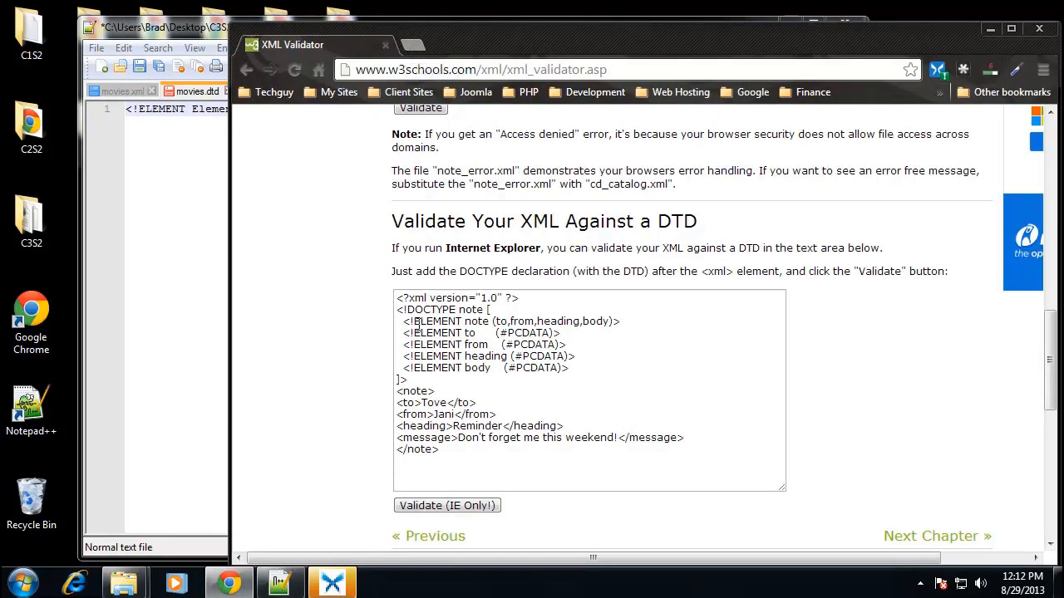
{"action": "left_click", "coordinate": [435, 332]}
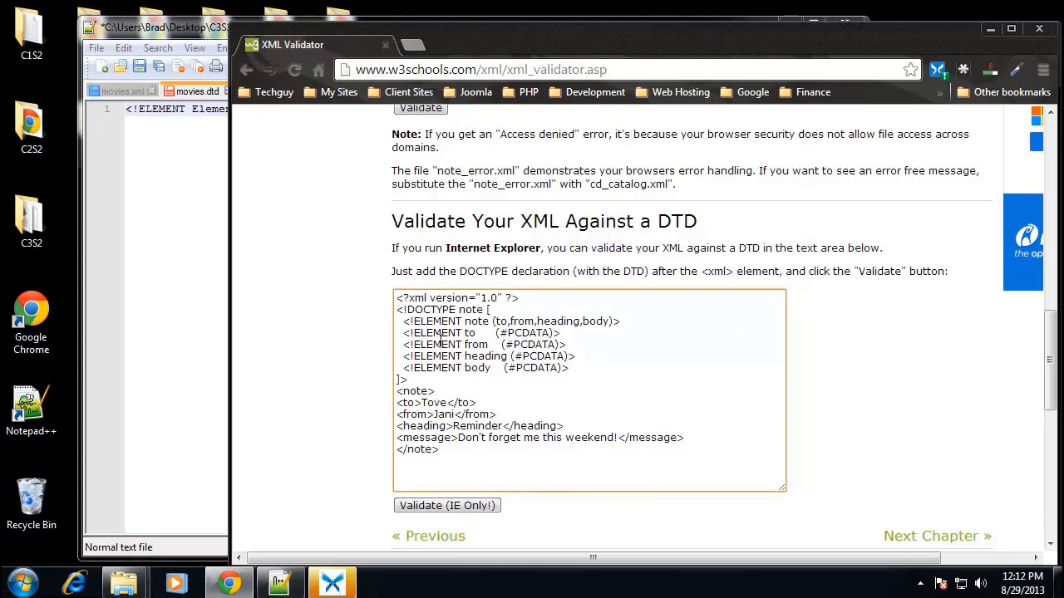
{"action": "double_click", "coordinate": [430, 321]}
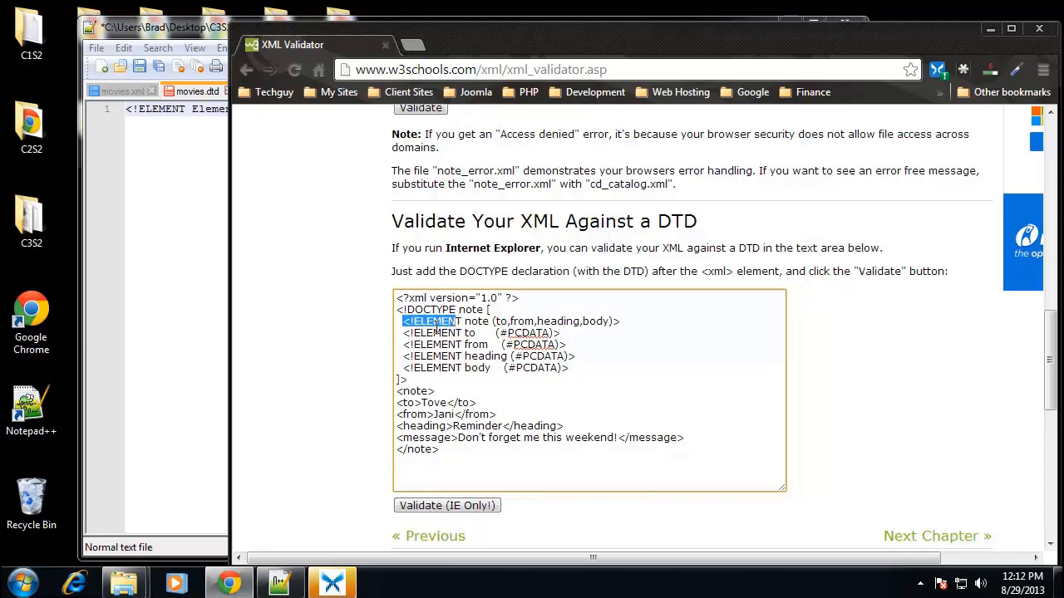
{"action": "double_click", "coordinate": [475, 321]}
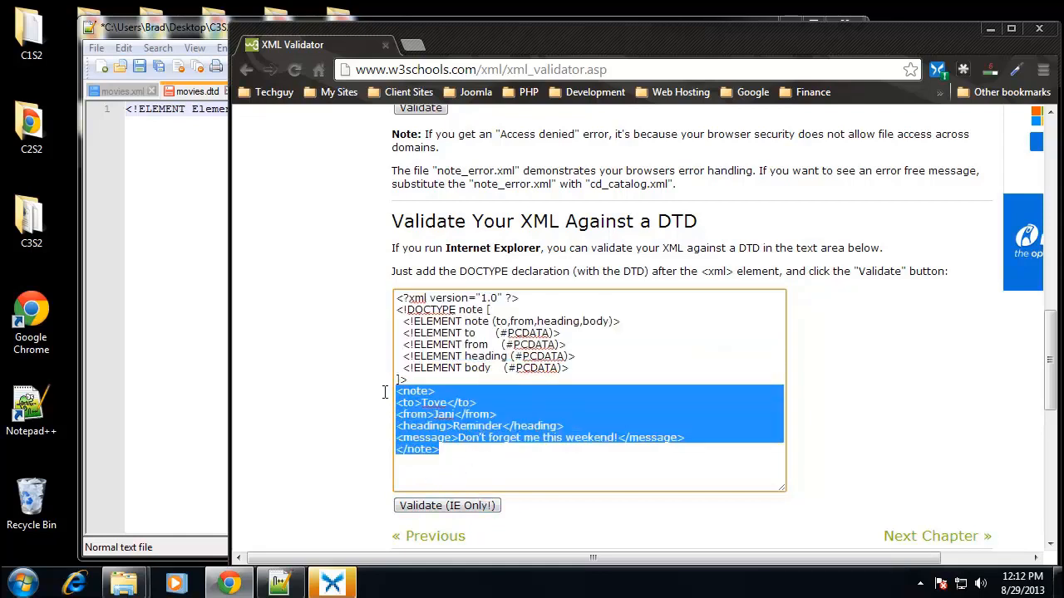
{"action": "mouse_move", "coordinate": [545, 489]}
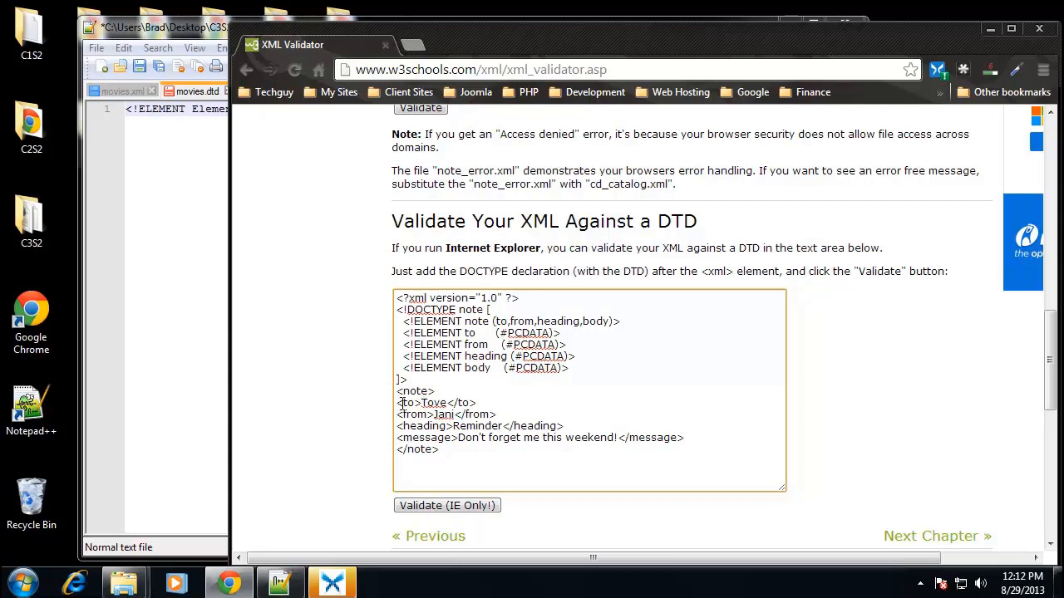
{"action": "left_click_drag", "start_coordinate": [399, 402], "coordinate": [705, 449]}
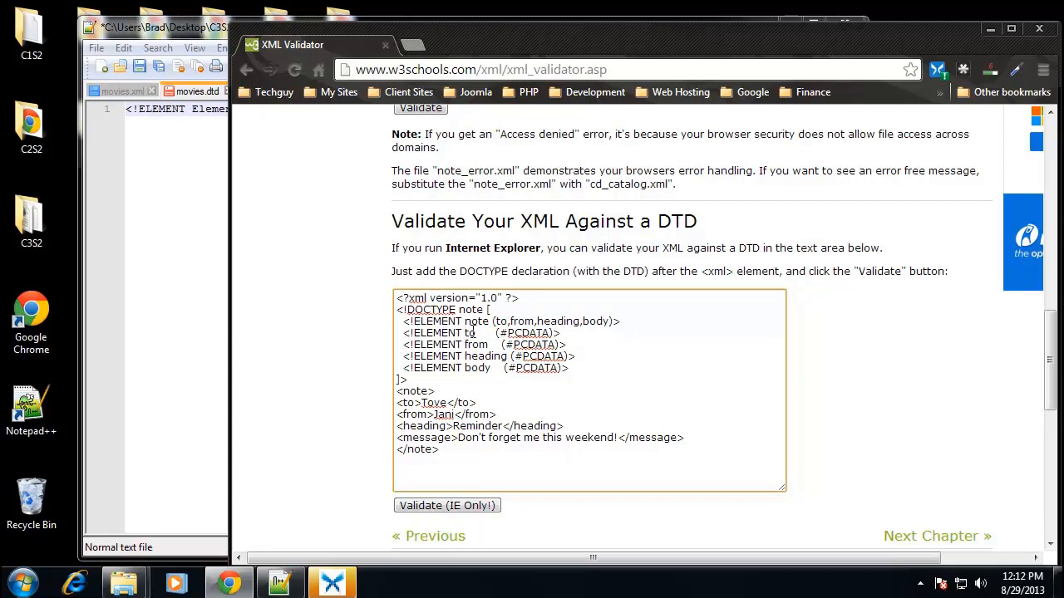
{"action": "double_click", "coordinate": [423, 404]}
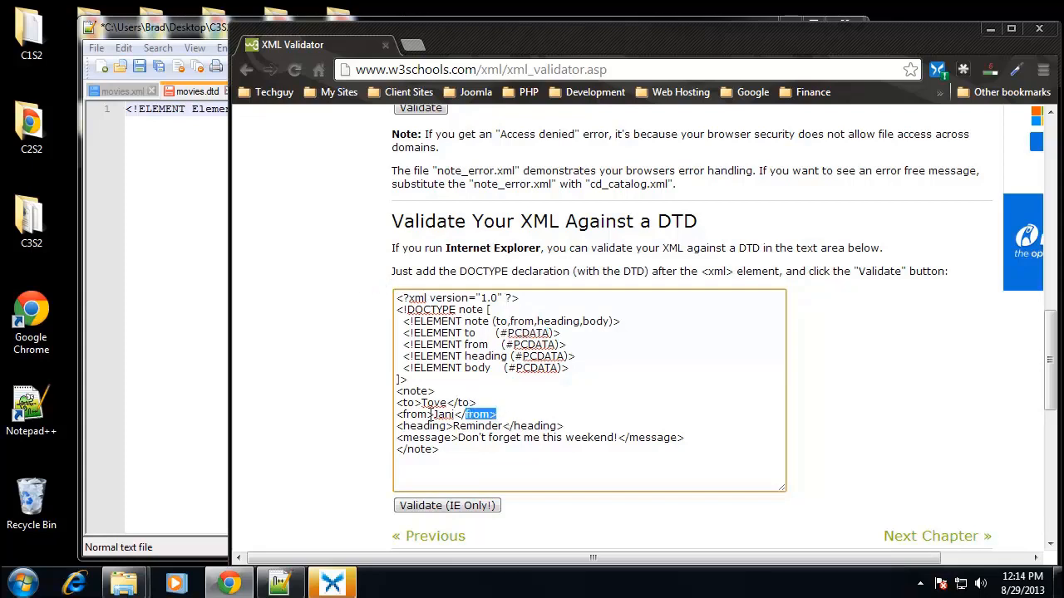
{"action": "double_click", "coordinate": [525, 332]}
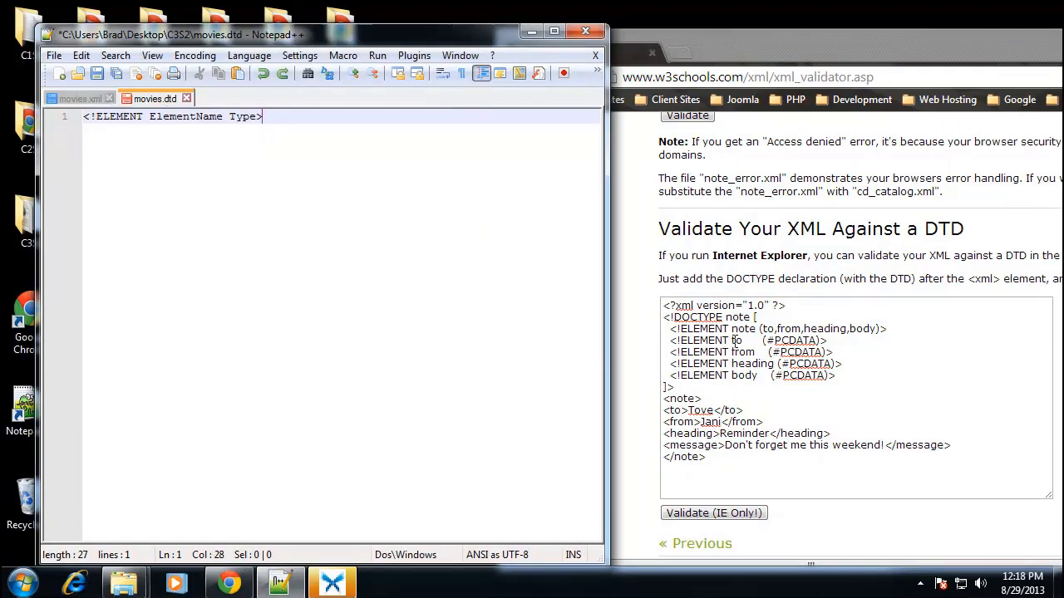
Write <!ELEMENT movies (movie)> on line 1 of movies.dtd, checking the root element against movies.xml.
{"action": "left_click", "coordinate": [80, 98]}
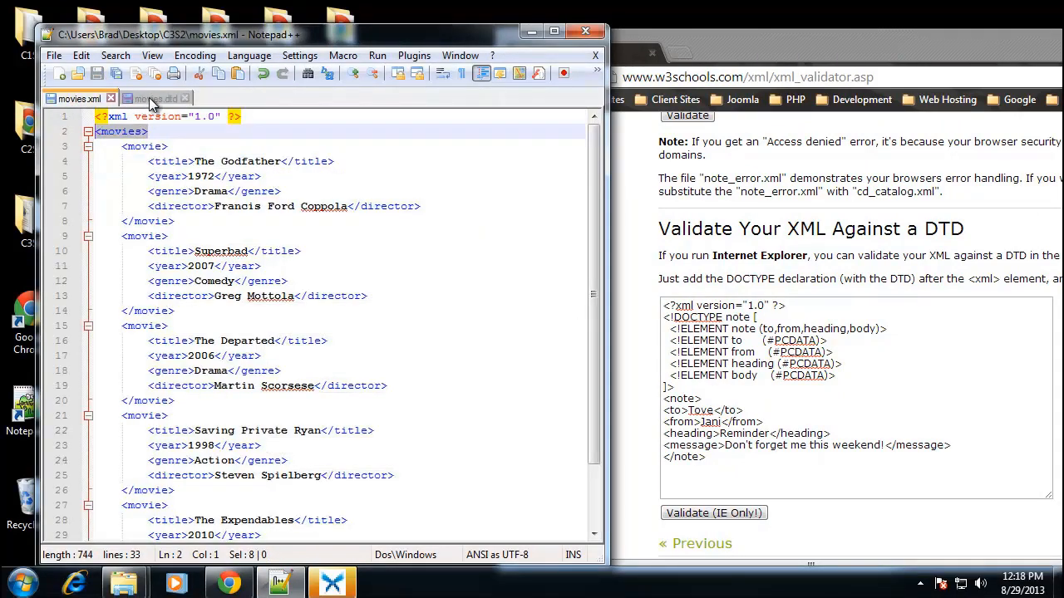
{"action": "left_click", "coordinate": [153, 99]}
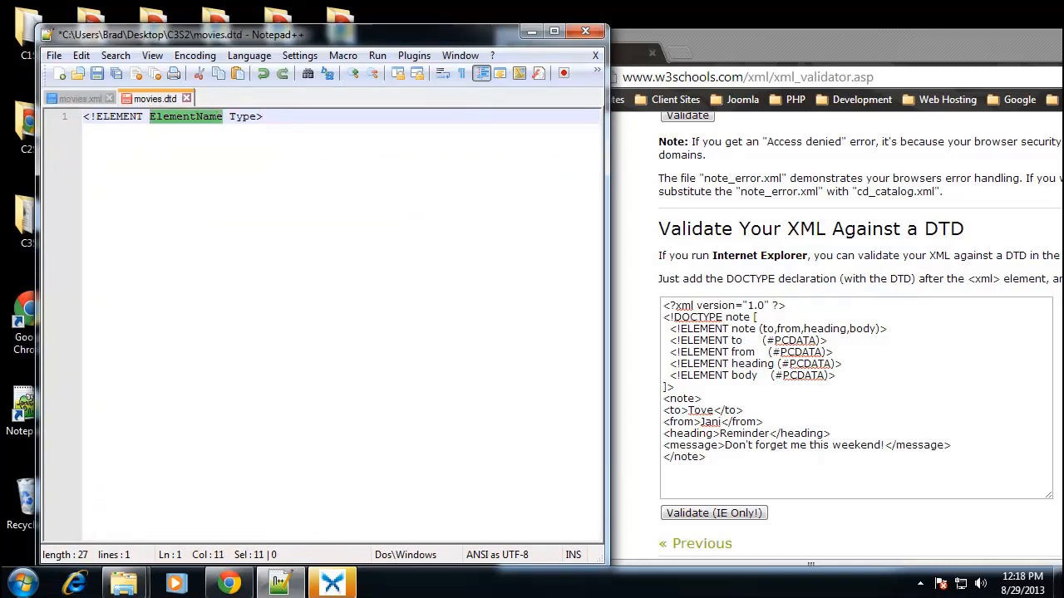
{"action": "type", "text": "movies"}
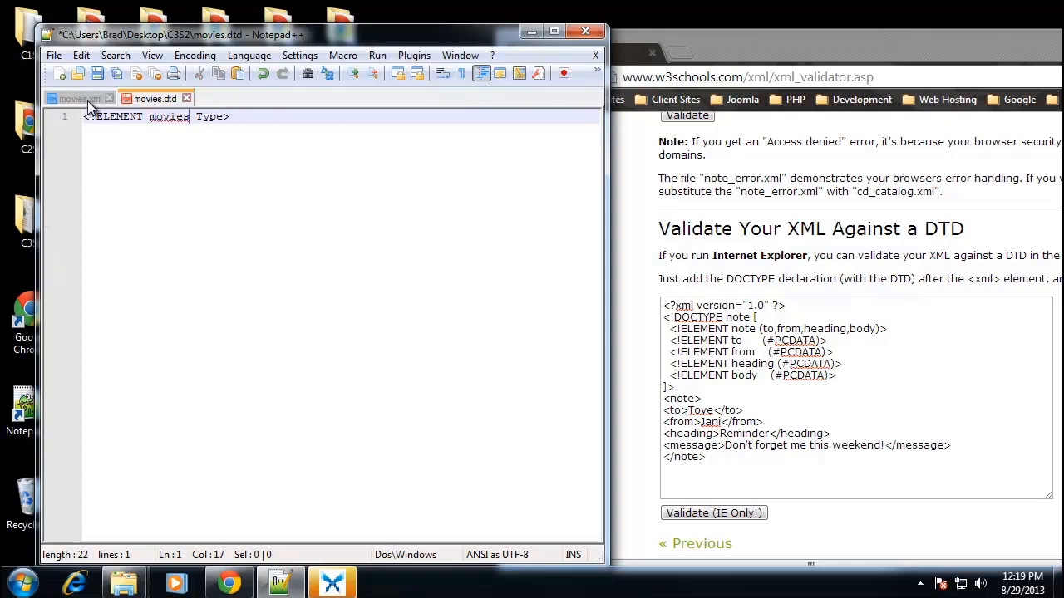
{"action": "left_click", "coordinate": [70, 98]}
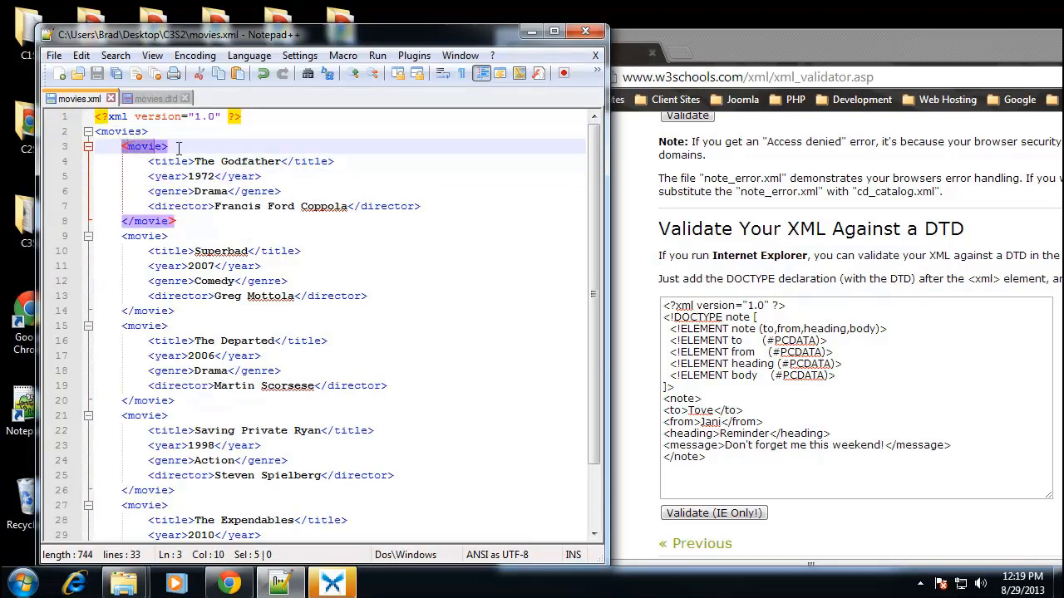
{"action": "left_click", "coordinate": [153, 98]}
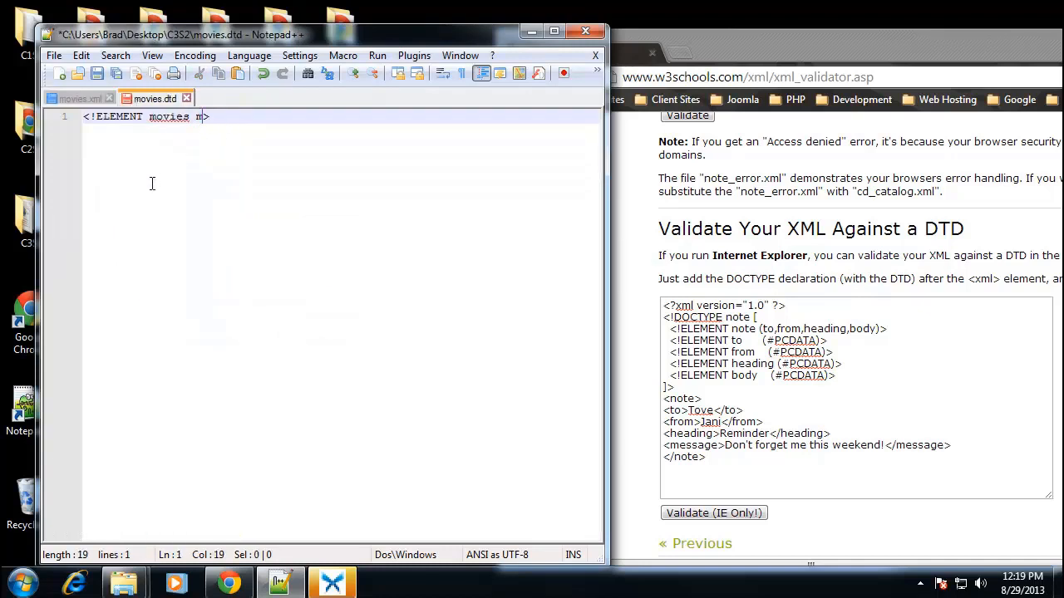
{"action": "type", "text": "ovie"}
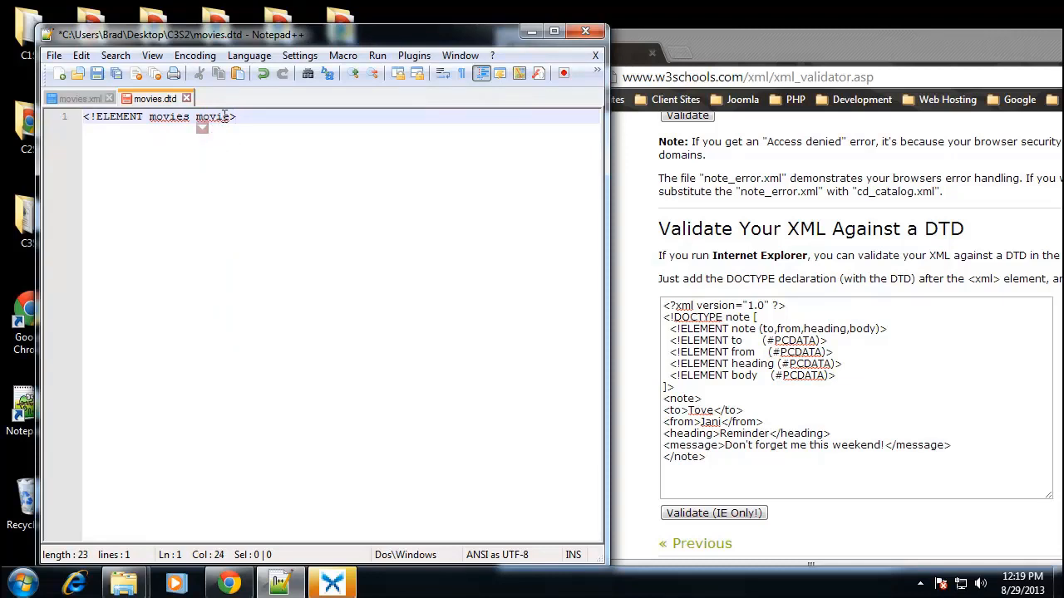
{"action": "double_click", "coordinate": [213, 117]}
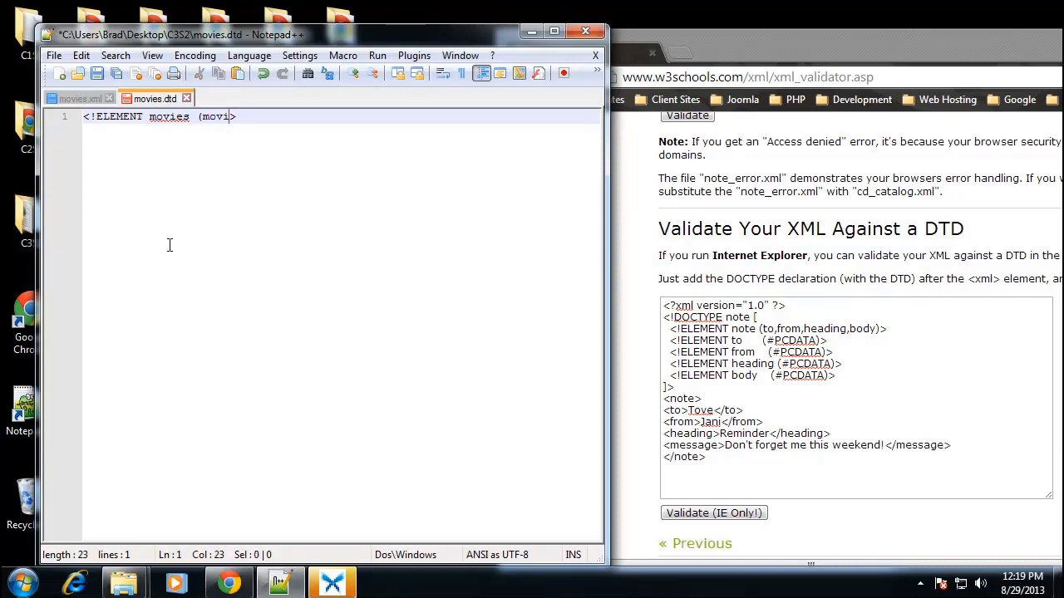
{"action": "type", "text": "e)"}
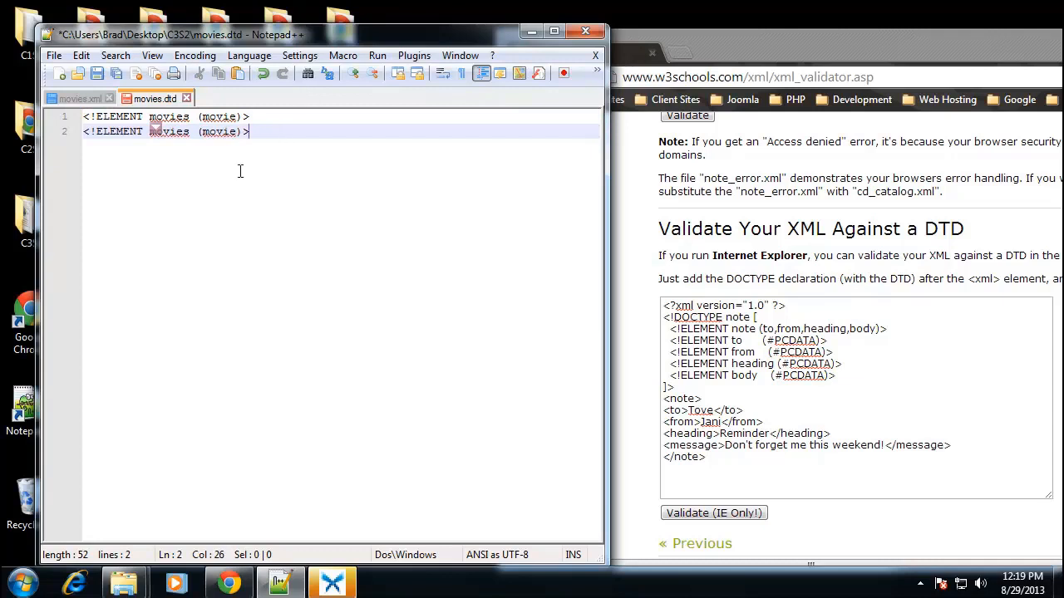
Declare <!ELEMENT movie (title,year,genre,director)> on line 2, matching the children in movies.xml.
{"action": "left_click", "coordinate": [74, 98]}
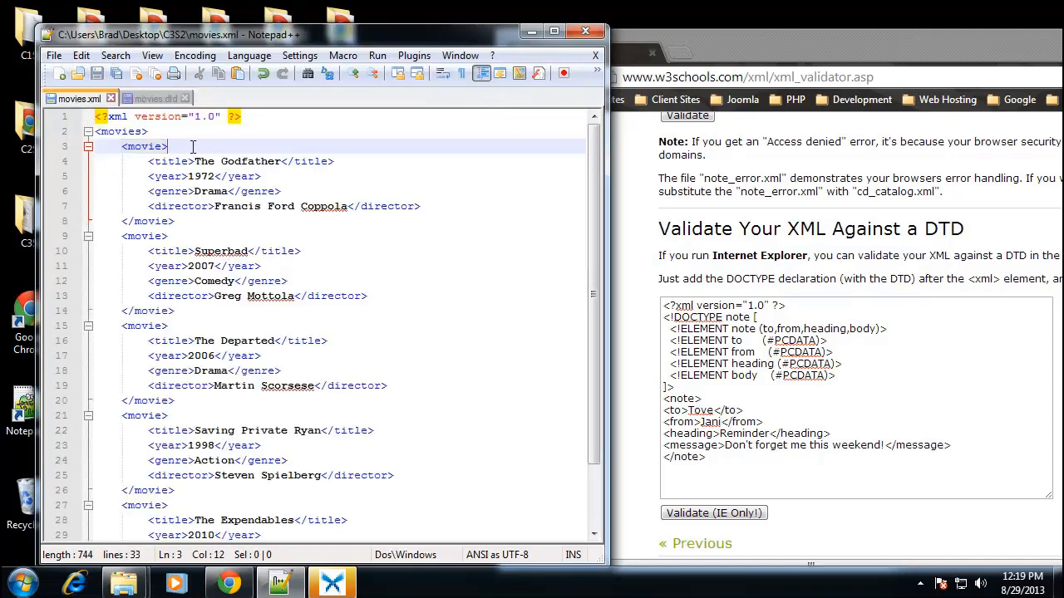
{"action": "double_click", "coordinate": [143, 146]}
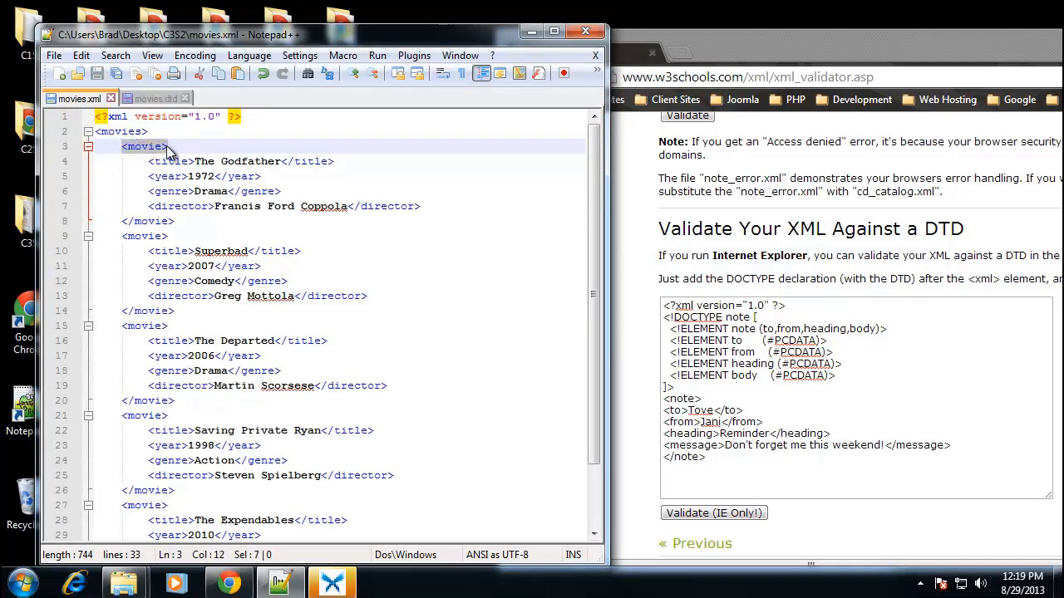
{"action": "left_click", "coordinate": [153, 98]}
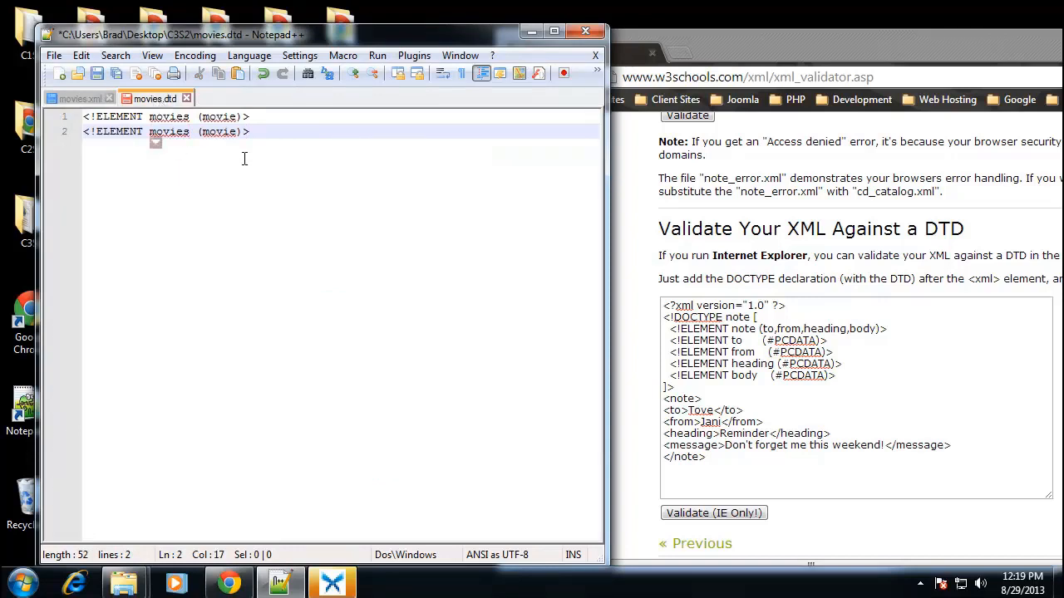
{"action": "key", "text": "BackSpace"}
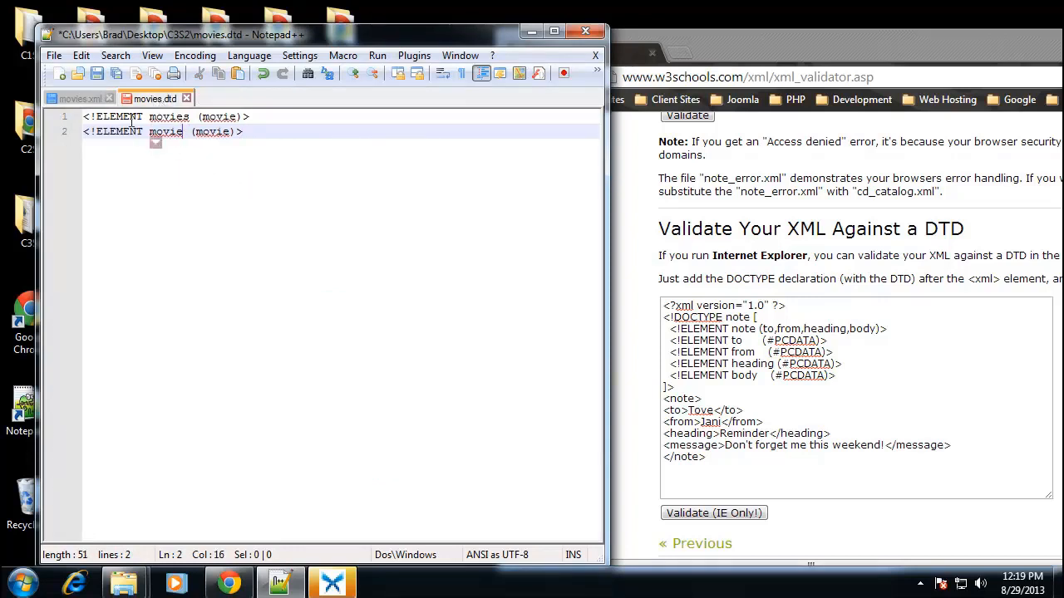
{"action": "left_click", "coordinate": [75, 98]}
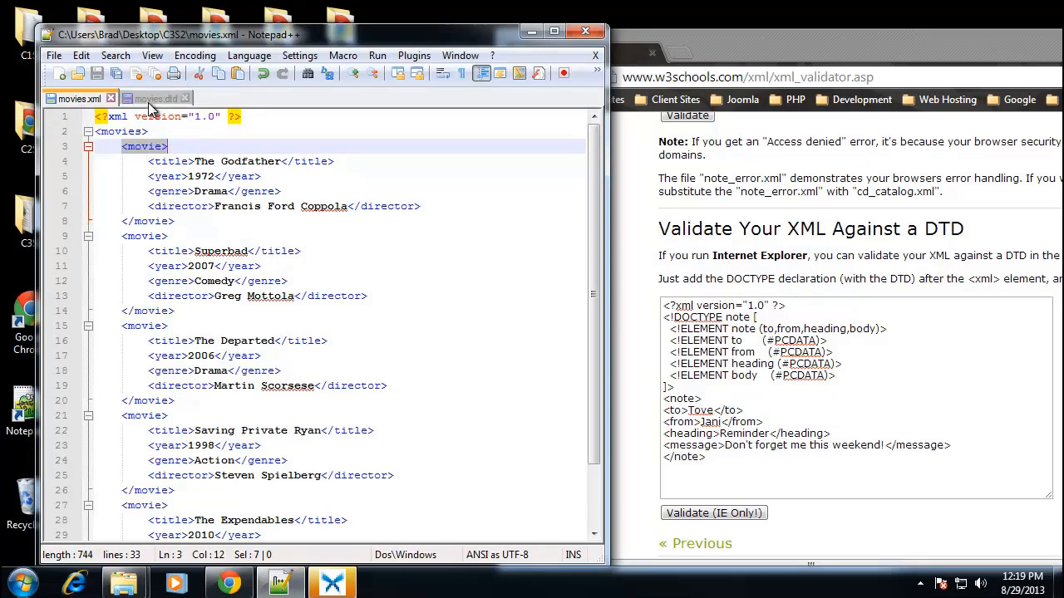
{"action": "left_click", "coordinate": [153, 99]}
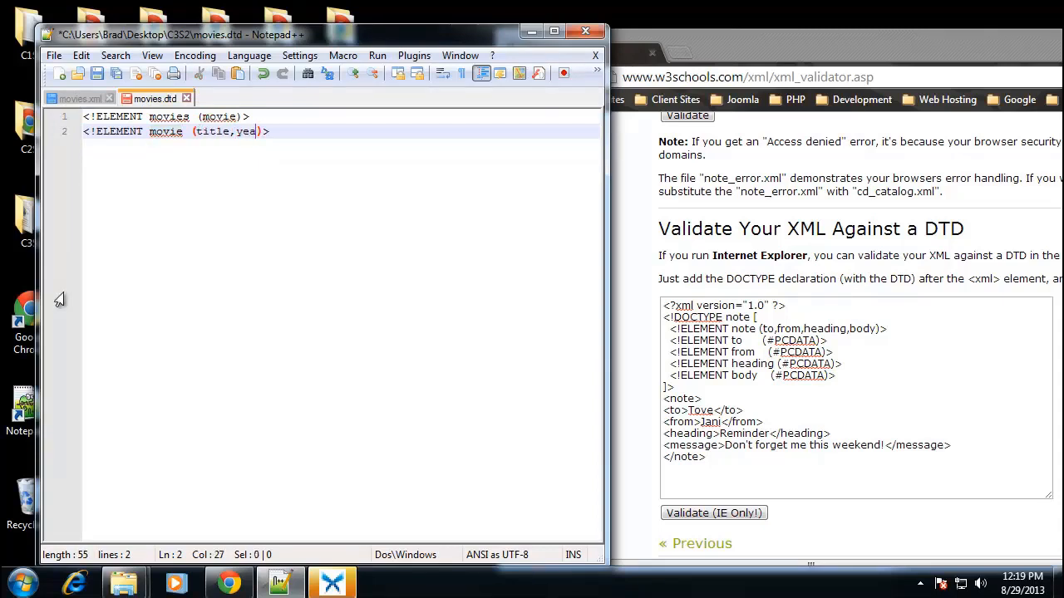
{"action": "type", "text": ",genr"}
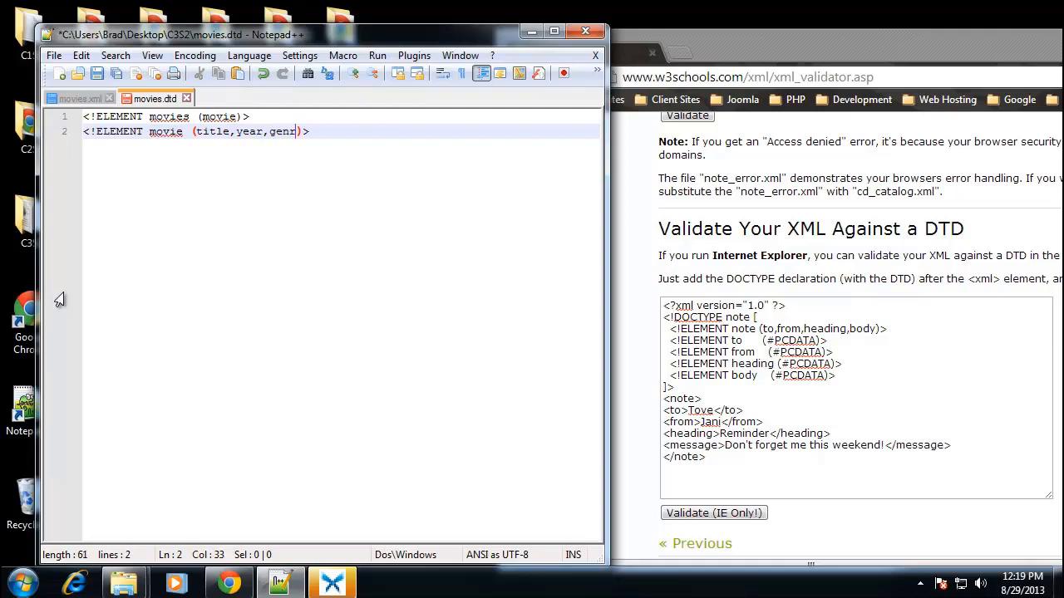
{"action": "type", "text": ",directo"}
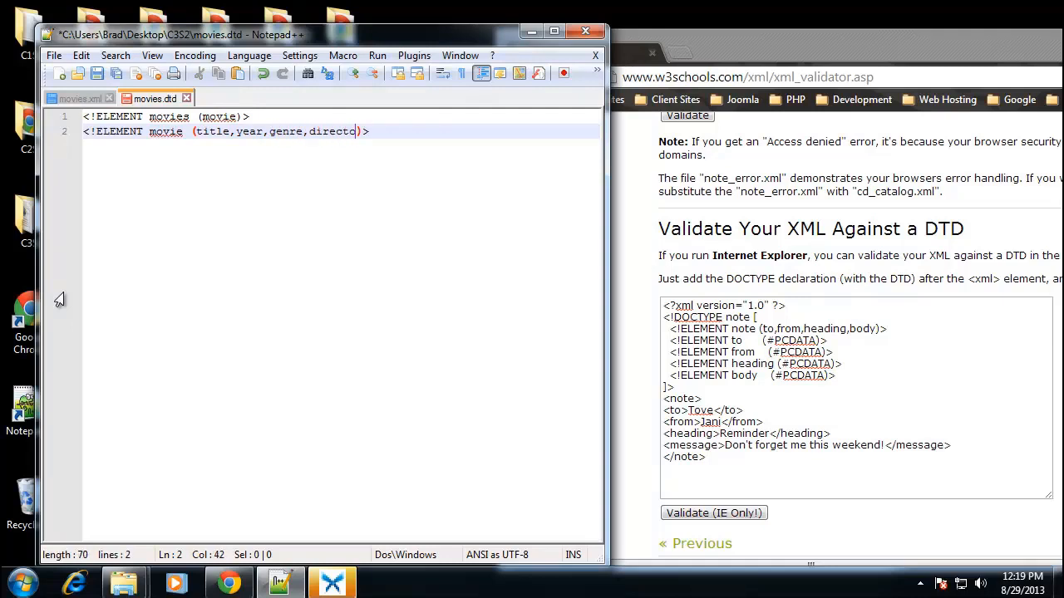
{"action": "key", "text": "Backspace"}
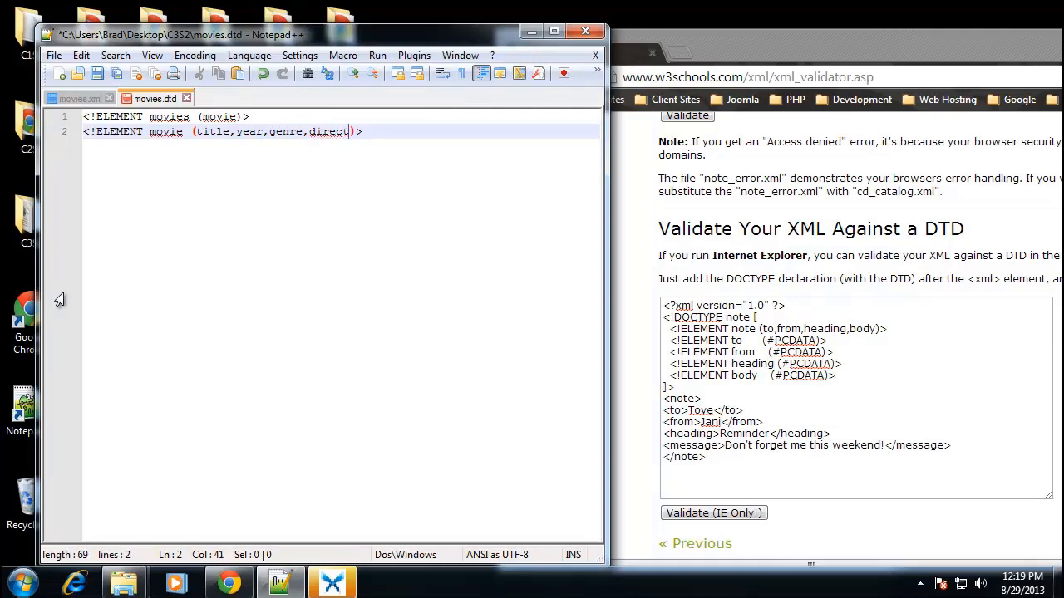
{"action": "type", "text": "or"}
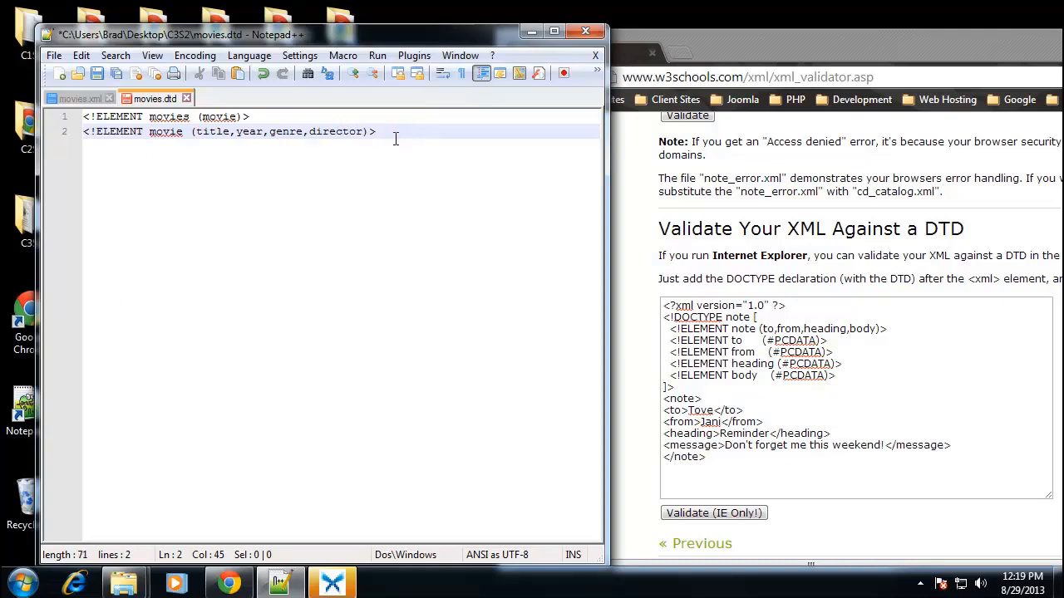
Declare title as #PCDATA on line 3, reworking a copied movies declaration.
{"action": "left_click", "coordinate": [75, 98]}
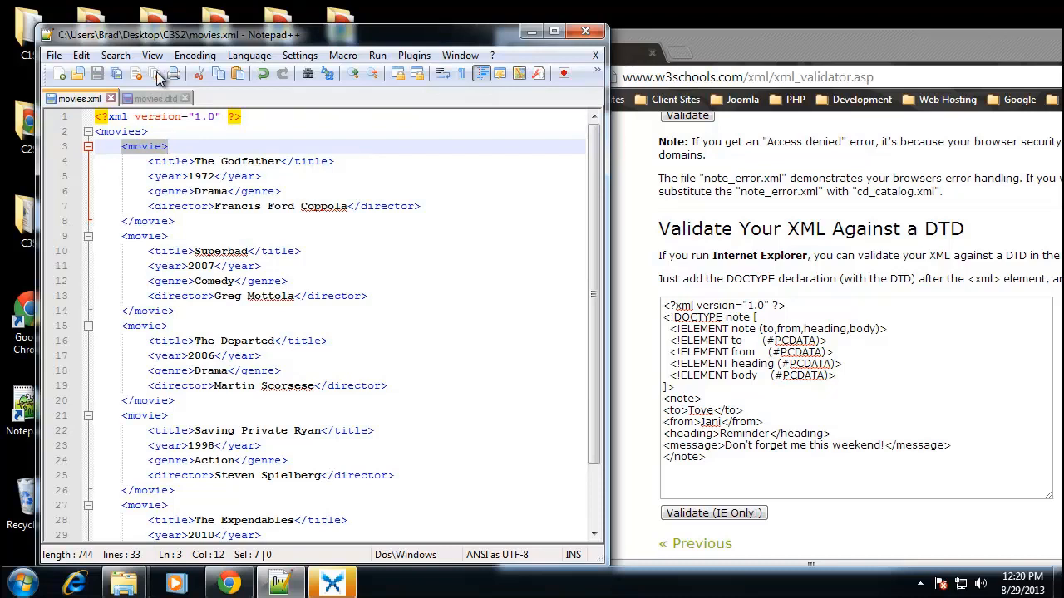
{"action": "left_click", "coordinate": [153, 98]}
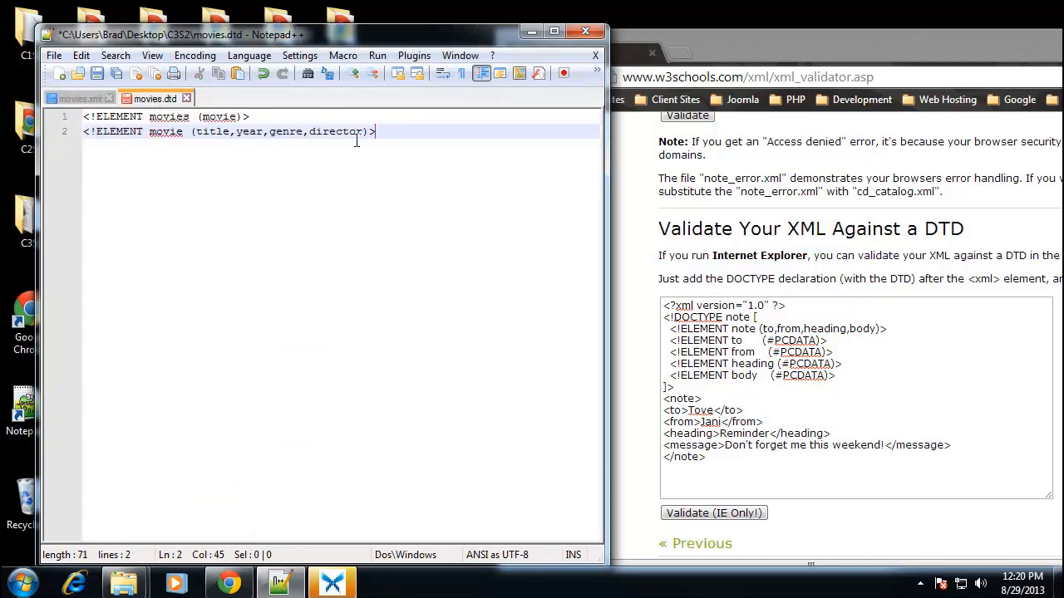
{"action": "type", "text": "<!ELEMENT movies (movie)>"}
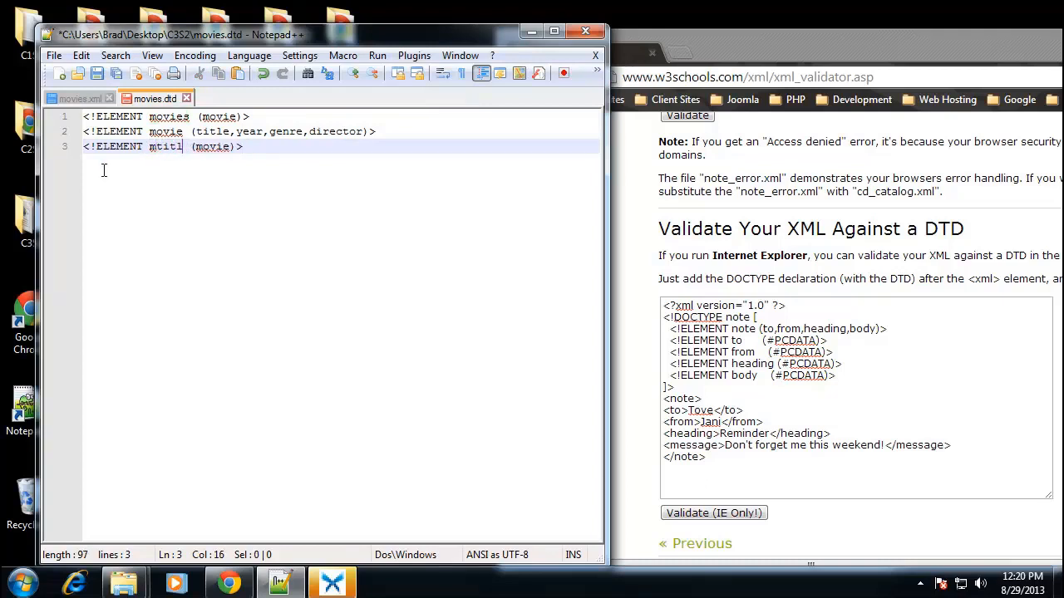
{"action": "key", "text": "BackSpace"}
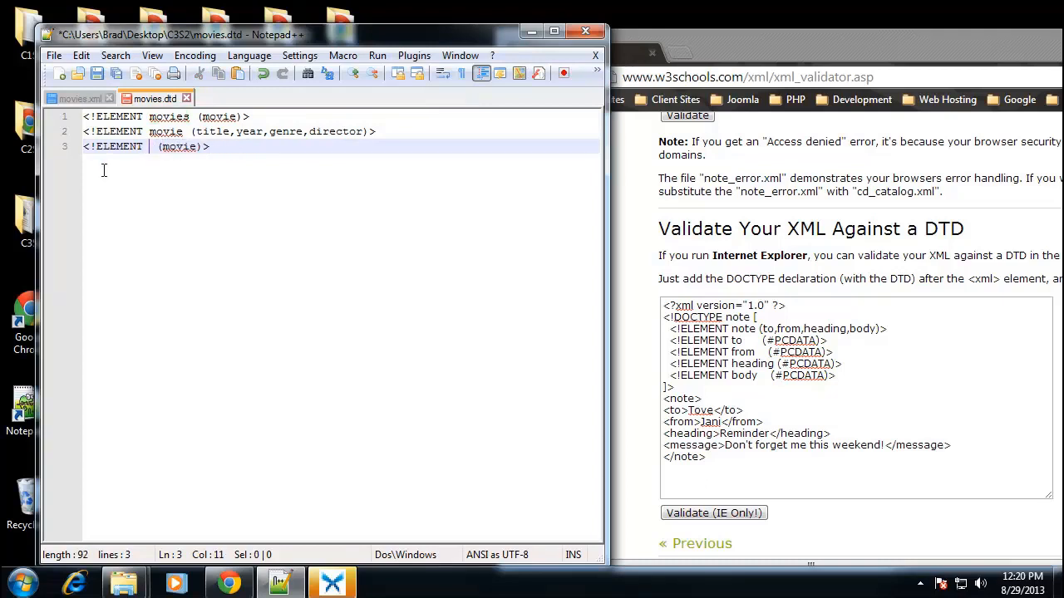
{"action": "type", "text": "title"}
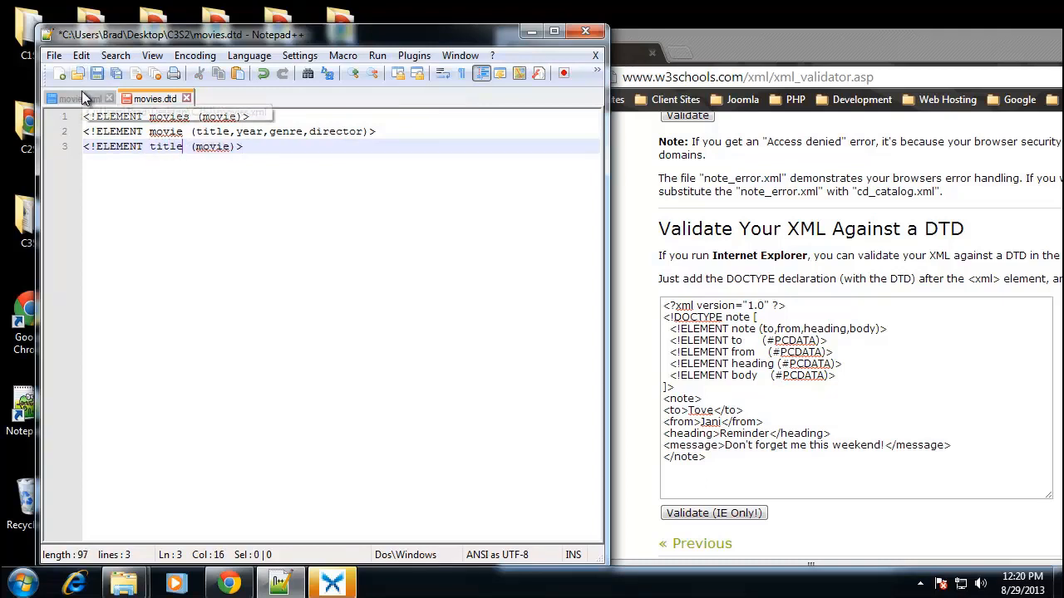
{"action": "left_click", "coordinate": [75, 98]}
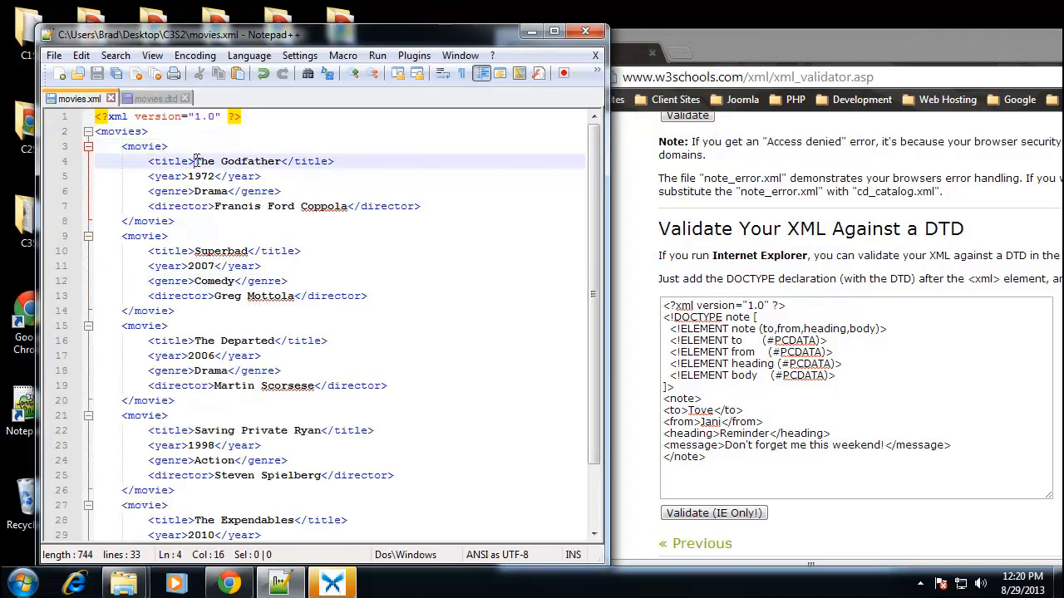
{"action": "left_click_drag", "start_coordinate": [196, 161], "coordinate": [236, 161]}
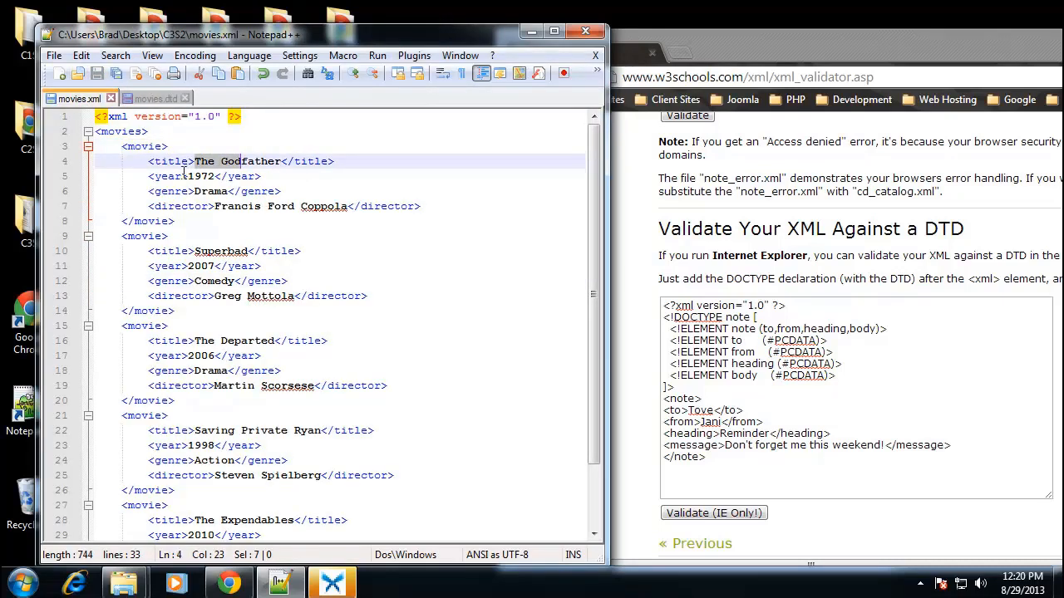
{"action": "left_click", "coordinate": [153, 98]}
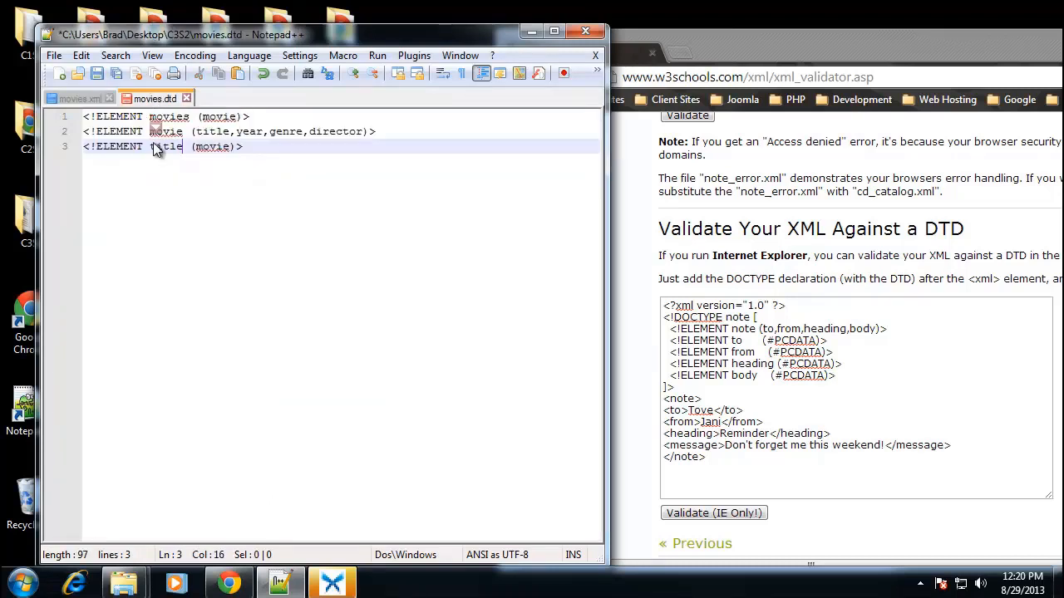
{"action": "double_click", "coordinate": [212, 146]}
{"action": "type", "text": "#PC"}
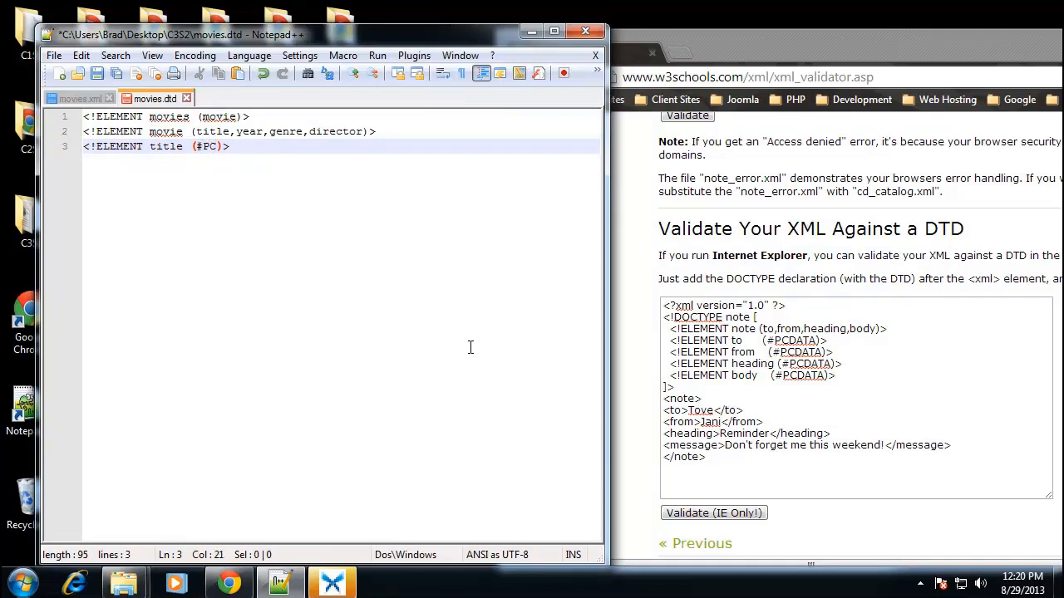
{"action": "type", "text": "DATA"}
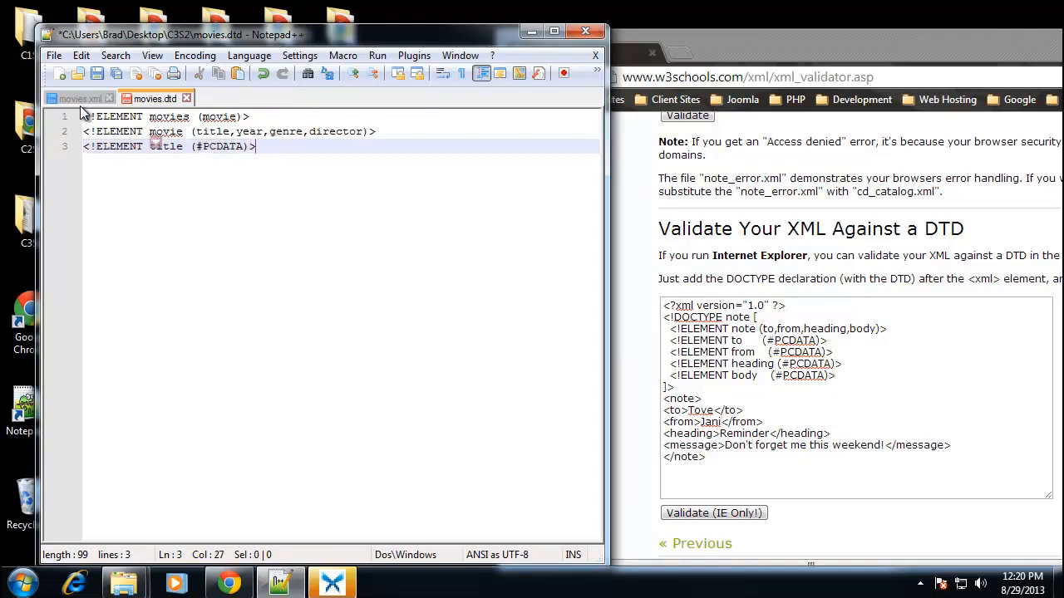
Add #PCDATA declarations for year, genre and director.
{"action": "left_click", "coordinate": [74, 98]}
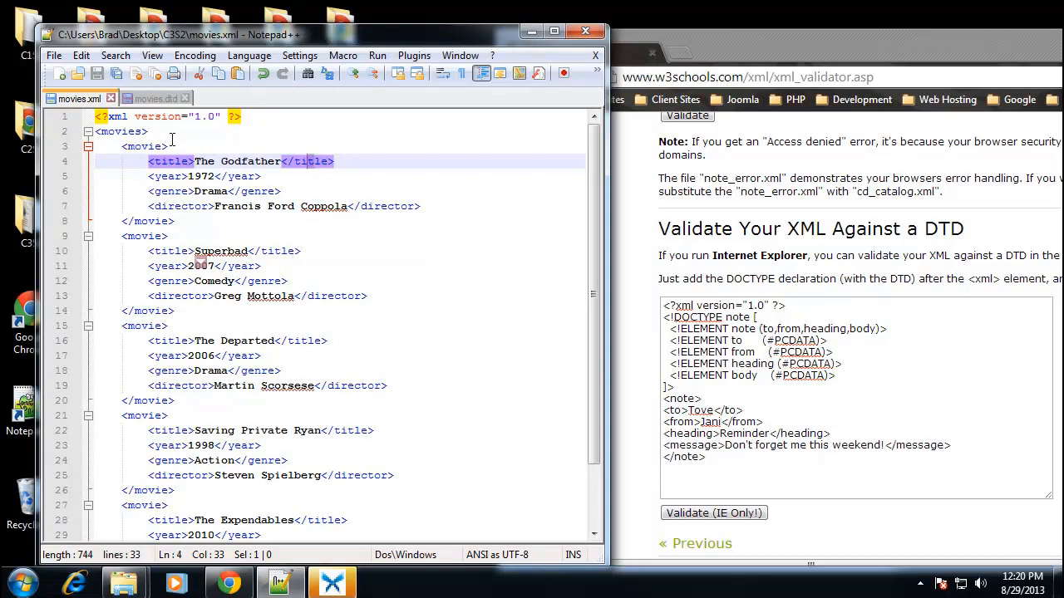
{"action": "left_click", "coordinate": [153, 98]}
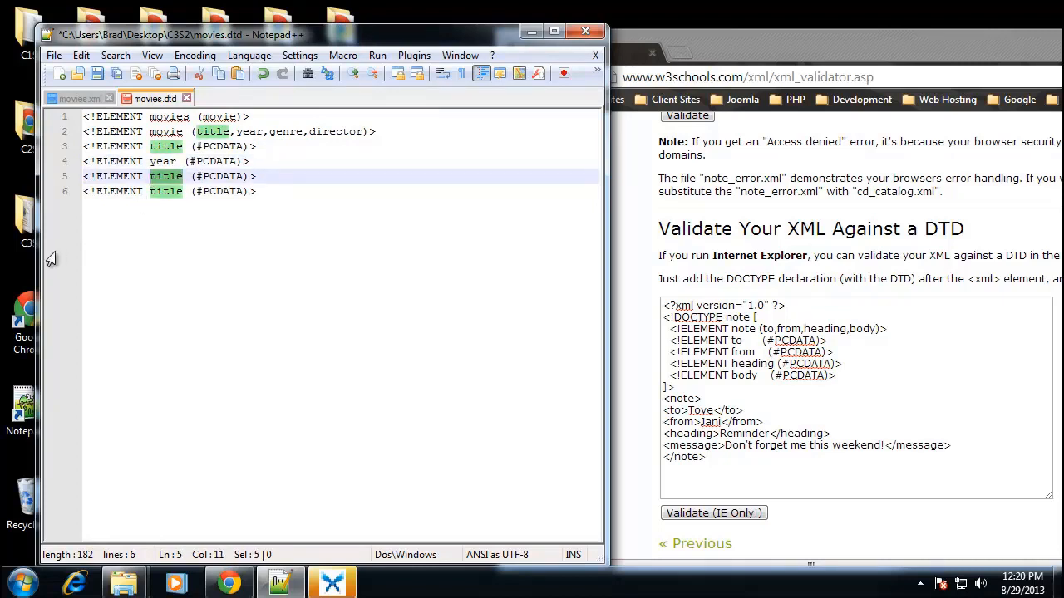
{"action": "type", "text": "genr"}
{"action": "left_click", "coordinate": [341, 191]}
{"action": "type", "text": "direc"}
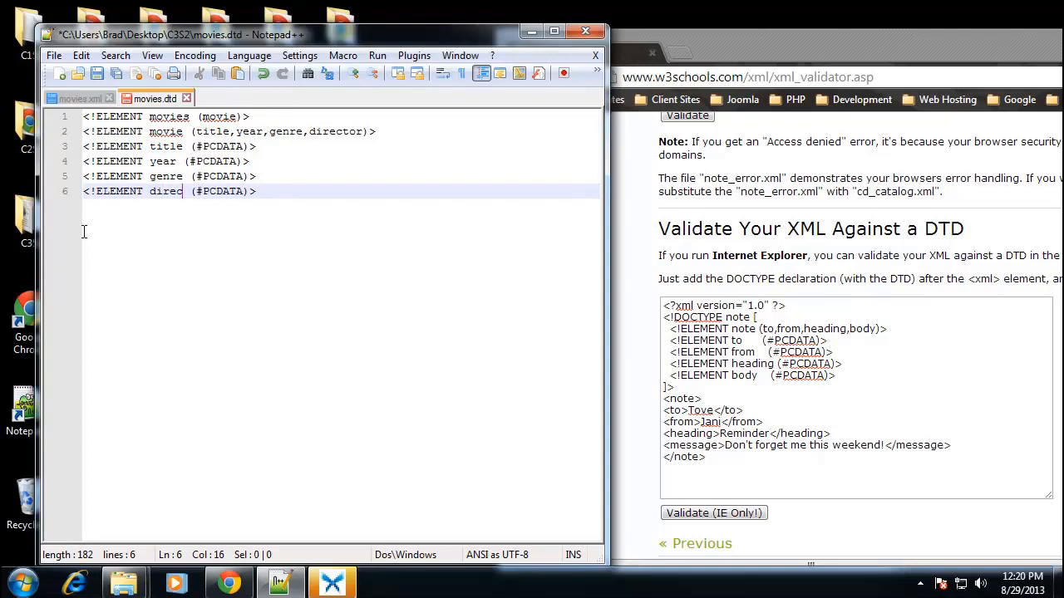
{"action": "type", "text": "tor"}
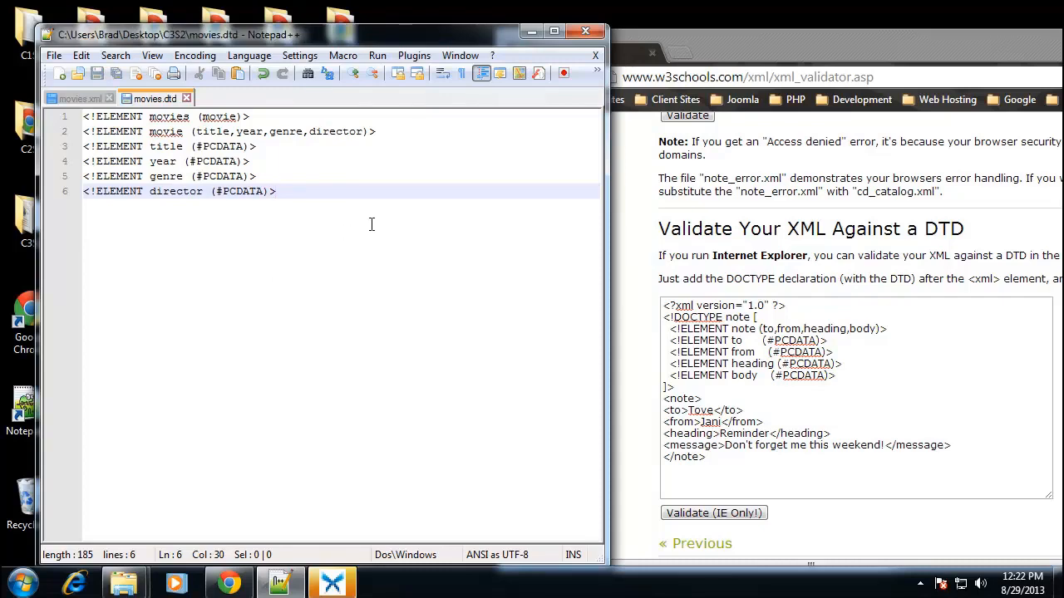
Write <!DOCTYPE movies SYSTEM "movies.dtd"> on line 2 of movies.xml after the XML declaration.
{"action": "left_click", "coordinate": [75, 98]}
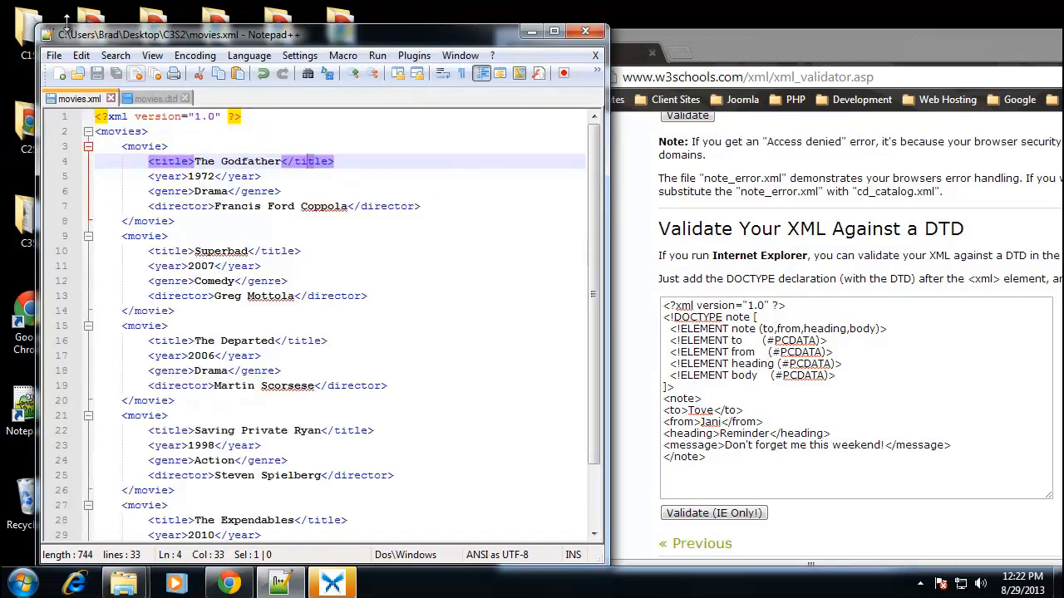
{"action": "left_click", "coordinate": [154, 98]}
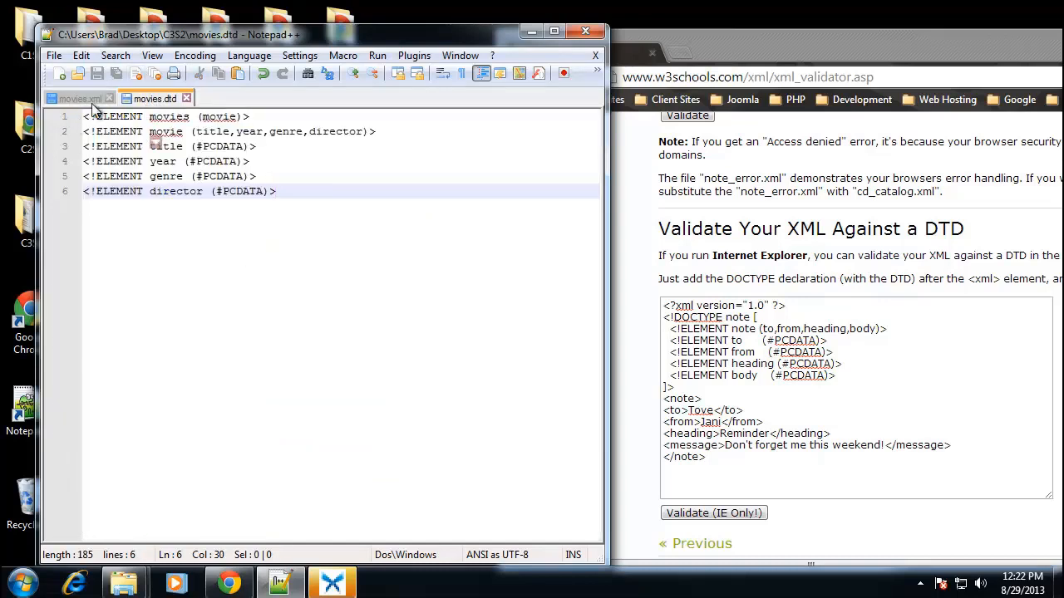
{"action": "left_click", "coordinate": [79, 98]}
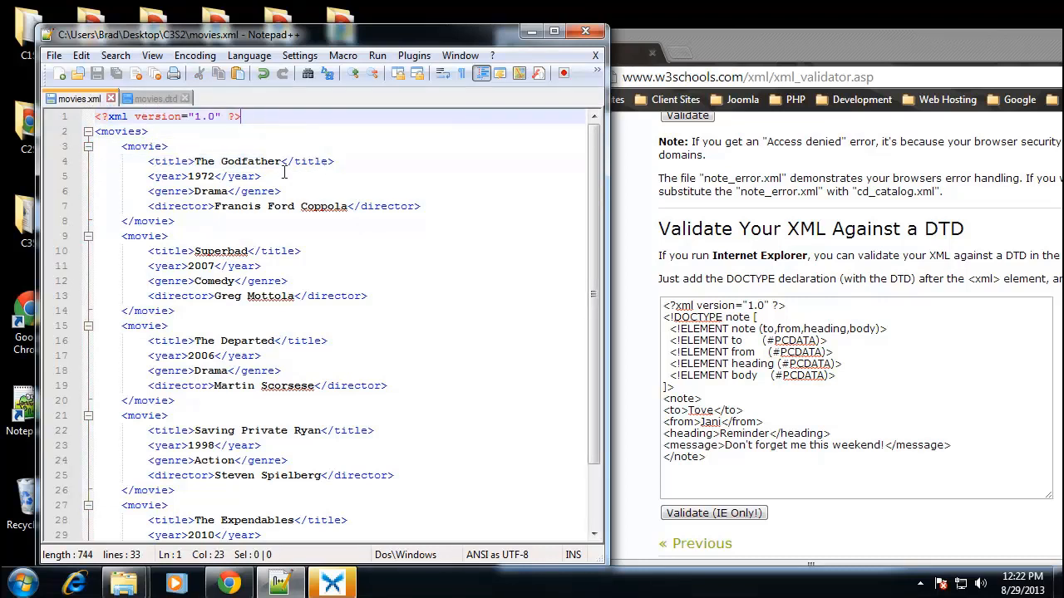
{"action": "type", "text": "<!DOCTYPE"}
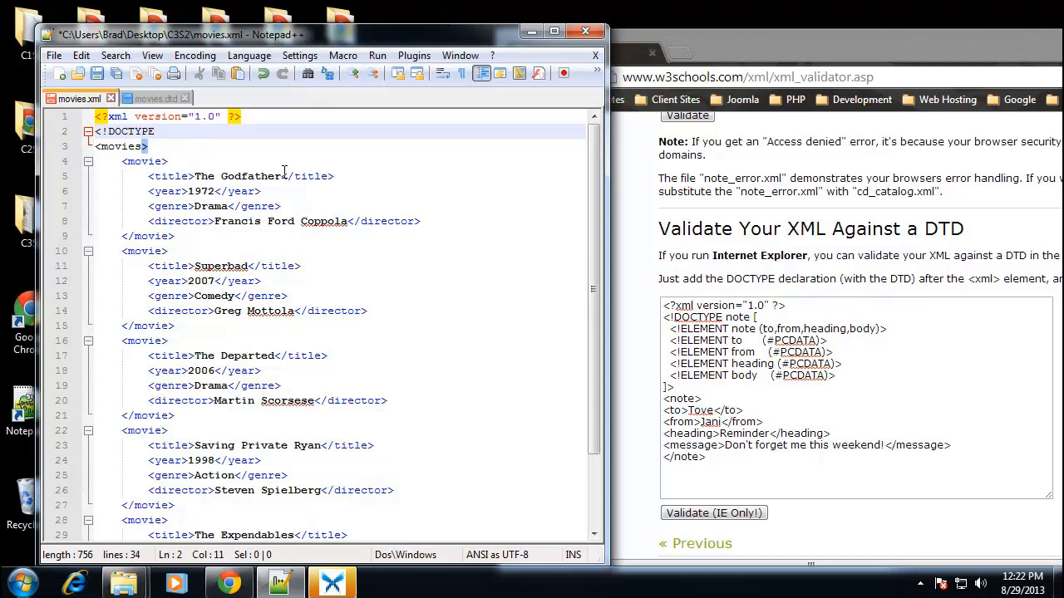
{"action": "type", "text": "movies"}
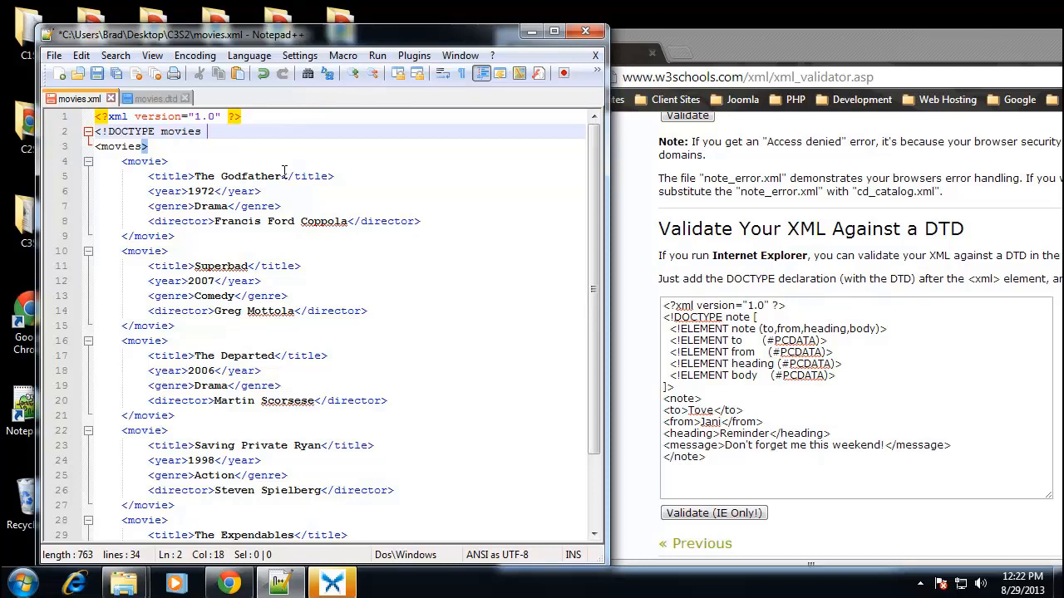
{"action": "type", "text": "SYSTEM"}
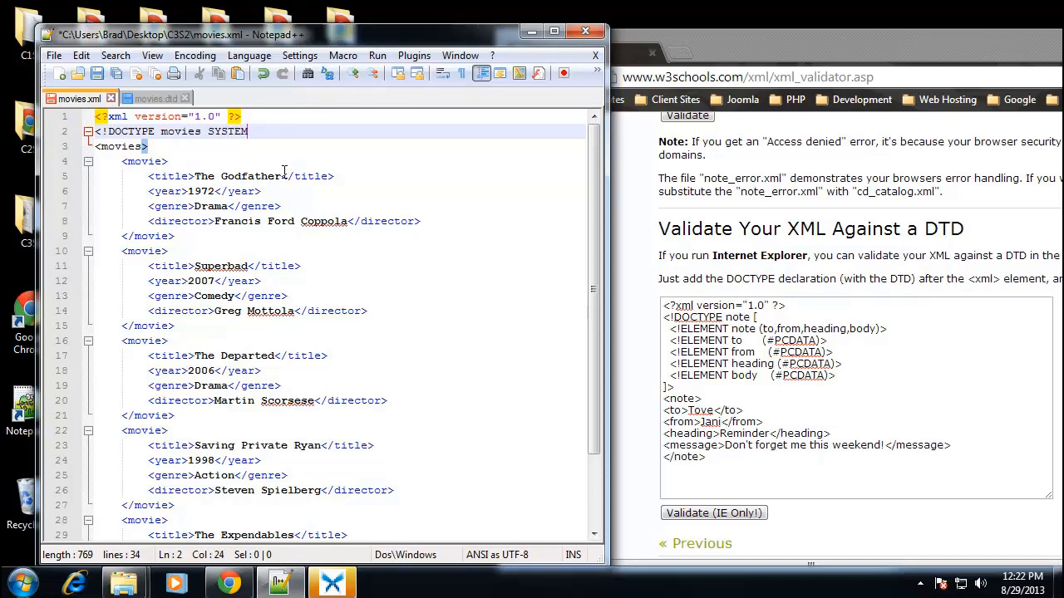
{"action": "type", "text": "m"}
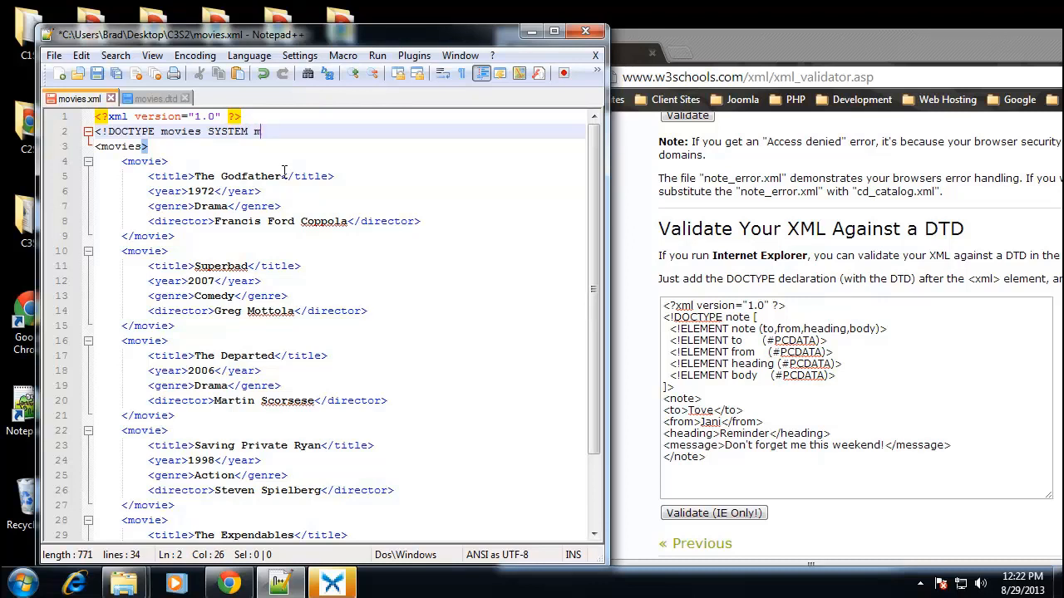
{"action": "type", "text": "ovies."}
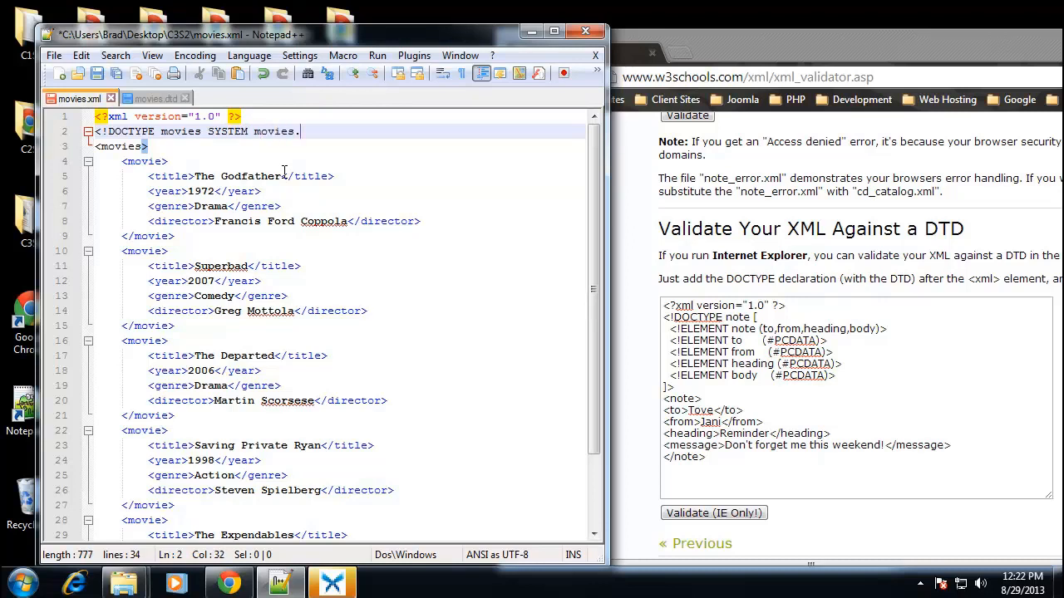
{"action": "type", "text": "dtd"}
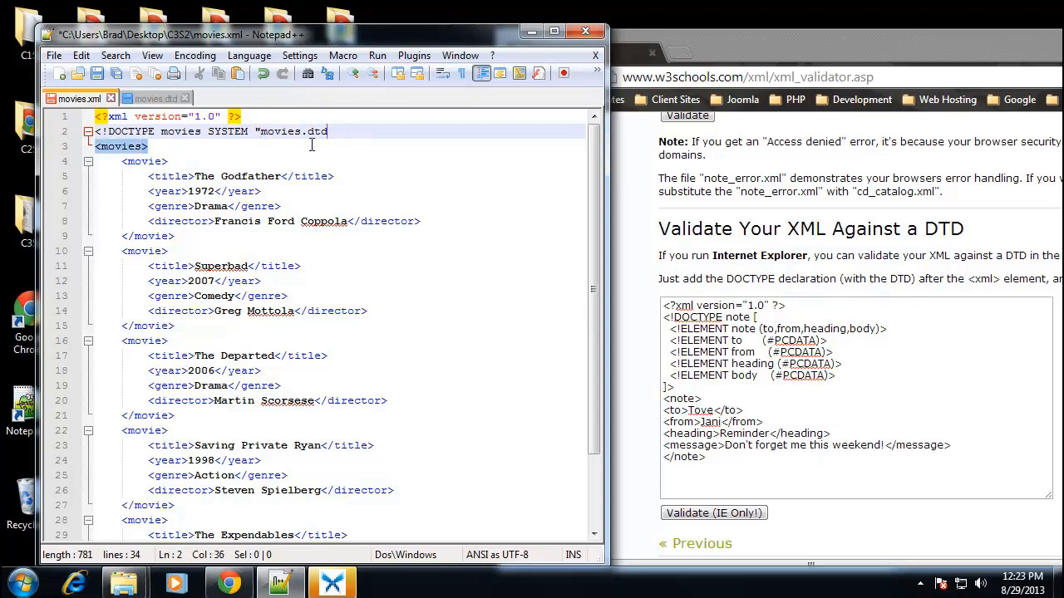
{"action": "type", "text": ">"}
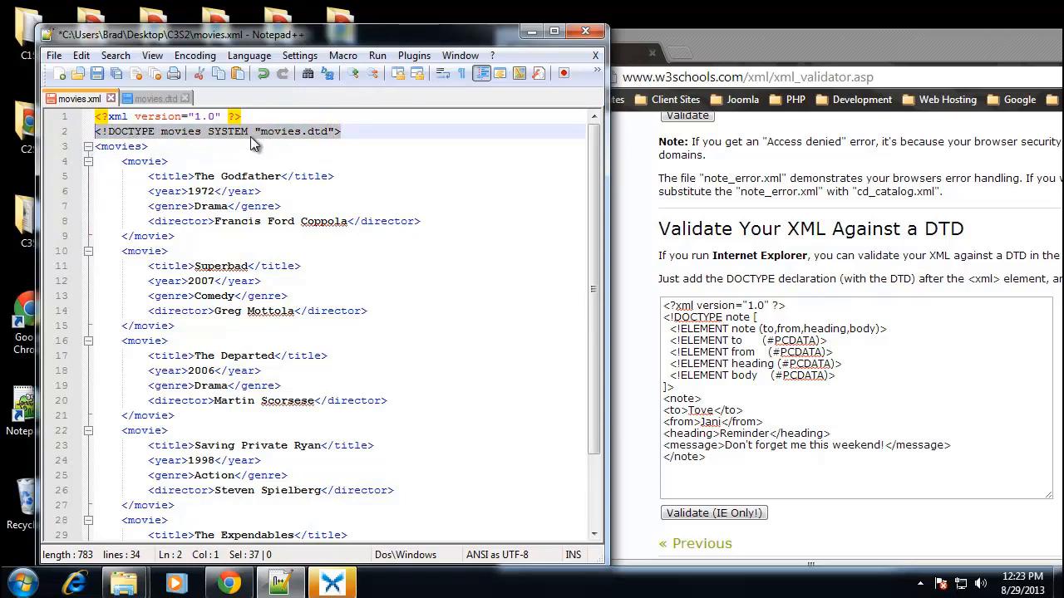
{"action": "left_click", "coordinate": [402, 191]}
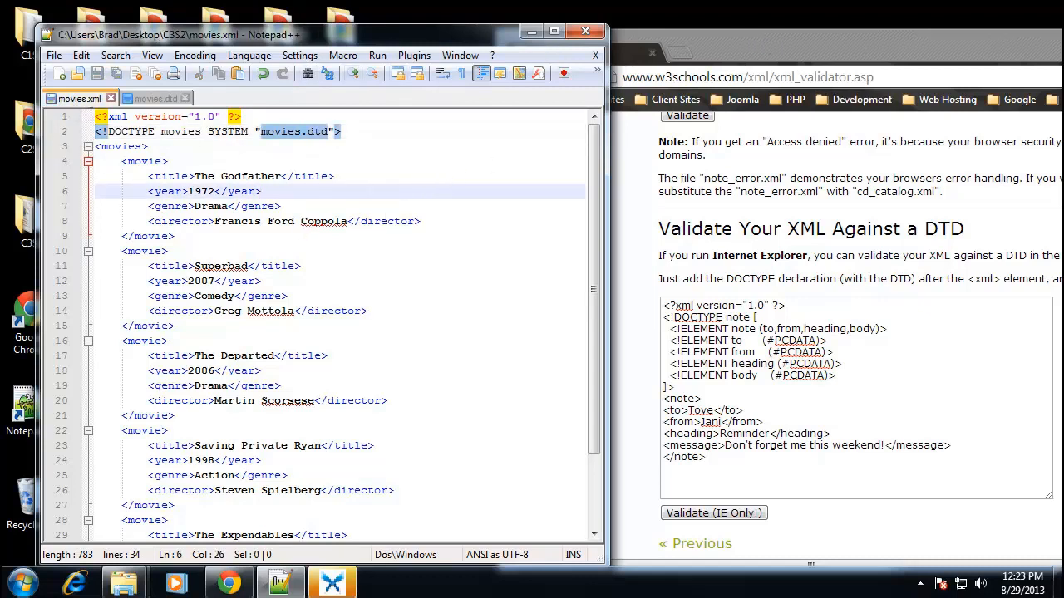
Paste movies.xml into the W3Schools validator textarea, then paste the movies.dtd declarations over the DOCTYPE line.
{"action": "left_click", "coordinate": [153, 98]}
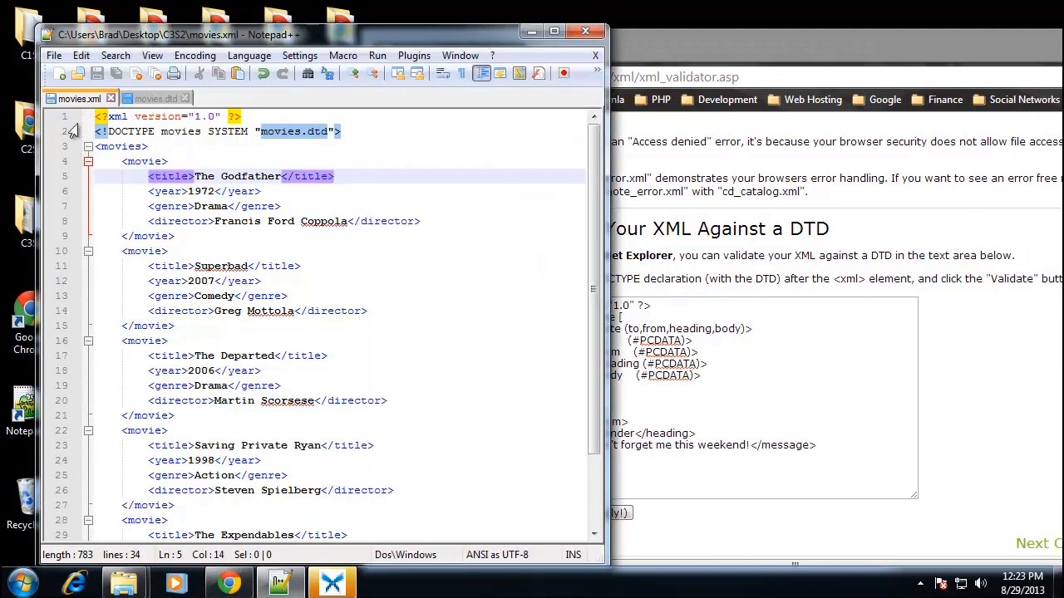
{"action": "left_click", "coordinate": [96, 131]}
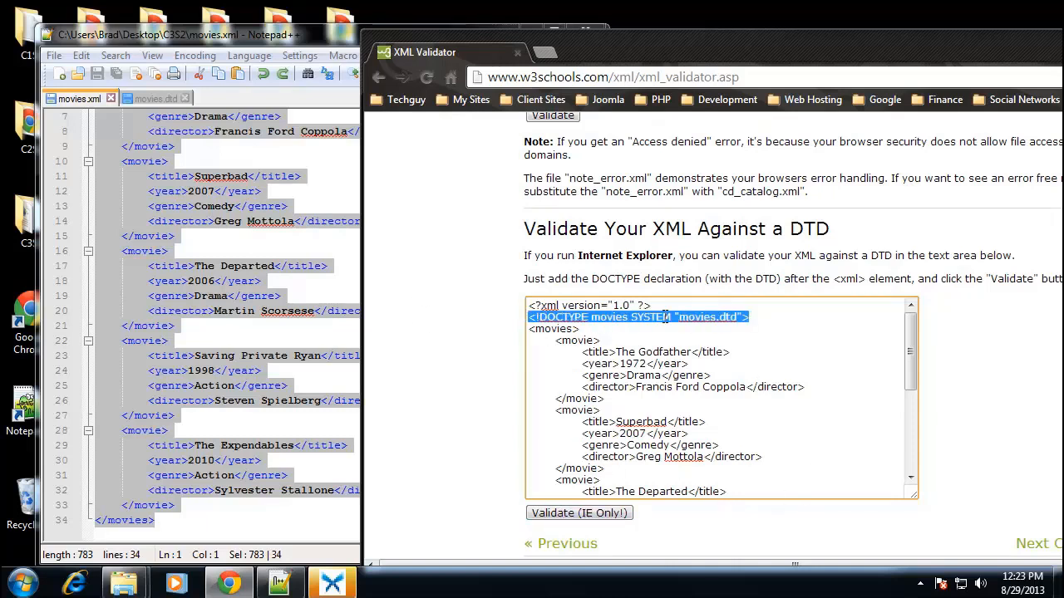
{"action": "left_click", "coordinate": [153, 99]}
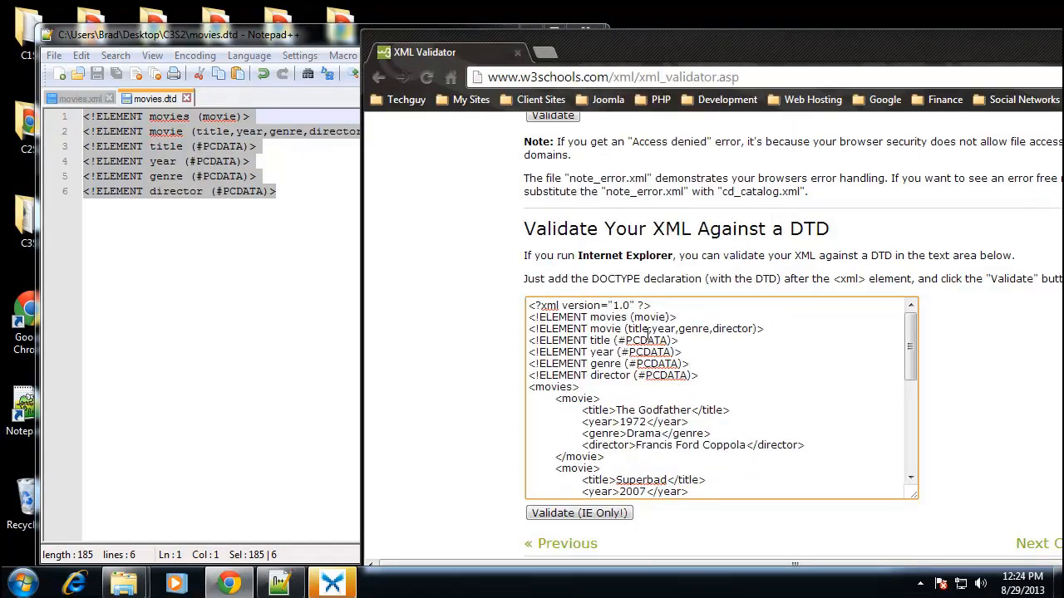
{"action": "scroll", "scroll_direction": "down", "scroll_amount": 3}
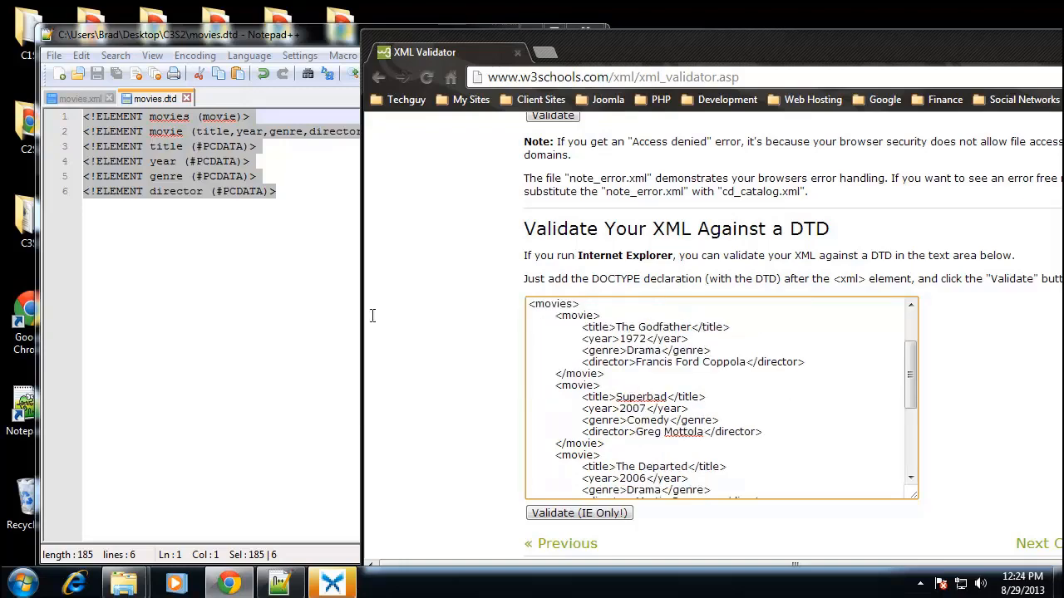
{"action": "scroll", "scroll_direction": "down", "scroll_amount": 3}
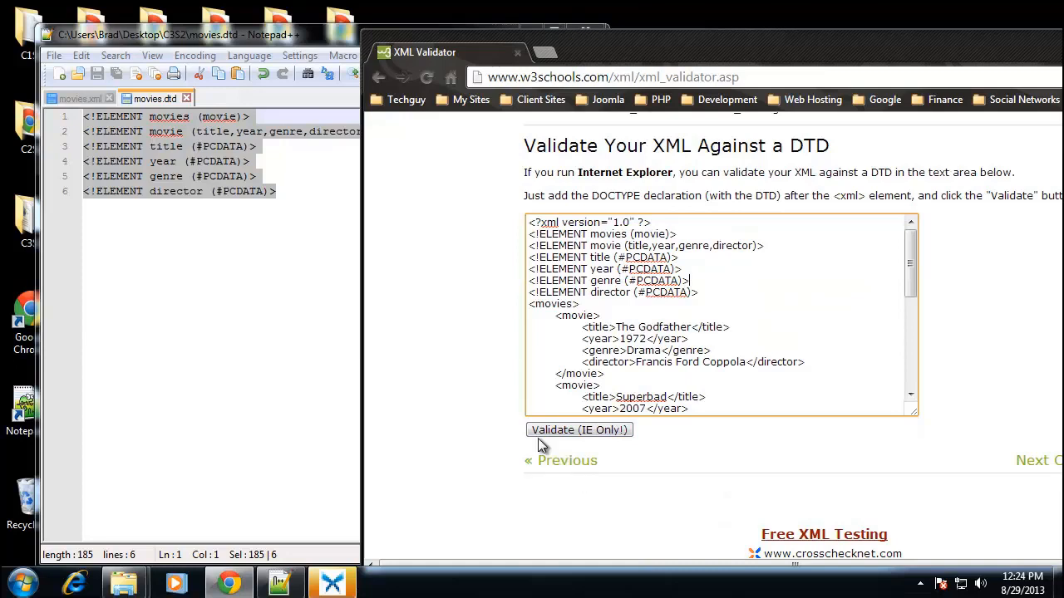
{"action": "left_click", "coordinate": [579, 429]}
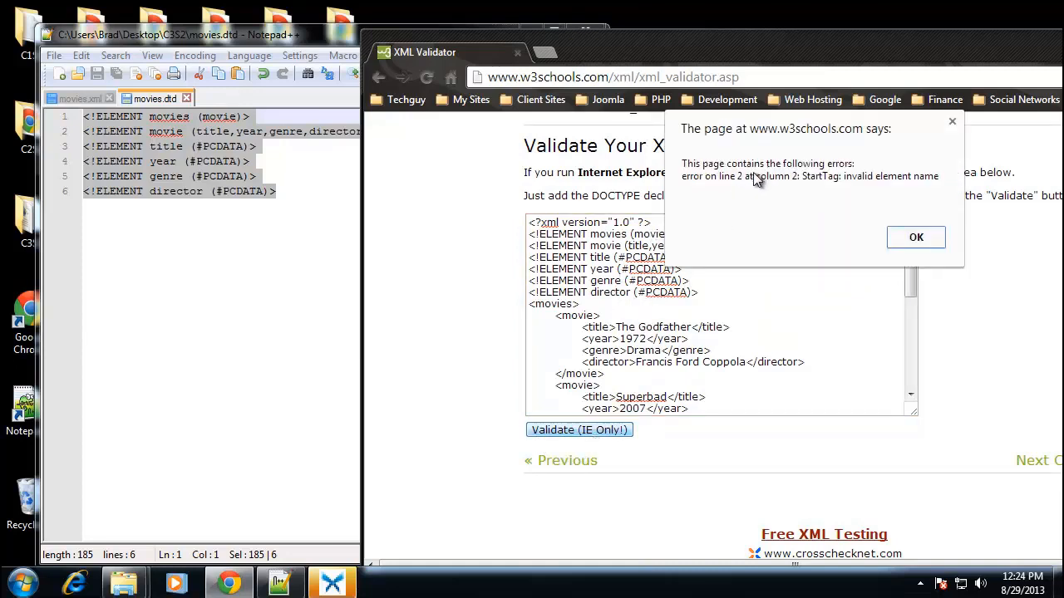
{"action": "mouse_move", "coordinate": [846, 196]}
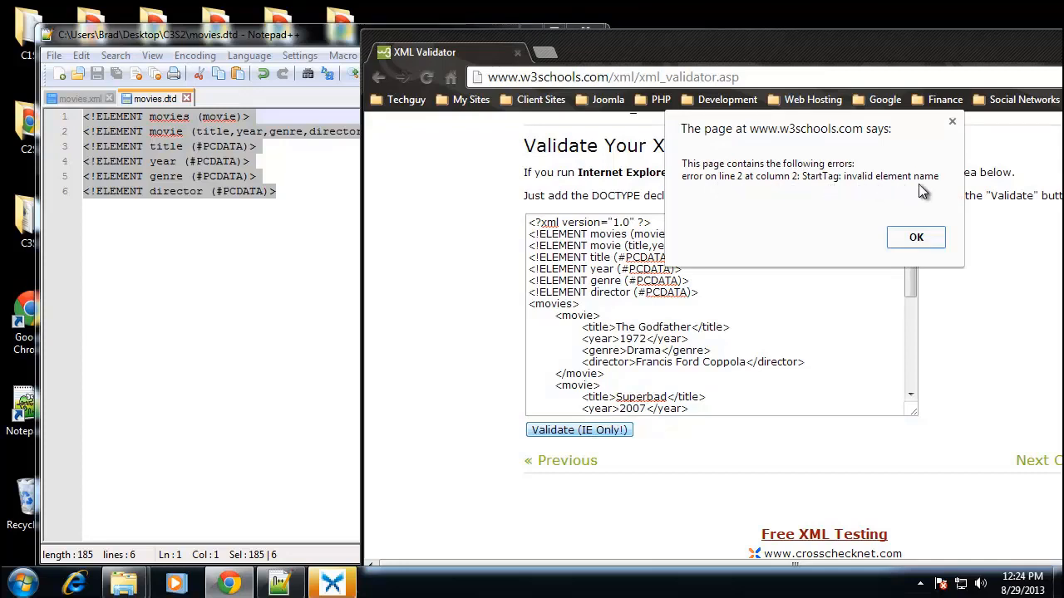
{"action": "left_click", "coordinate": [916, 236]}
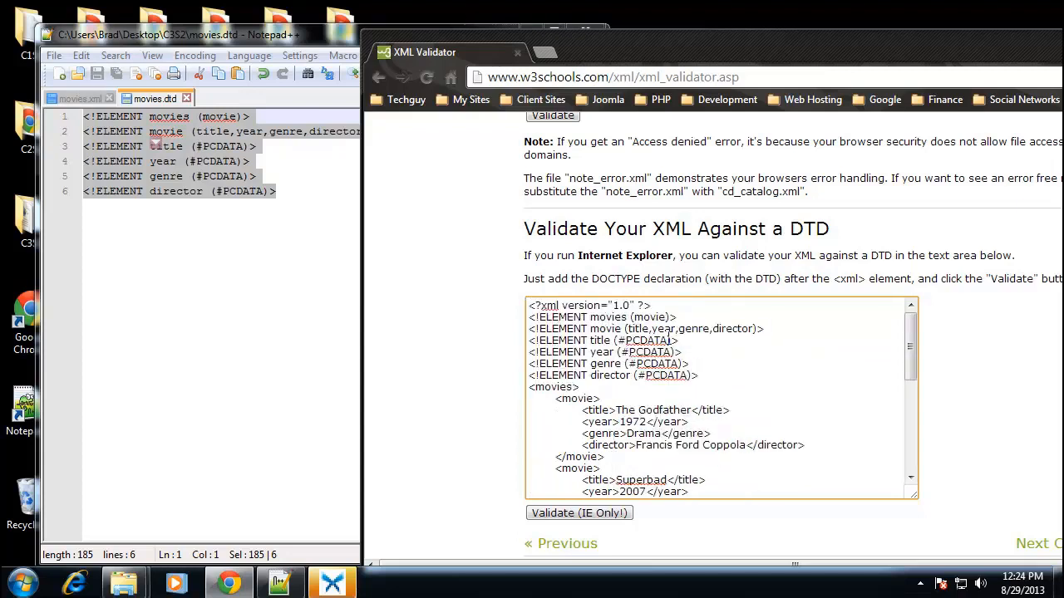
{"action": "left_click", "coordinate": [579, 512]}
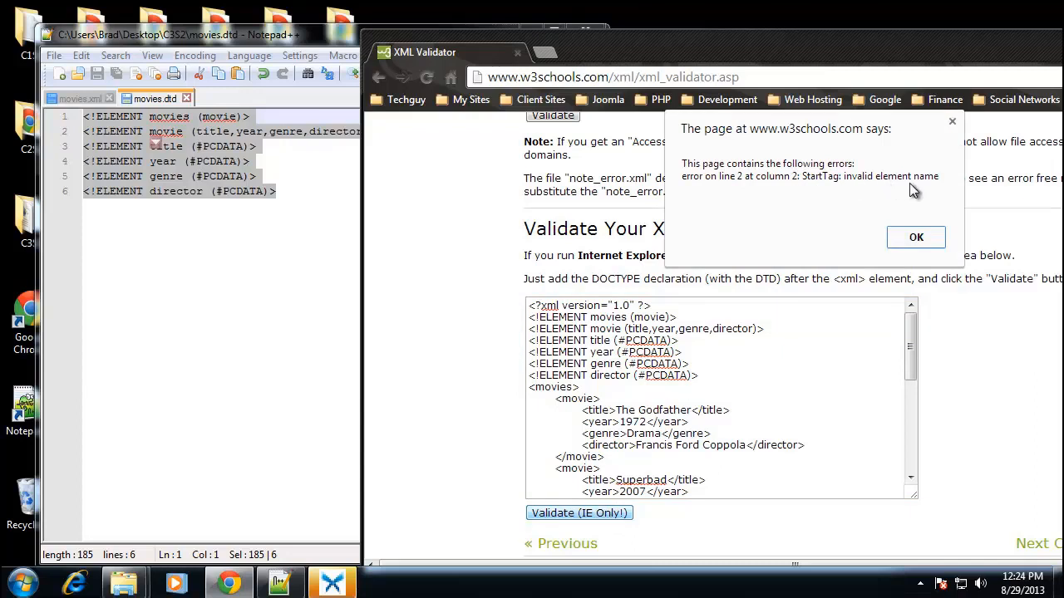
{"action": "mouse_move", "coordinate": [715, 325]}
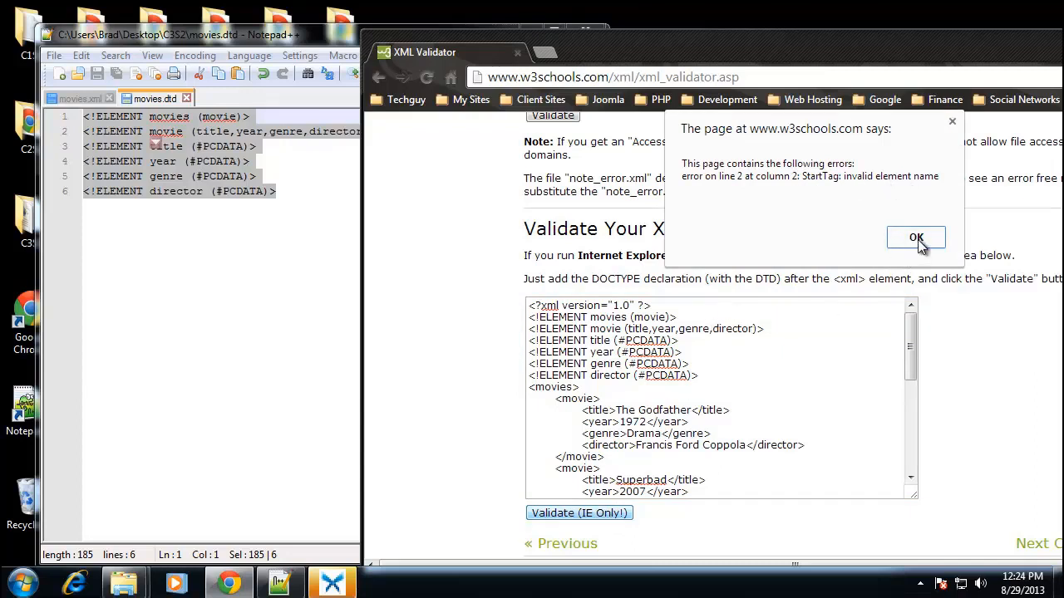
{"action": "left_click", "coordinate": [916, 237]}
{"action": "type", "text": "<"}
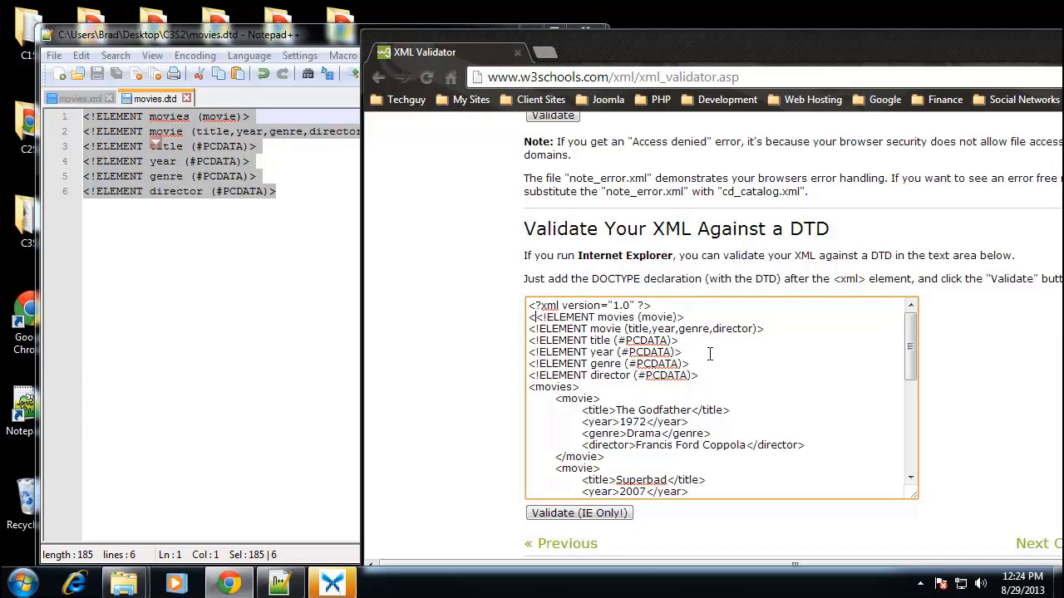
Wrap the declarations in <!DOCTYPE movies[ ... ]>, validate, and dismiss the 'No errors found' alert.
{"action": "type", "text": "!DOCTYPE movies["}
{"action": "type", "text": "]>"}
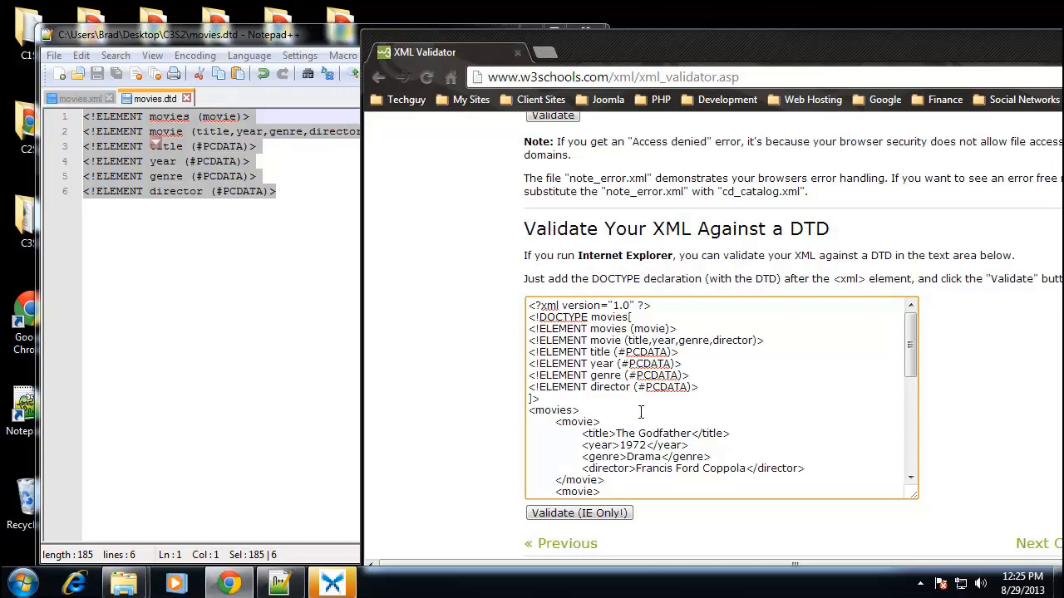
{"action": "left_click", "coordinate": [579, 512]}
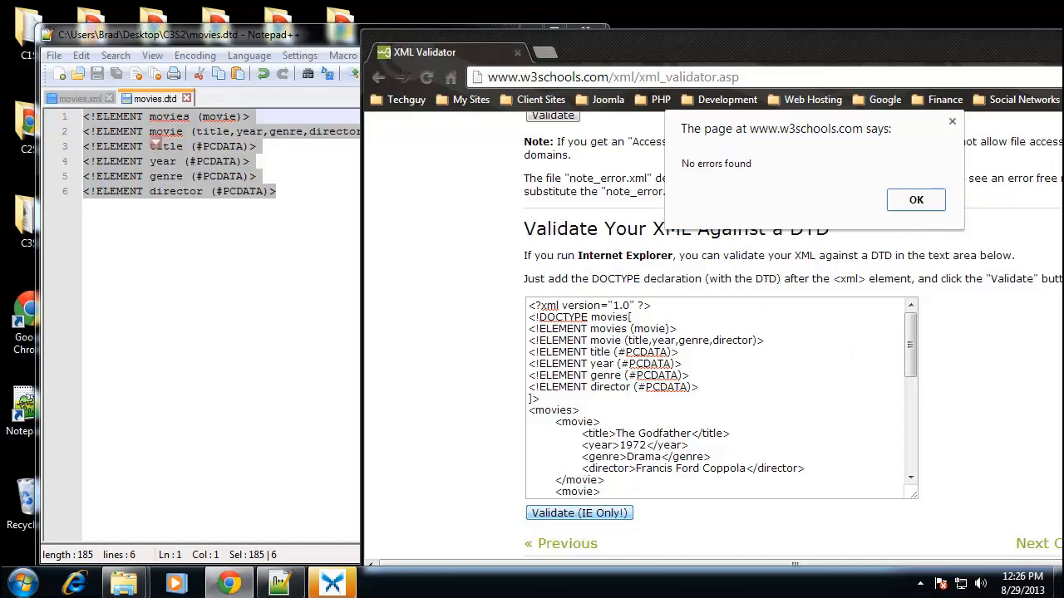
{"action": "left_click", "coordinate": [915, 200]}
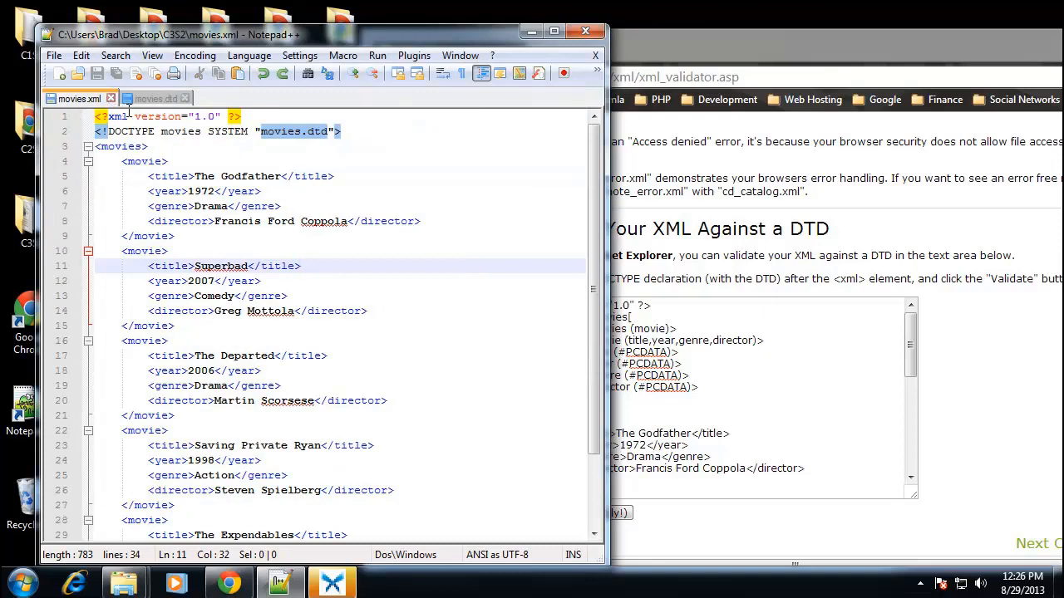
{"action": "mouse_move", "coordinate": [432, 254]}
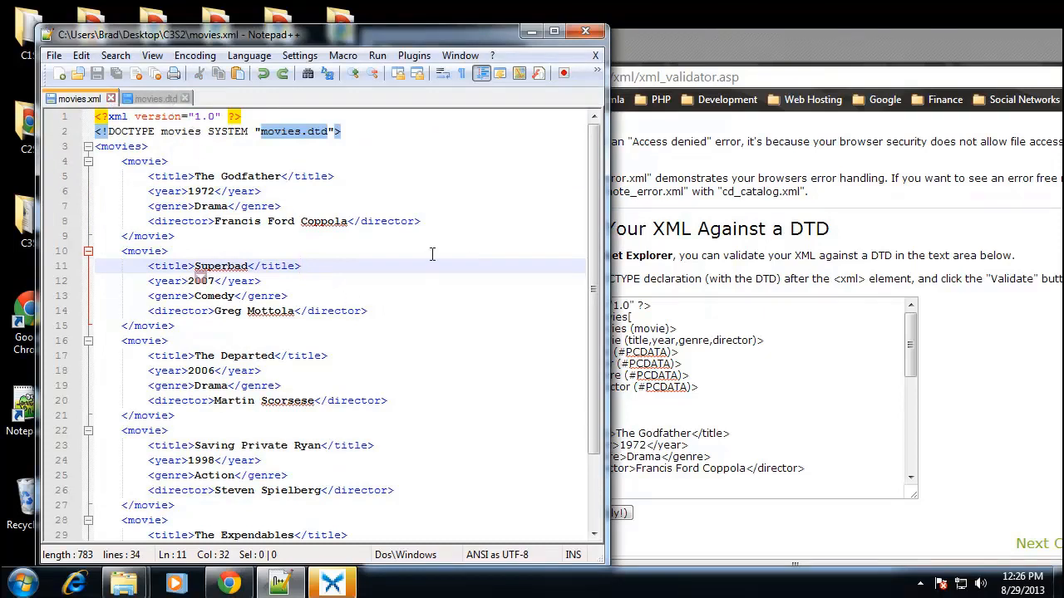